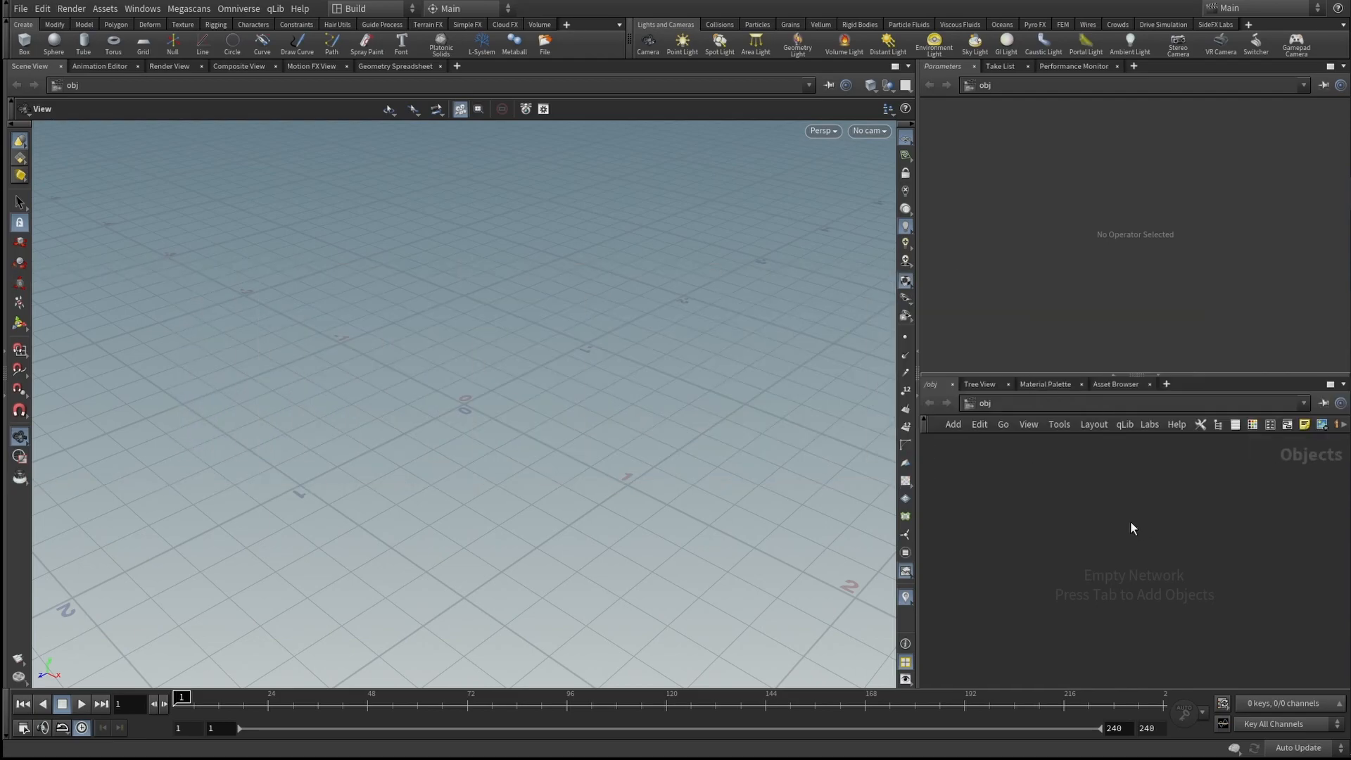
- Add a default Box node box1 to the empty /obj network
key(Tab)
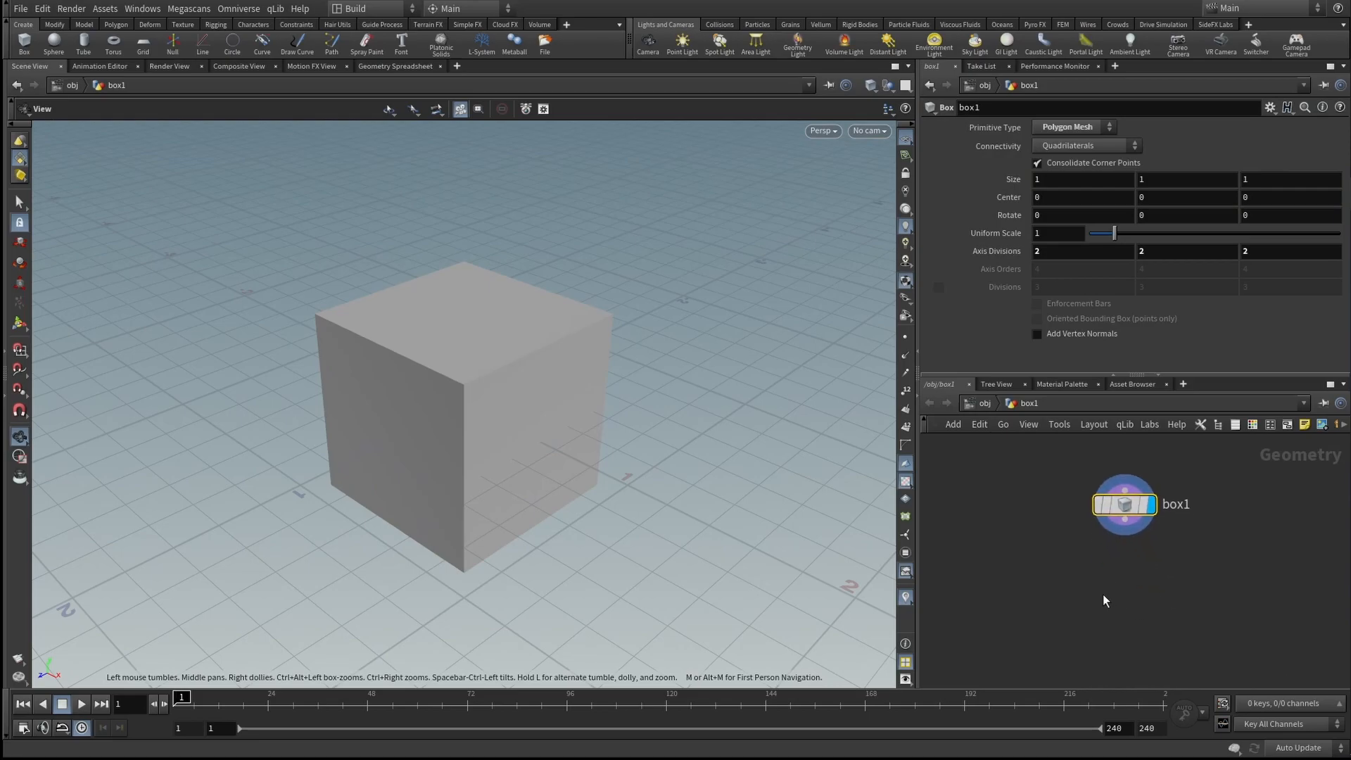
mouse_move(1116, 588)
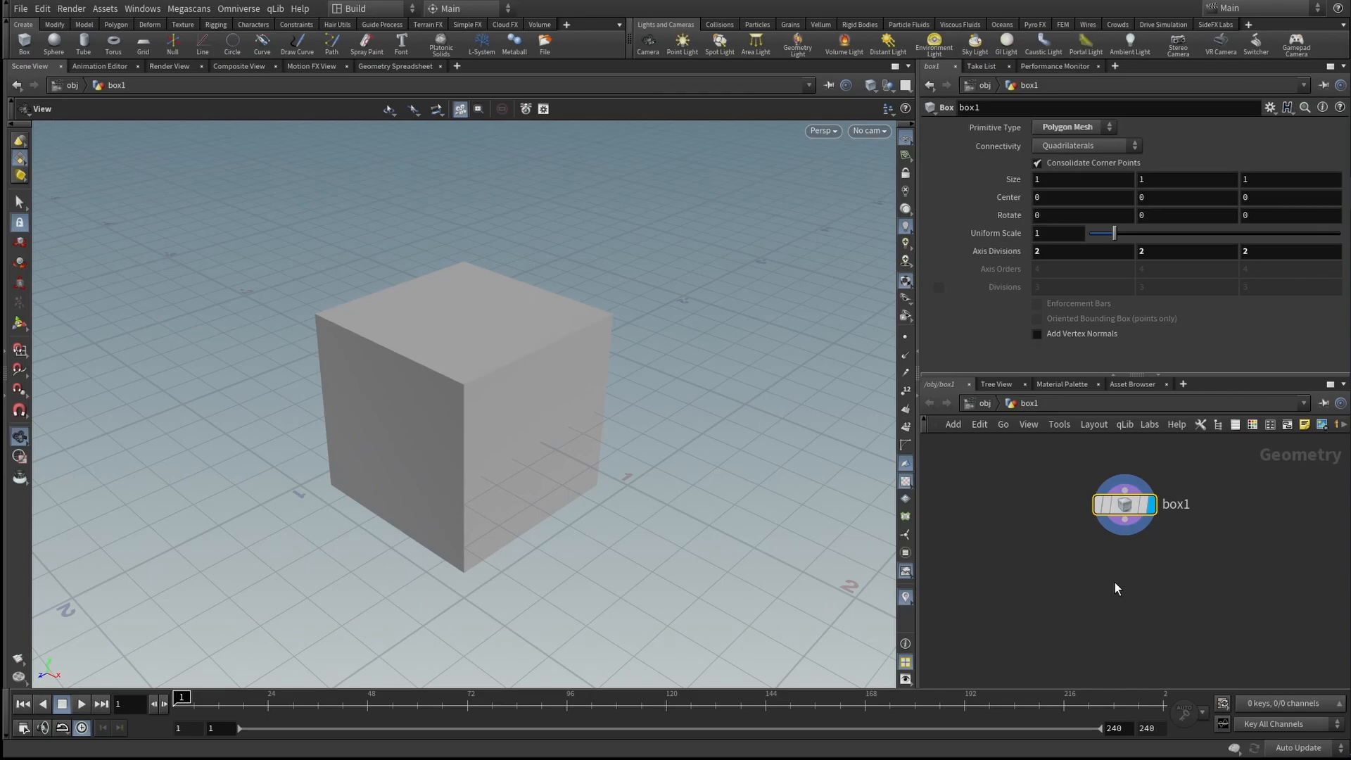
- Replace a trial UV Texture with a UV Unwrap node under box1 and check the checker UVs in UV View
key(Tab)
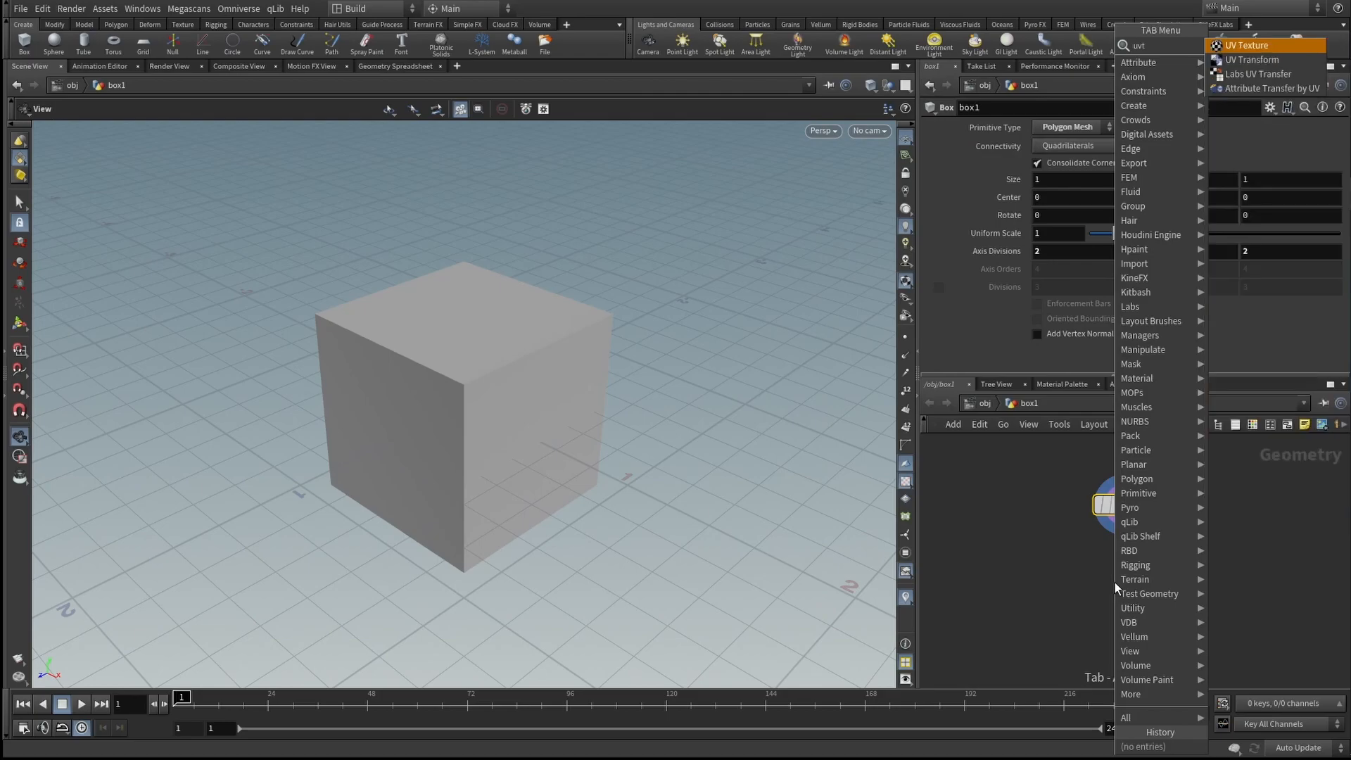
click(1246, 45)
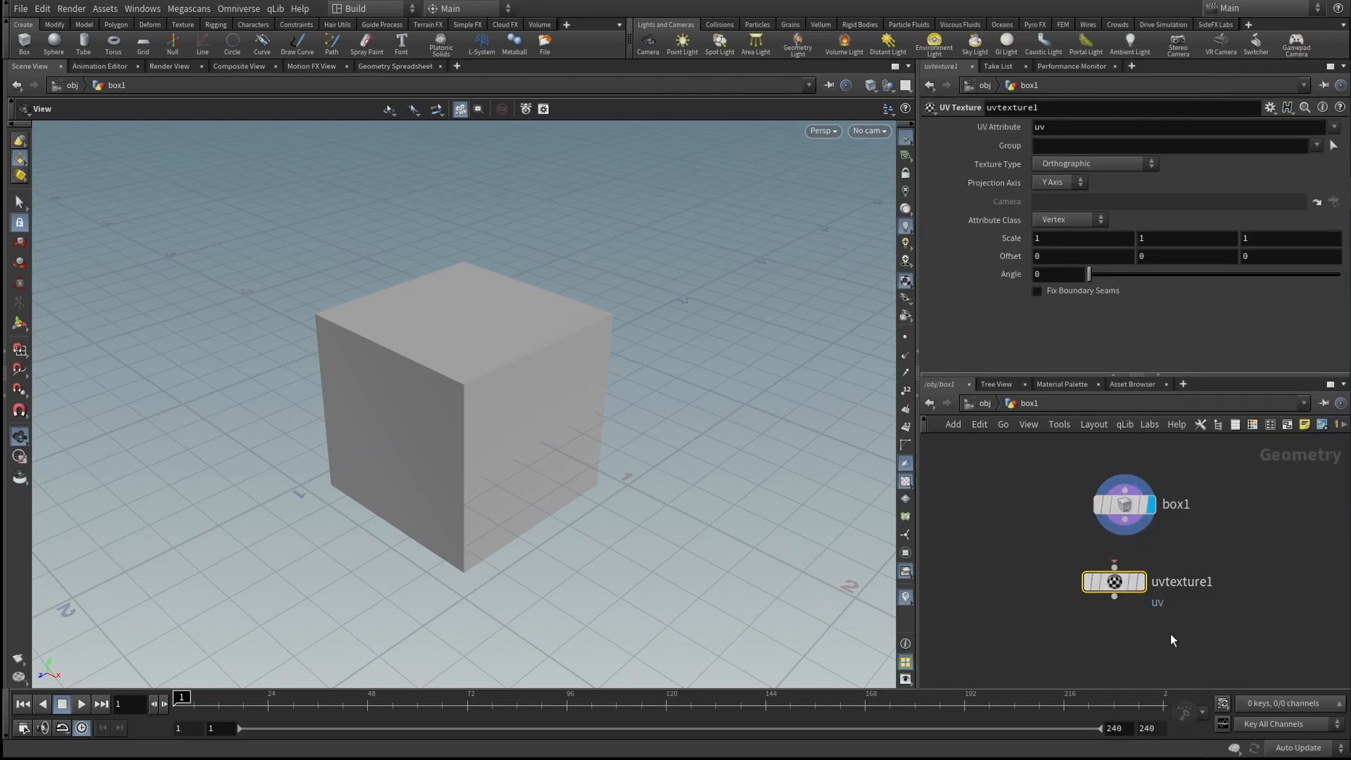
key(Tab)
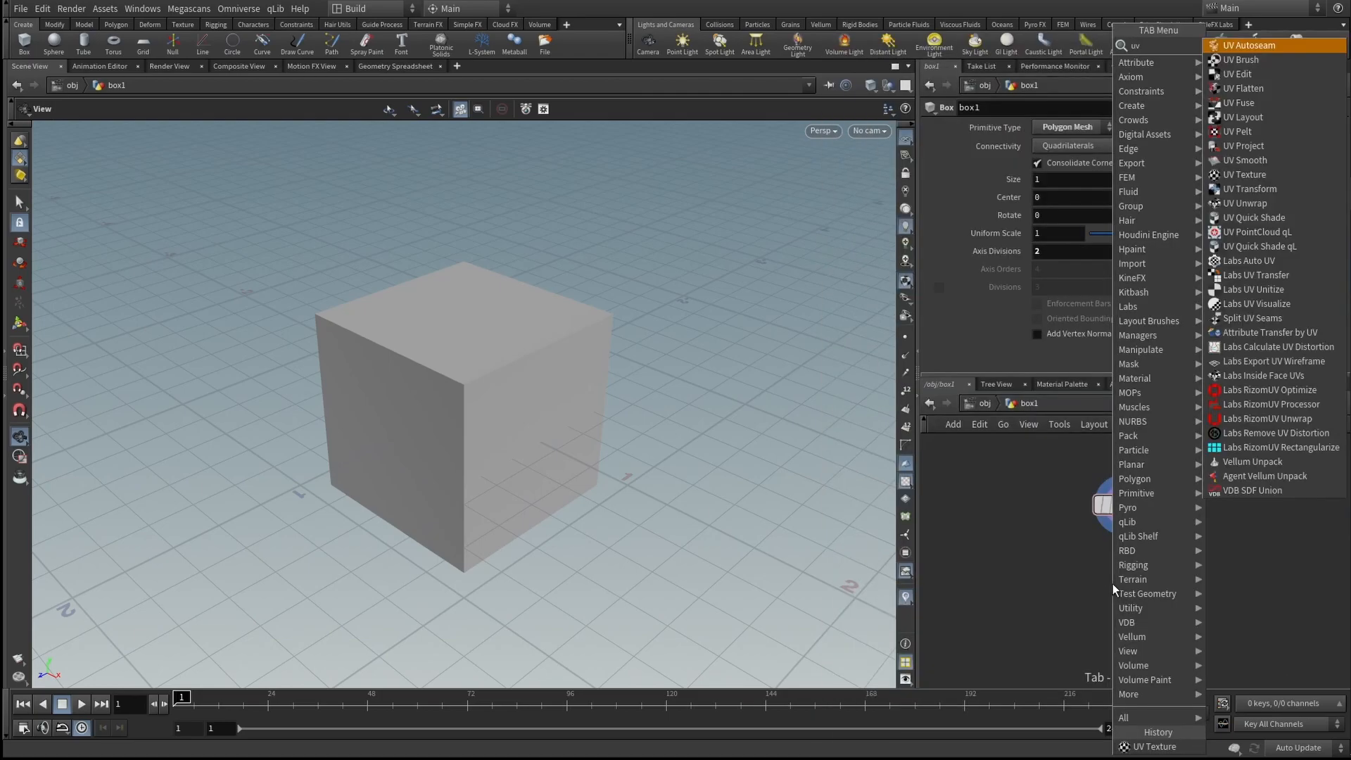
click(1243, 203)
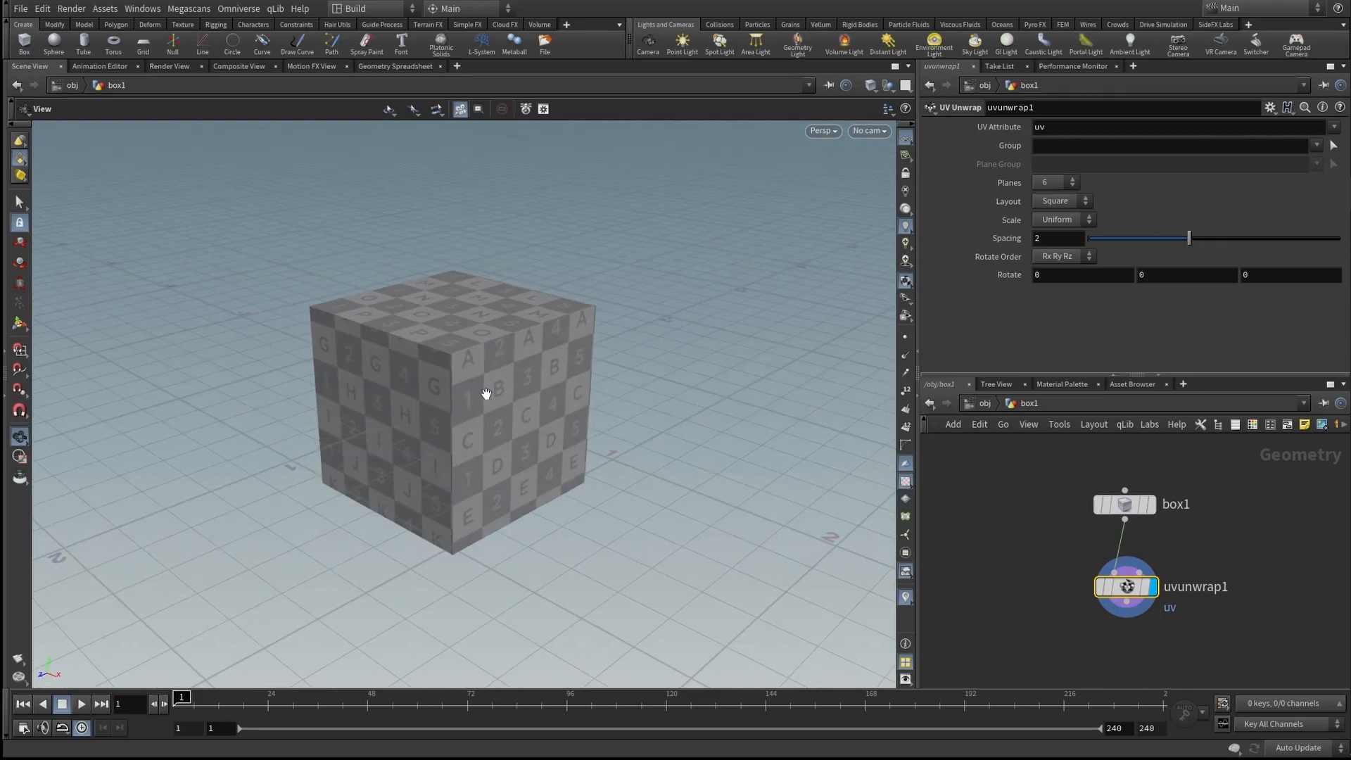
click(821, 130)
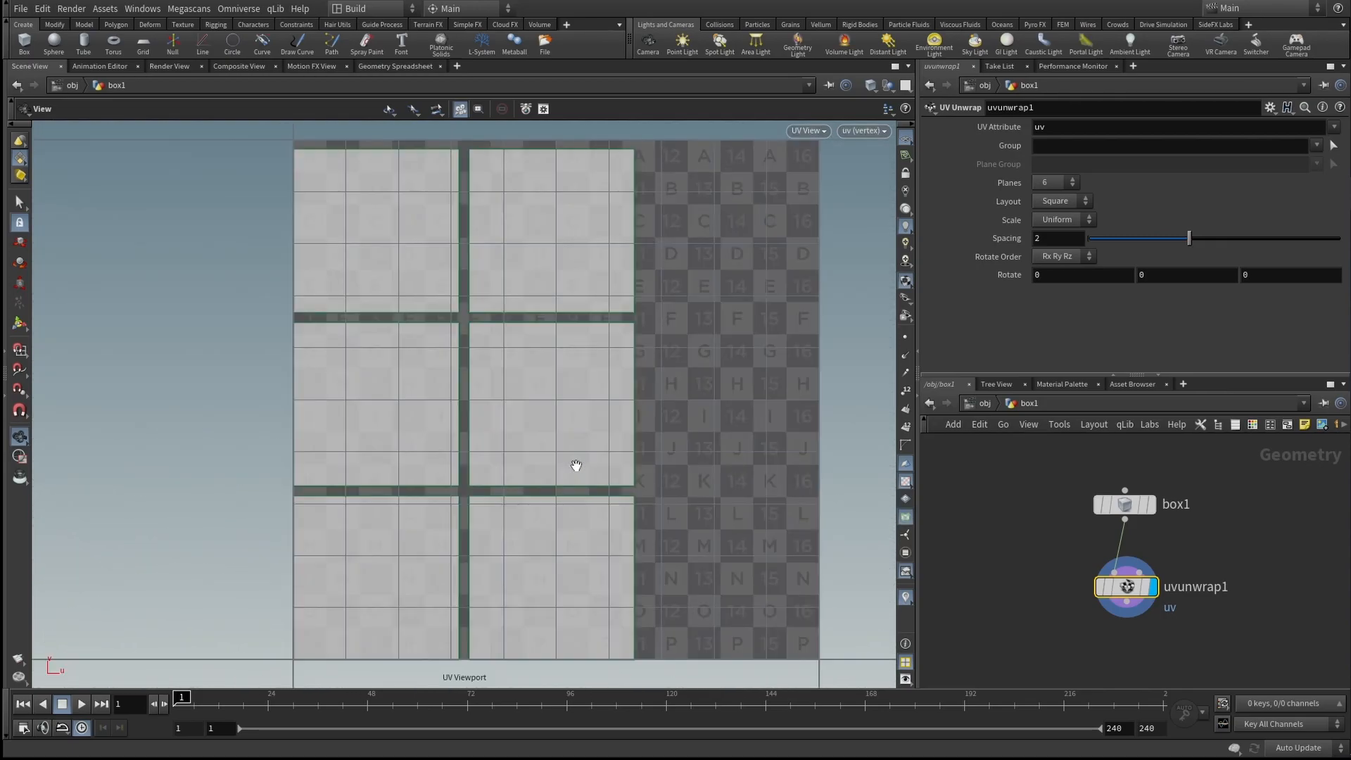
click(807, 130)
text(mater)
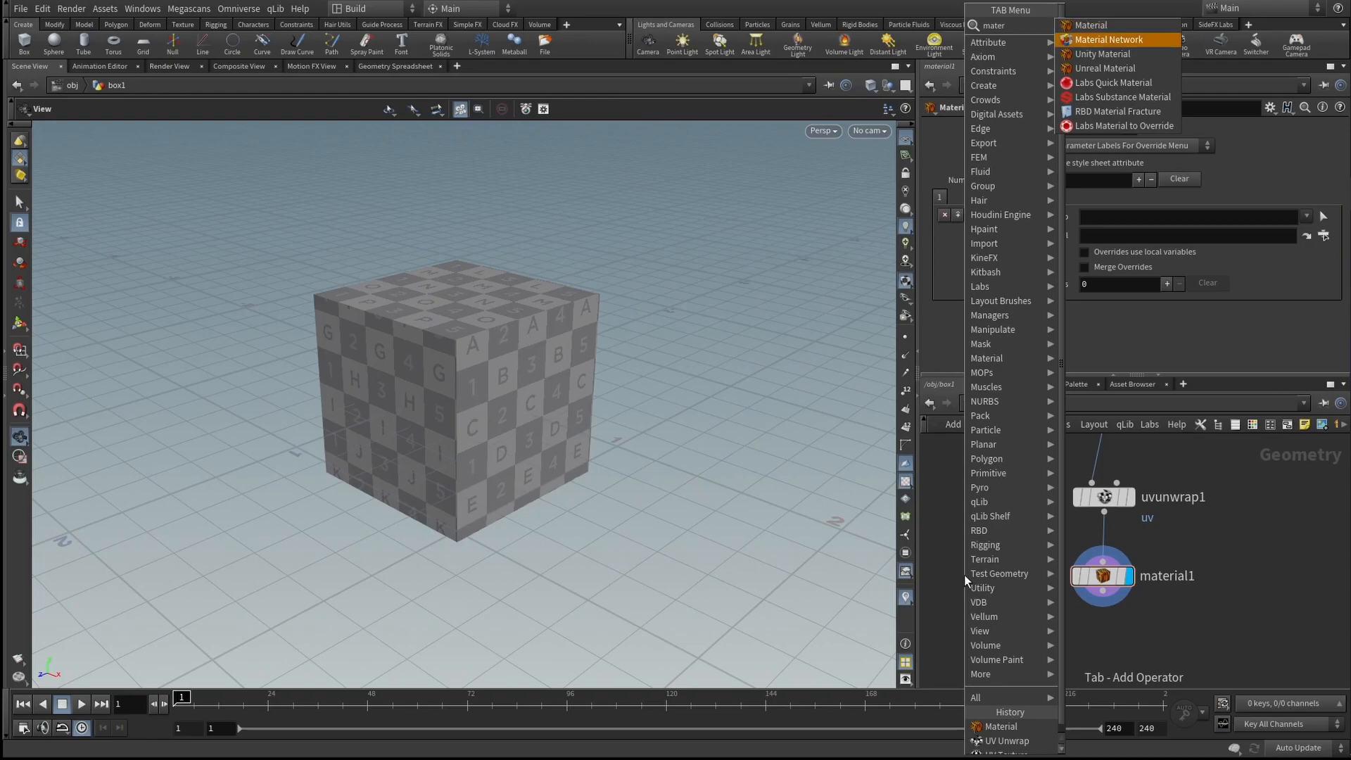
- Add a Material Network holding a Principled Shader and begin renaming the shader
click(1111, 38)
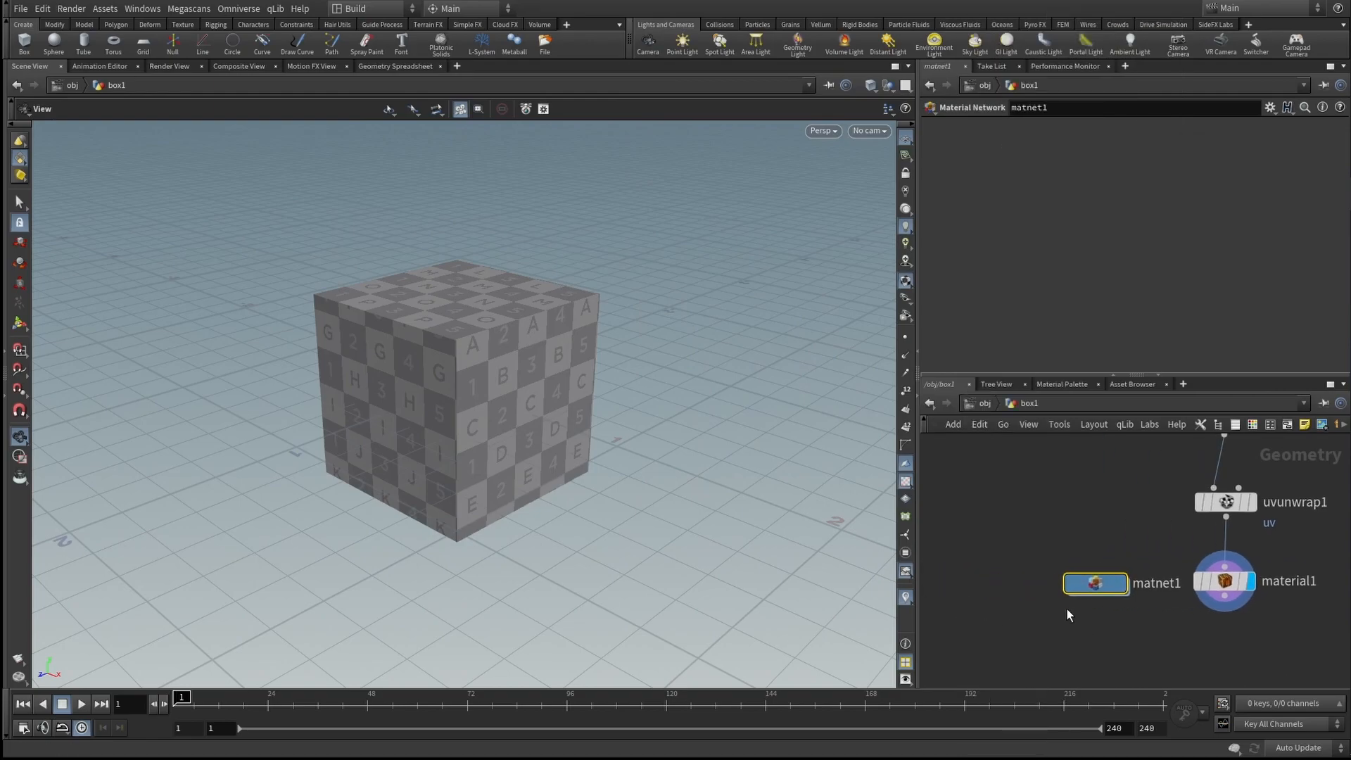
key(tab)
text(princ)
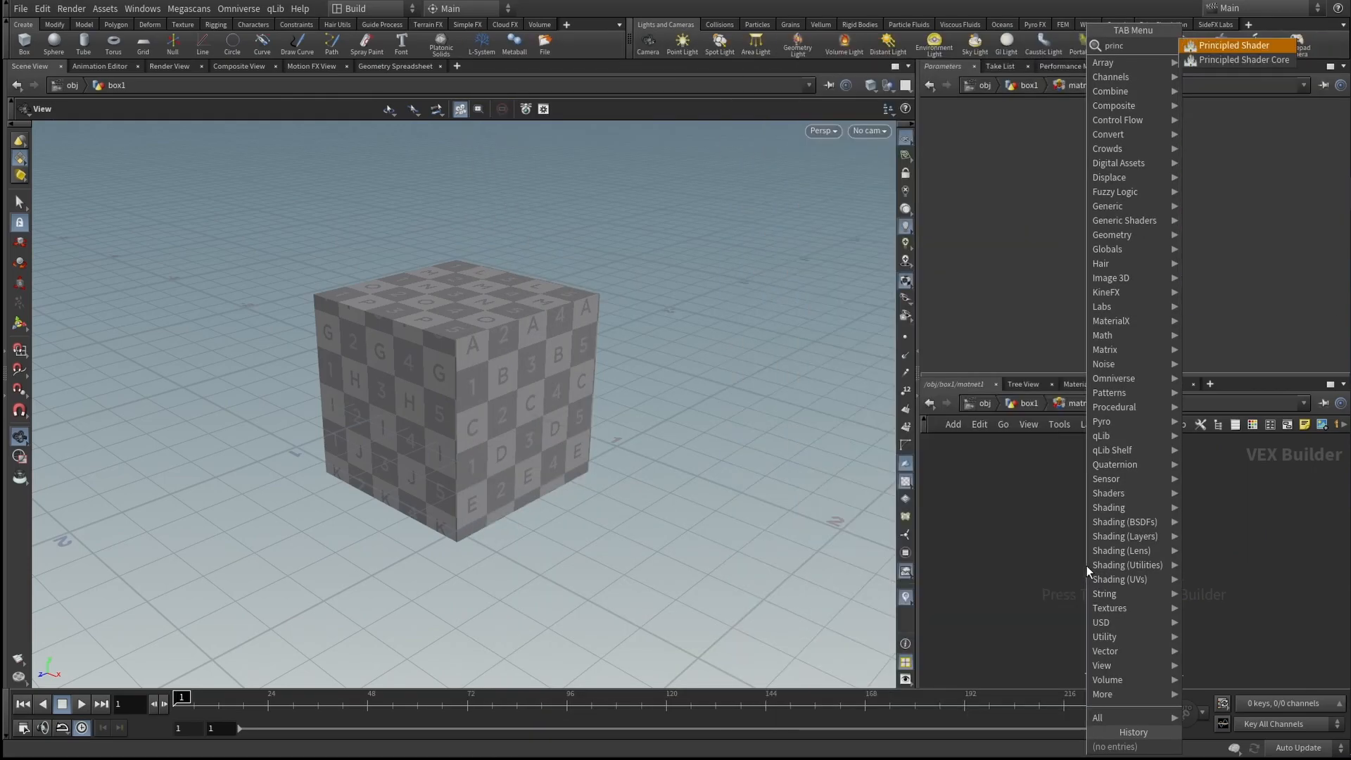
click(1230, 45)
text(Un)
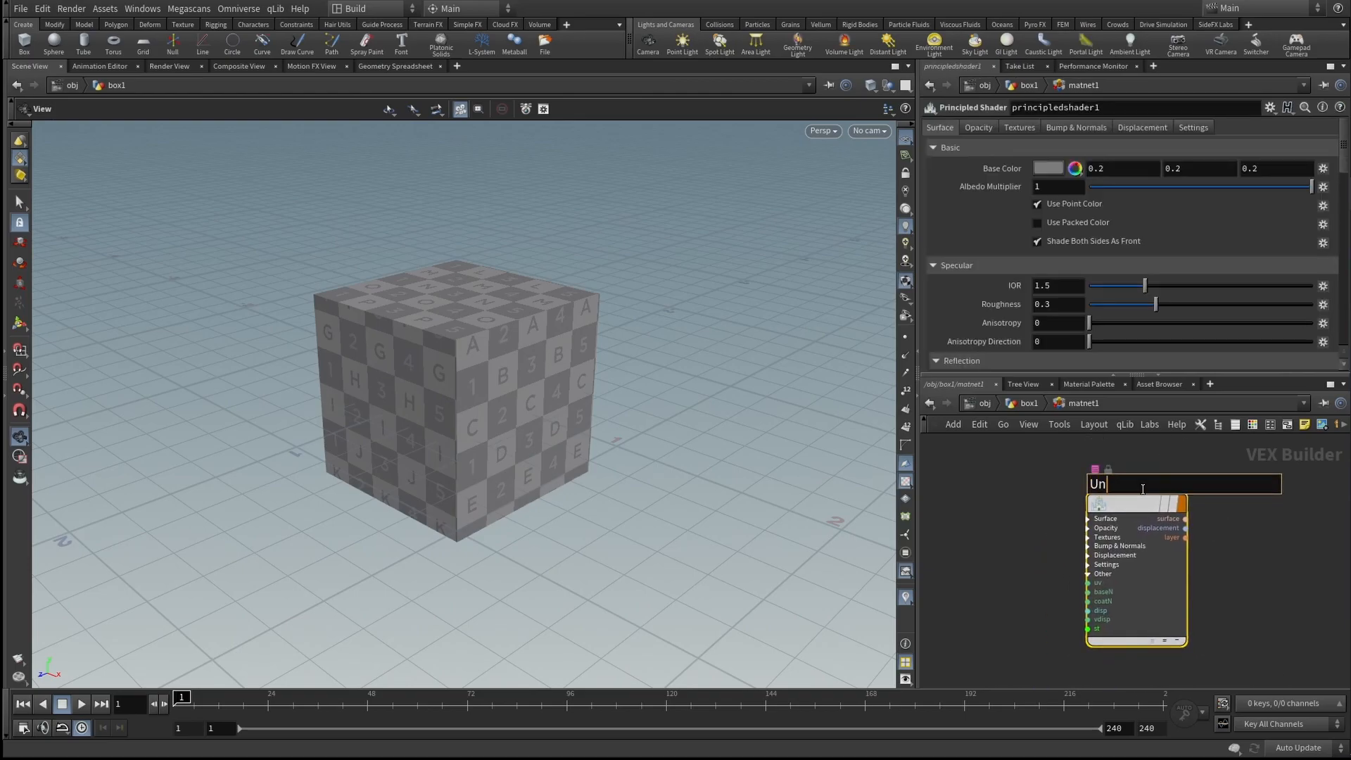
text(r)
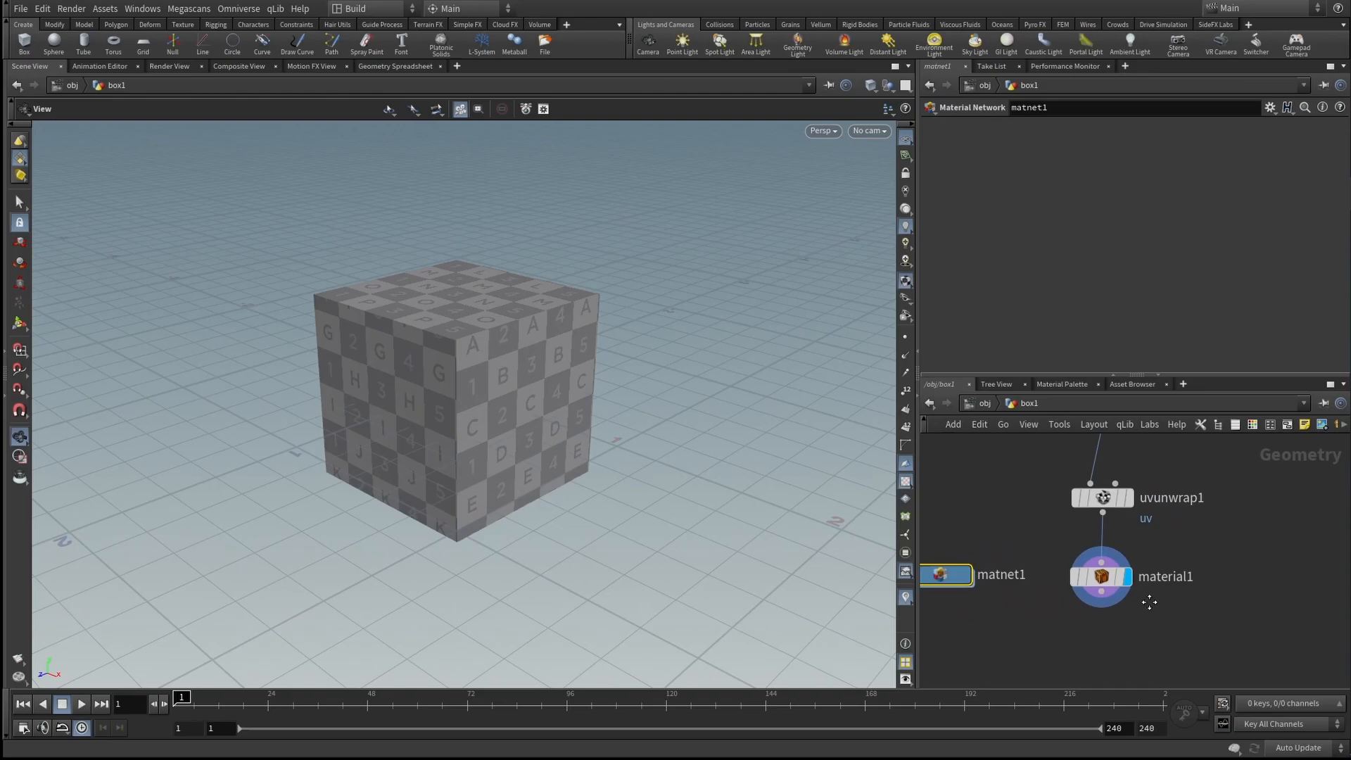
- Point material1 at matnet1/Unreal_Material and load the UNREAL MATERIAL text image as its texture
click(1100, 575)
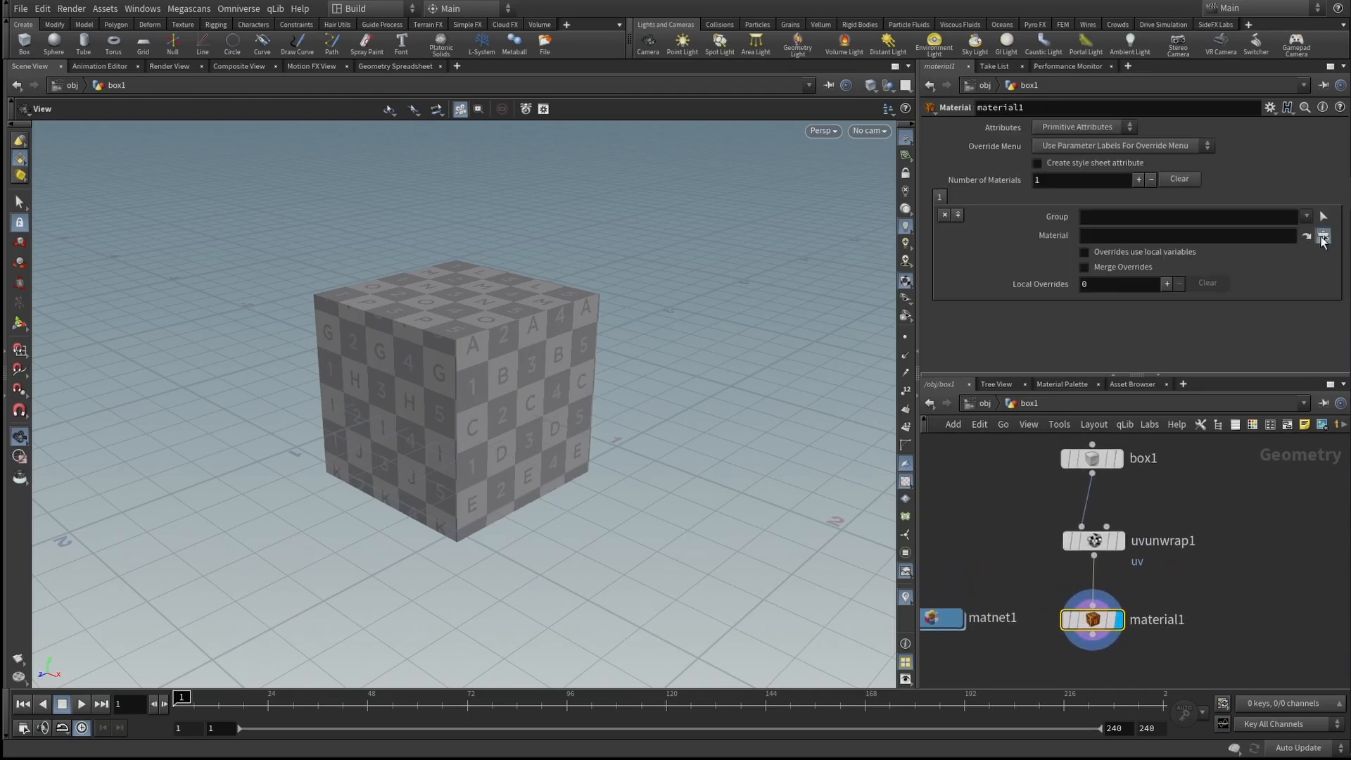
click(1324, 235)
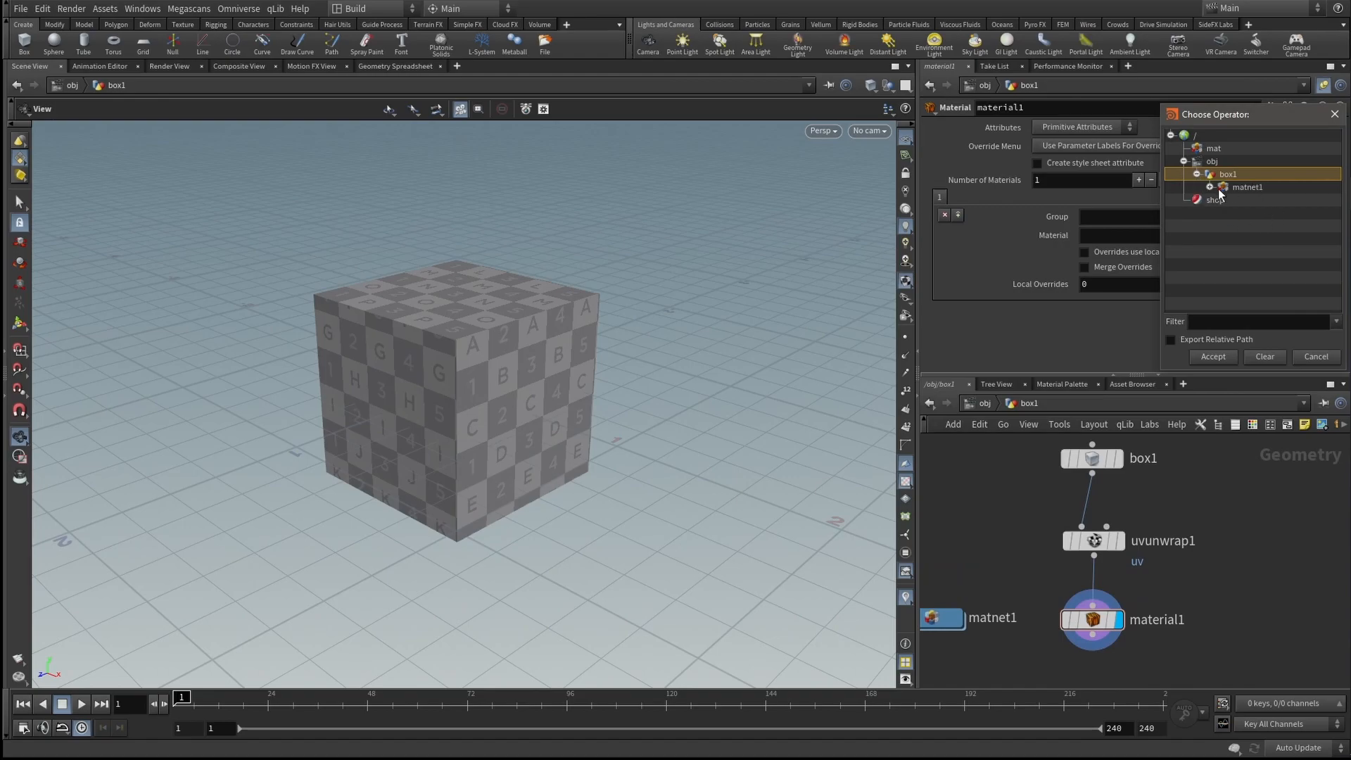
click(1211, 357)
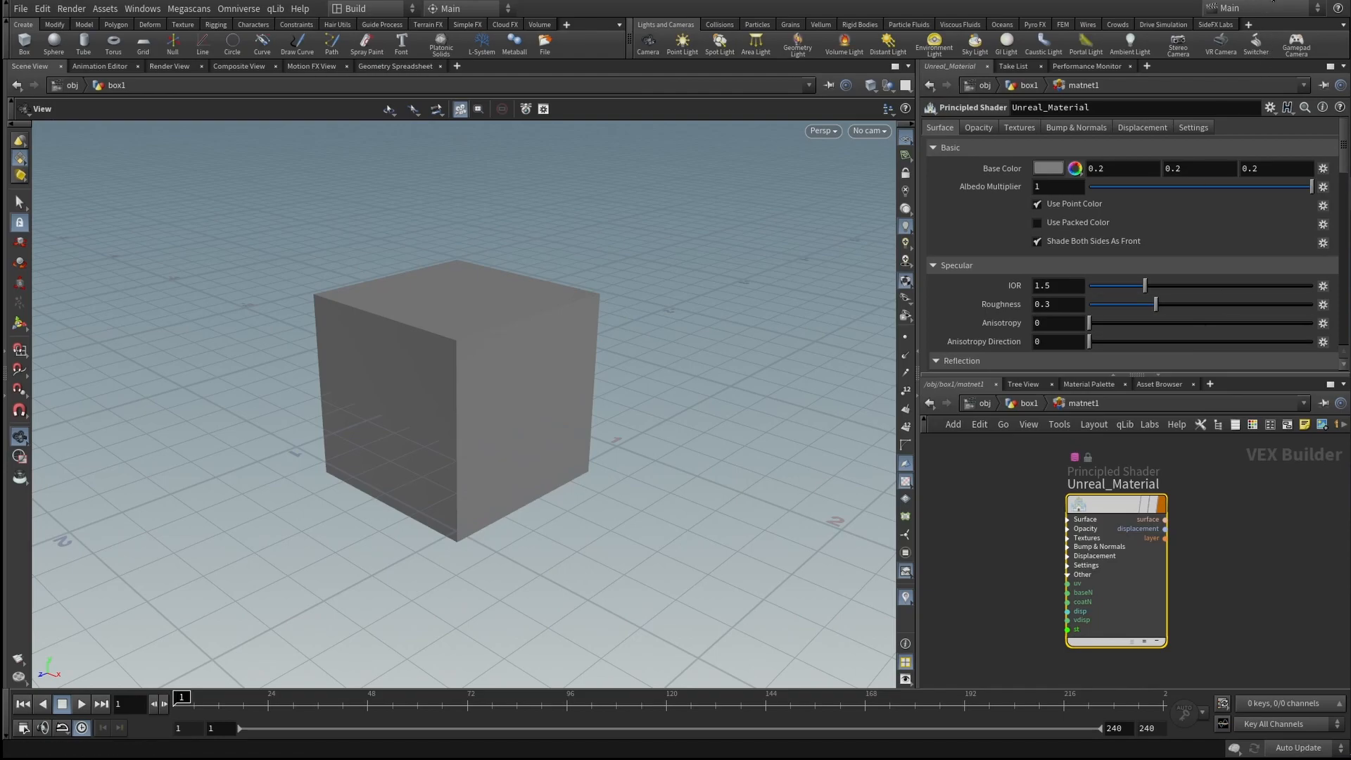
click(1017, 127)
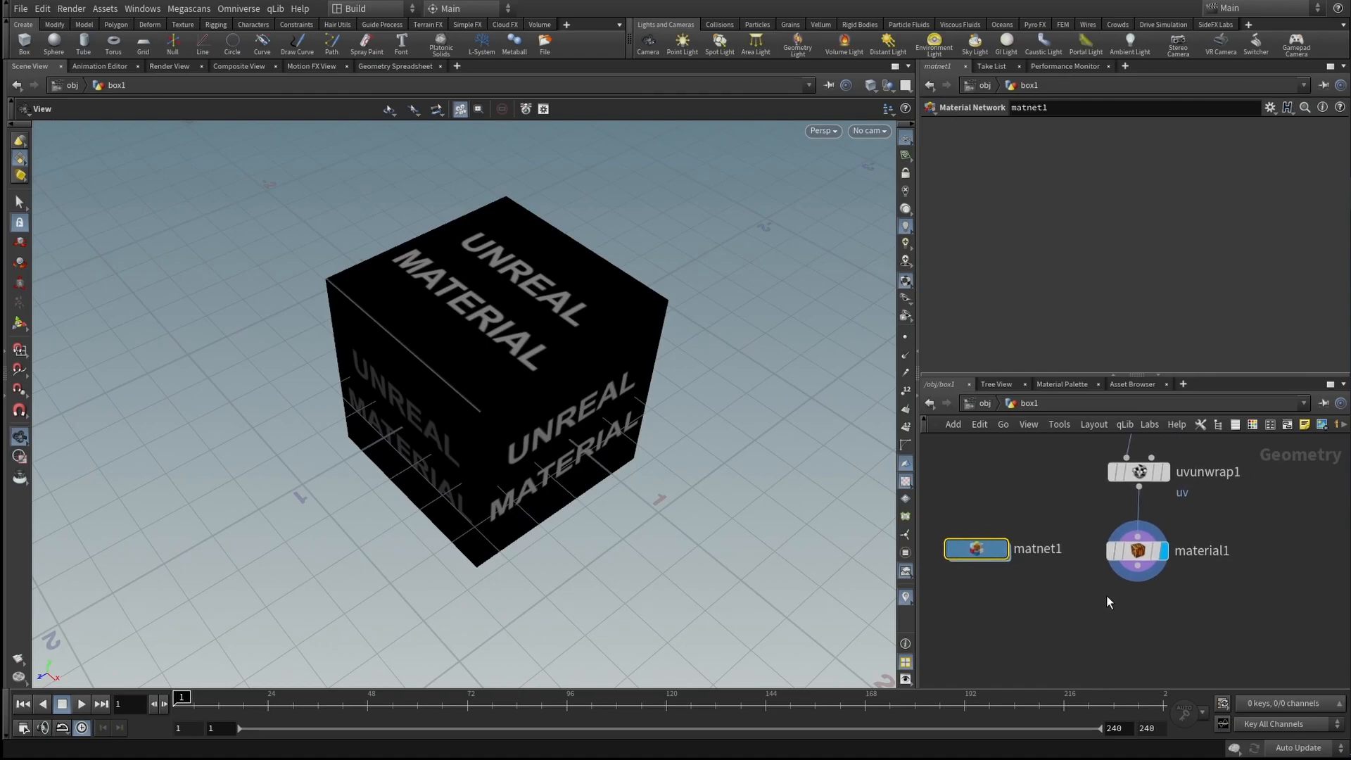
- Add a ROP FBX Output node below material1 with ASCII export off and review its options
click(1137, 550)
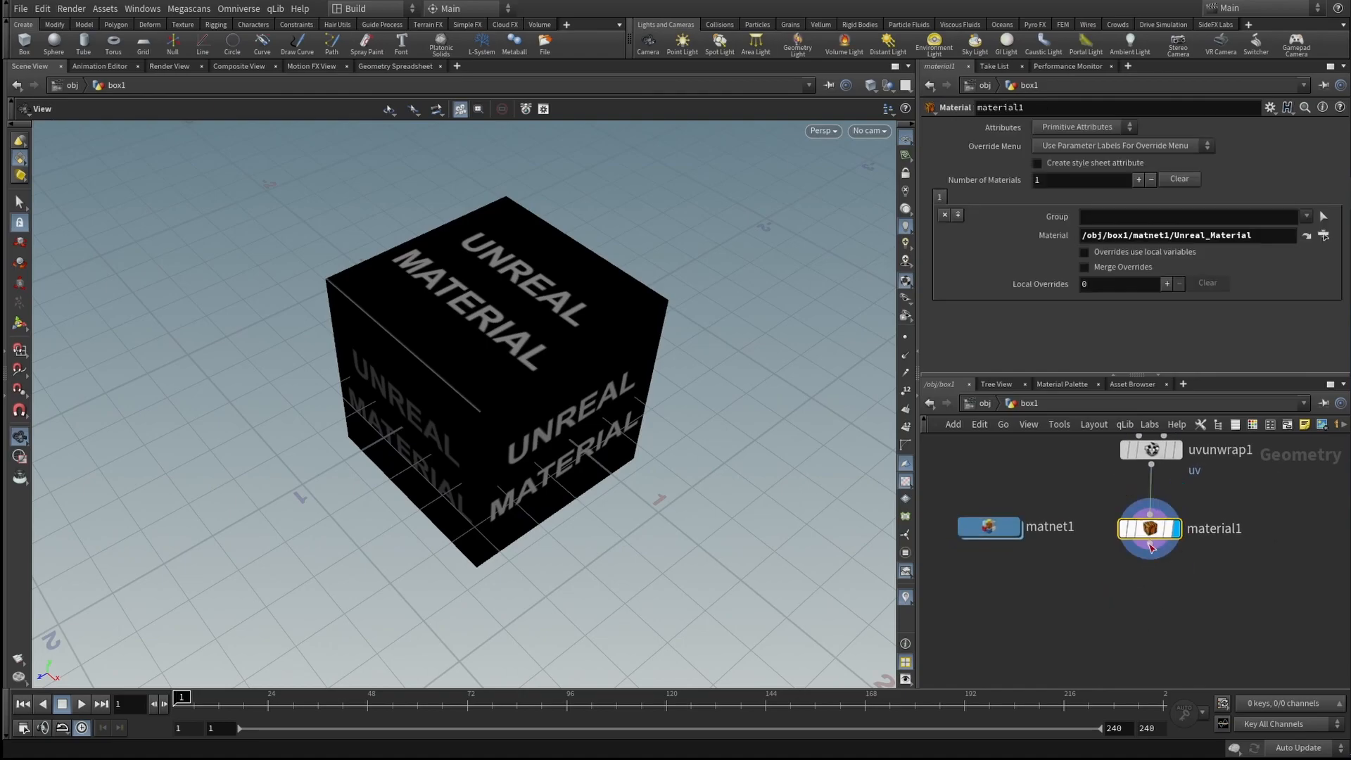
key(Tab)
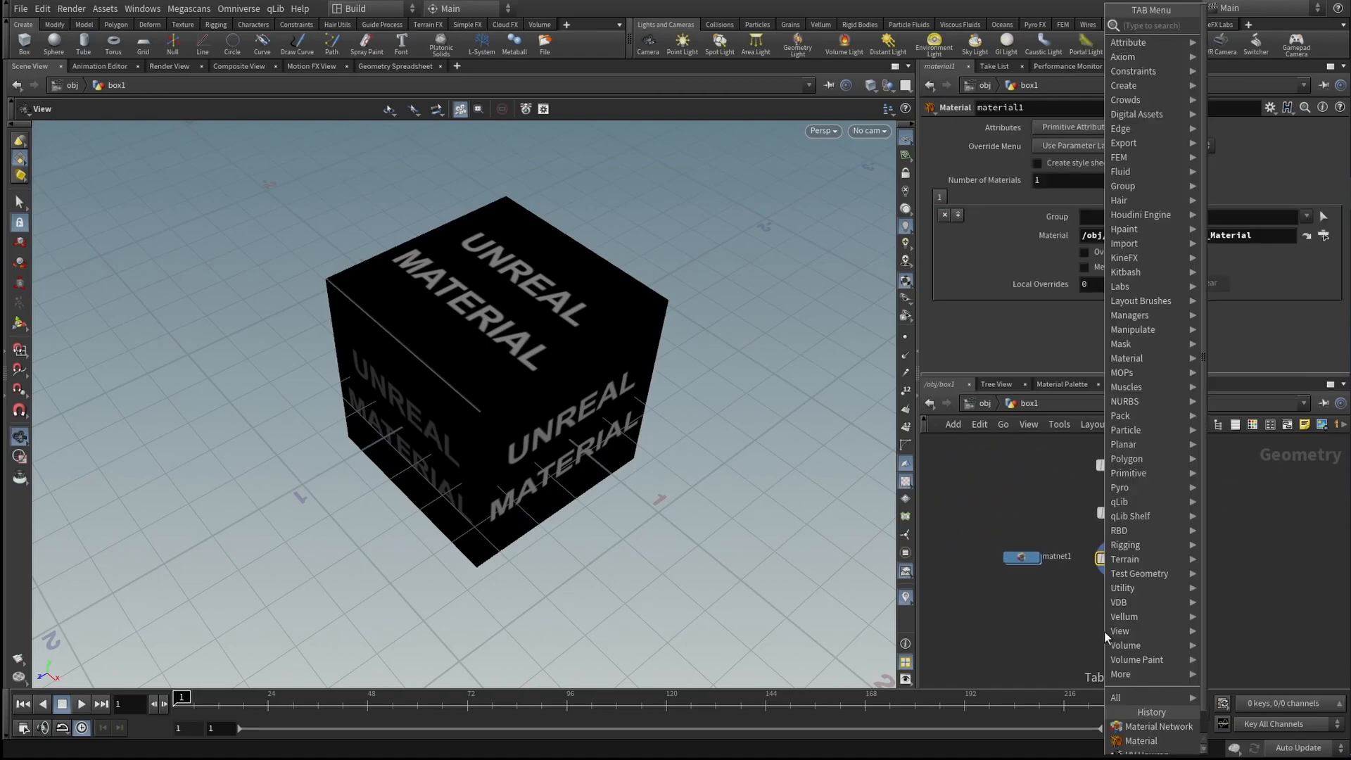
text(rop)
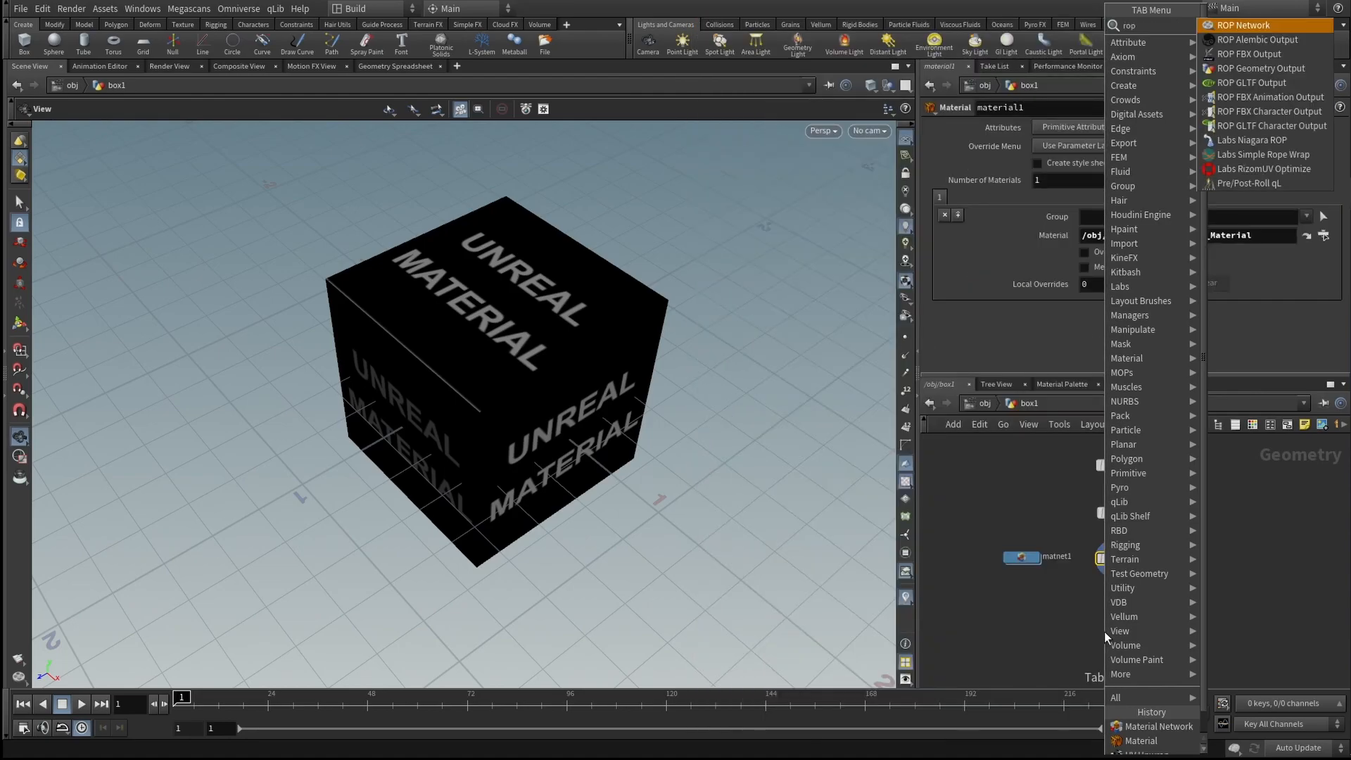
click(1252, 53)
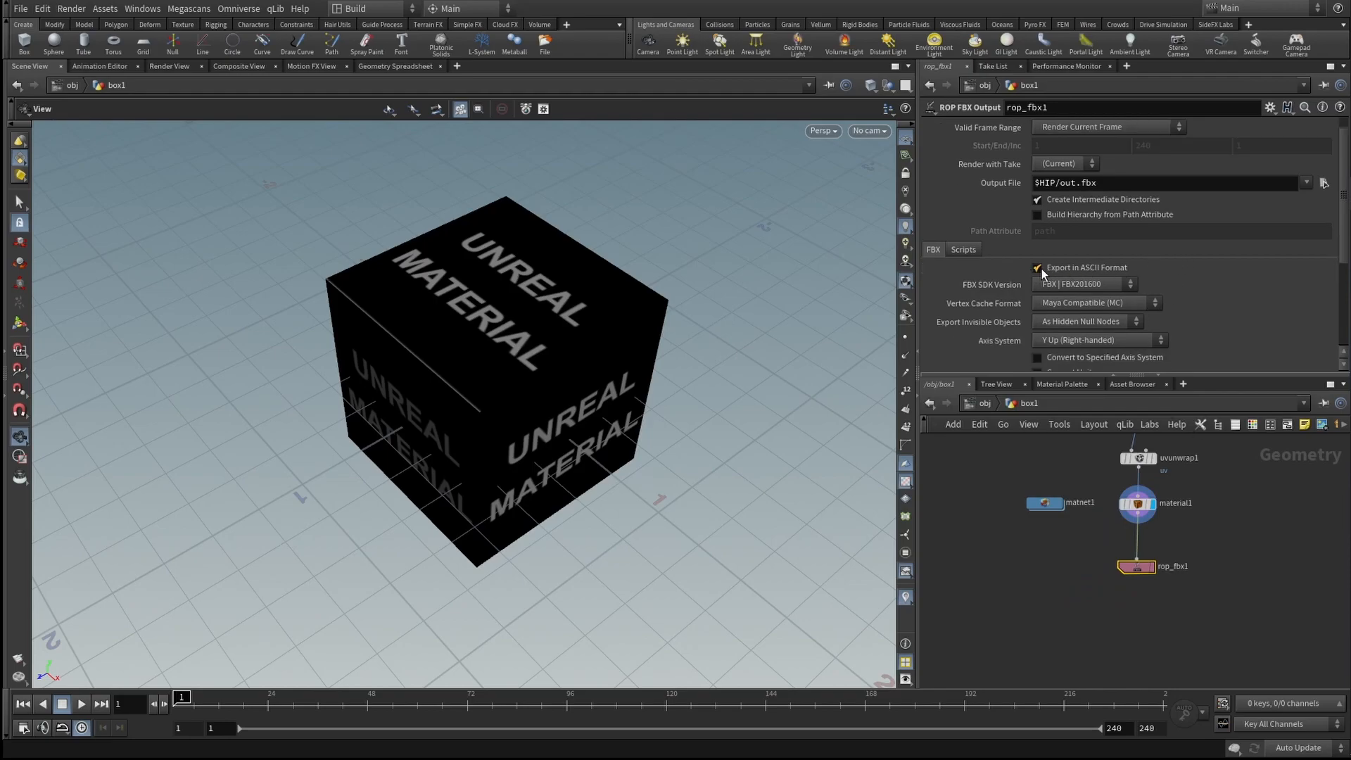
mouse_move(1037, 267)
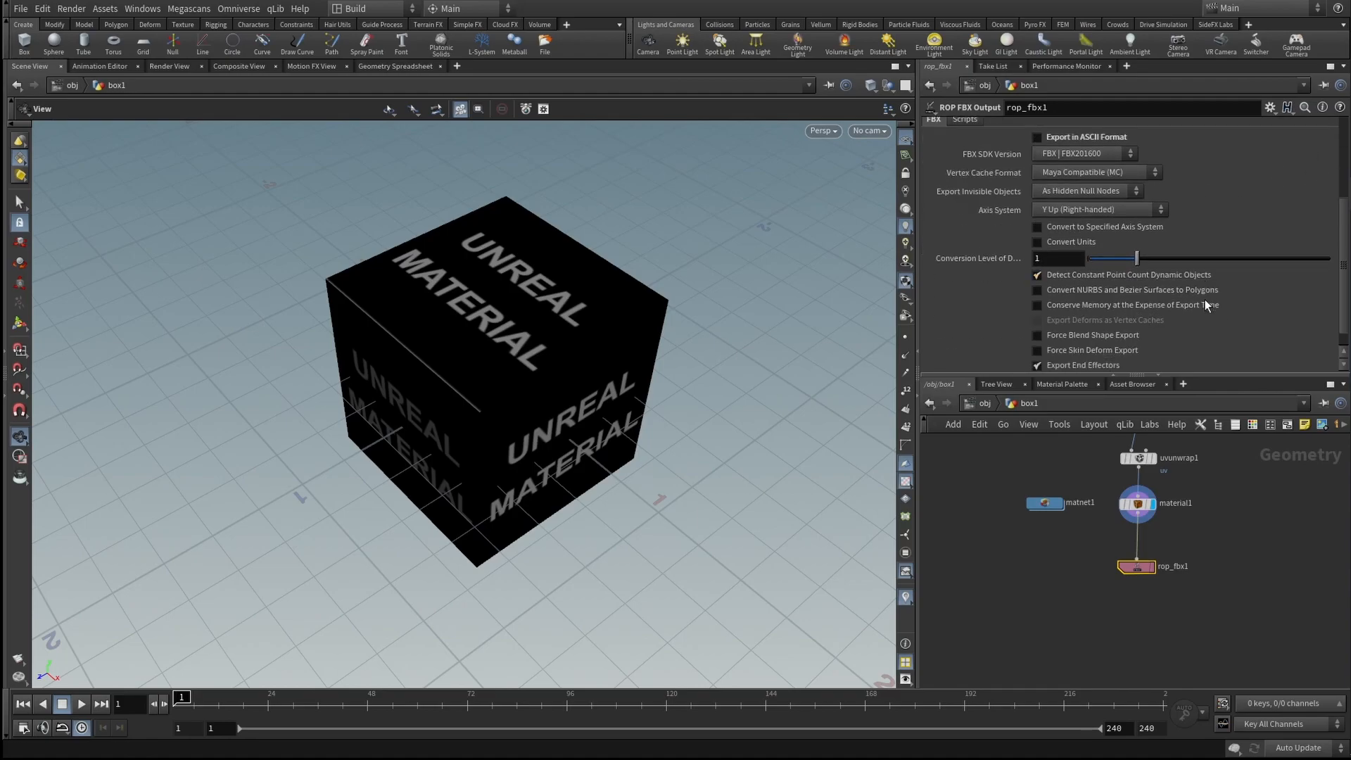
scroll(up, 3)
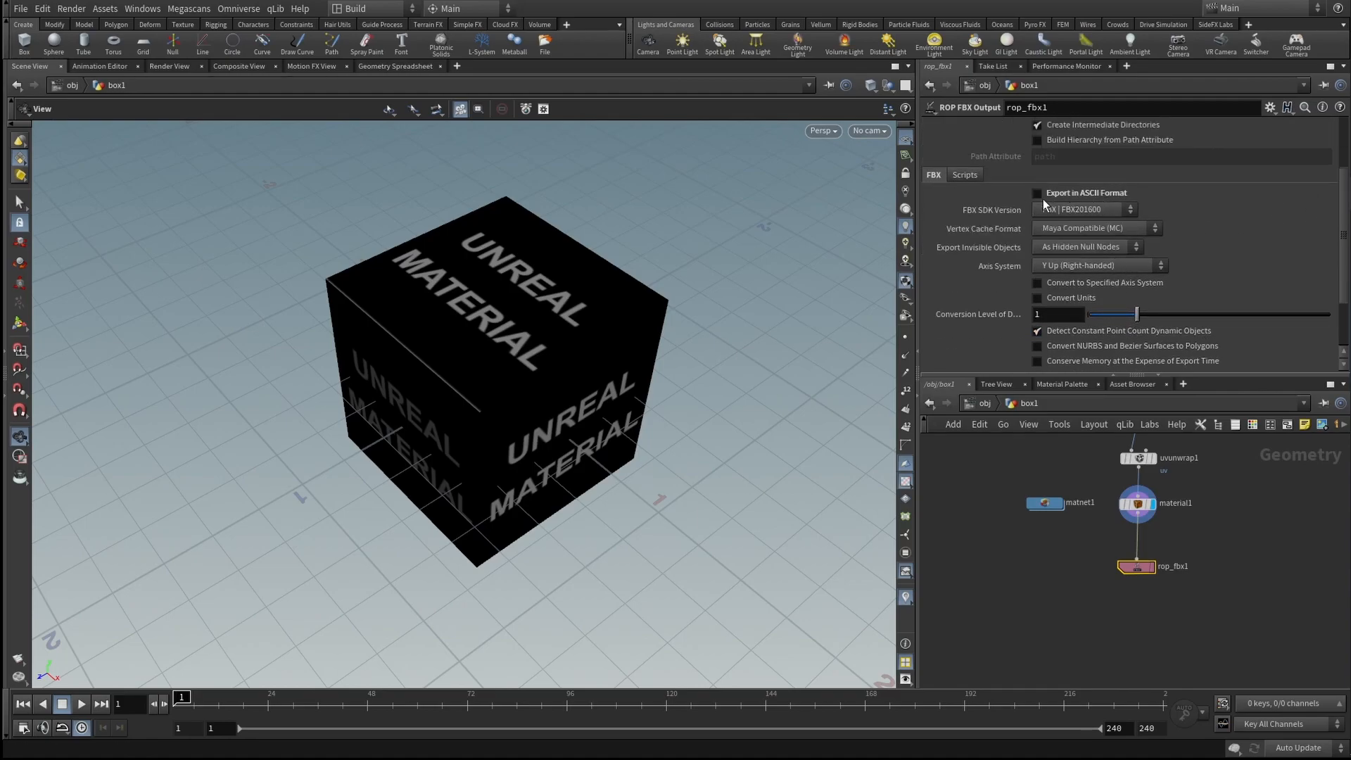
scroll(down, 3)
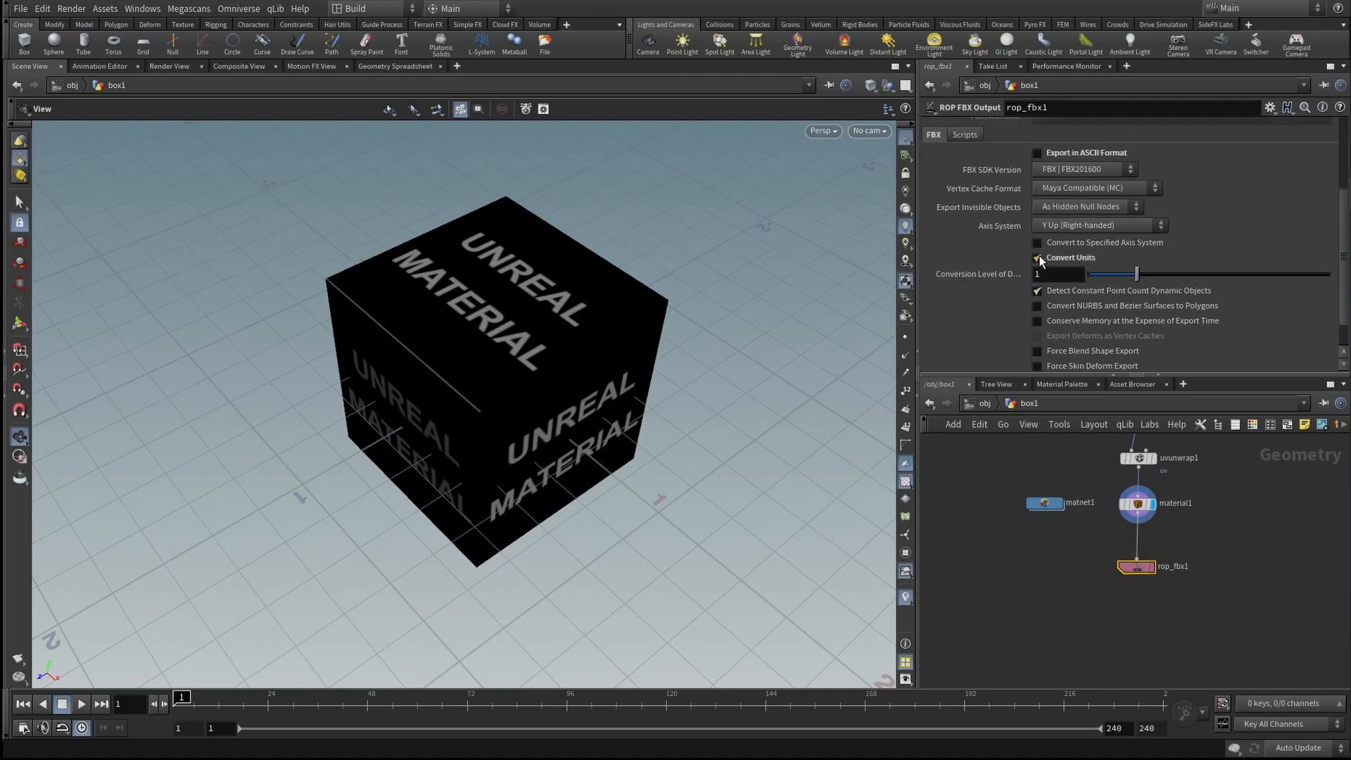
scroll(up, 3)
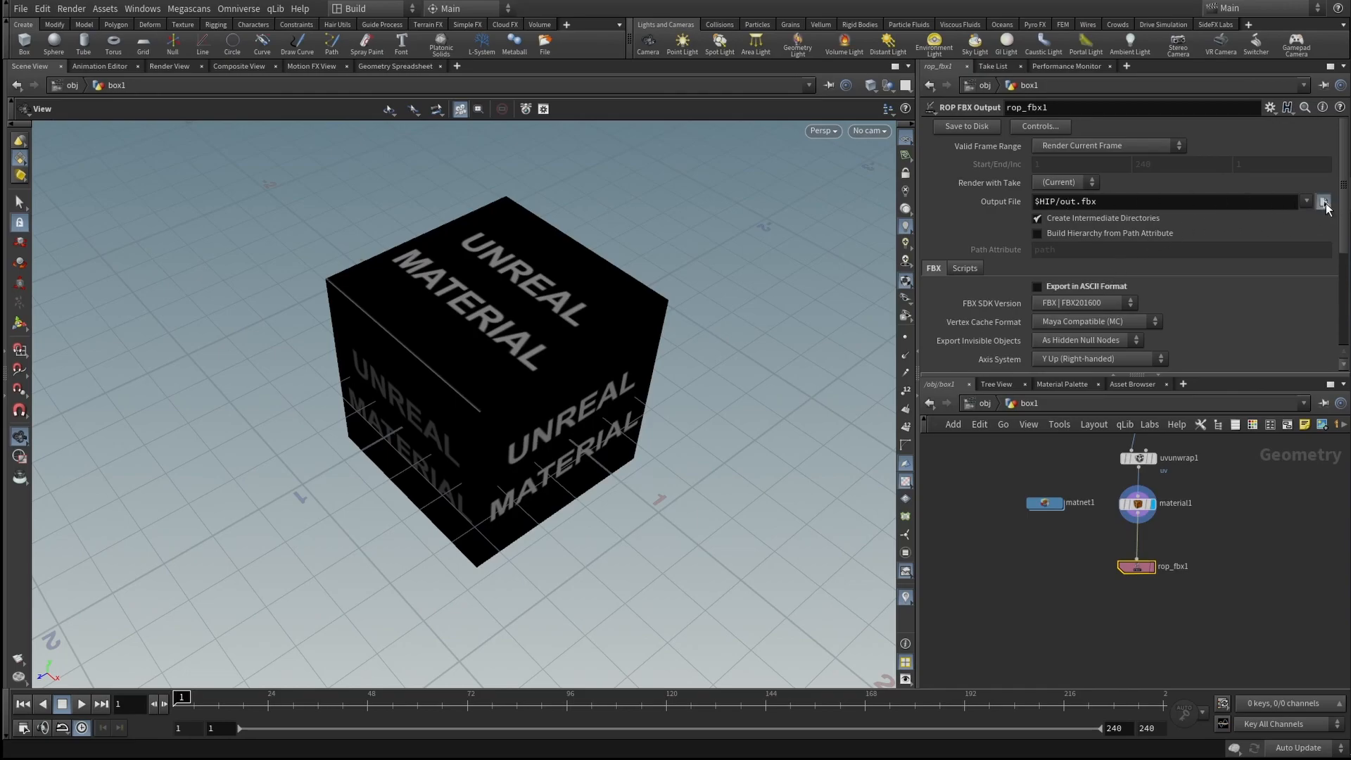
- Set the FBX Output File to Unearl_Model.fbx on the Desktop via the file chooser
click(1324, 200)
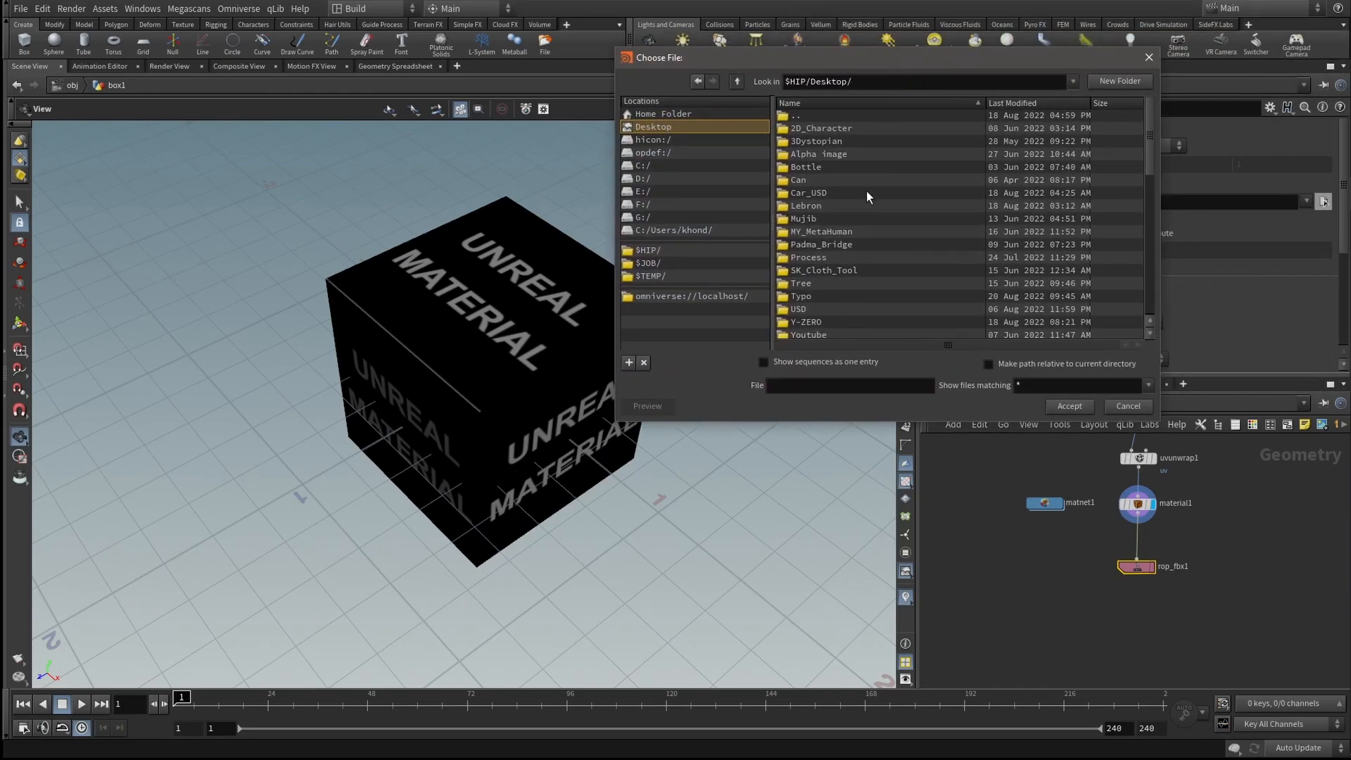
click(849, 385)
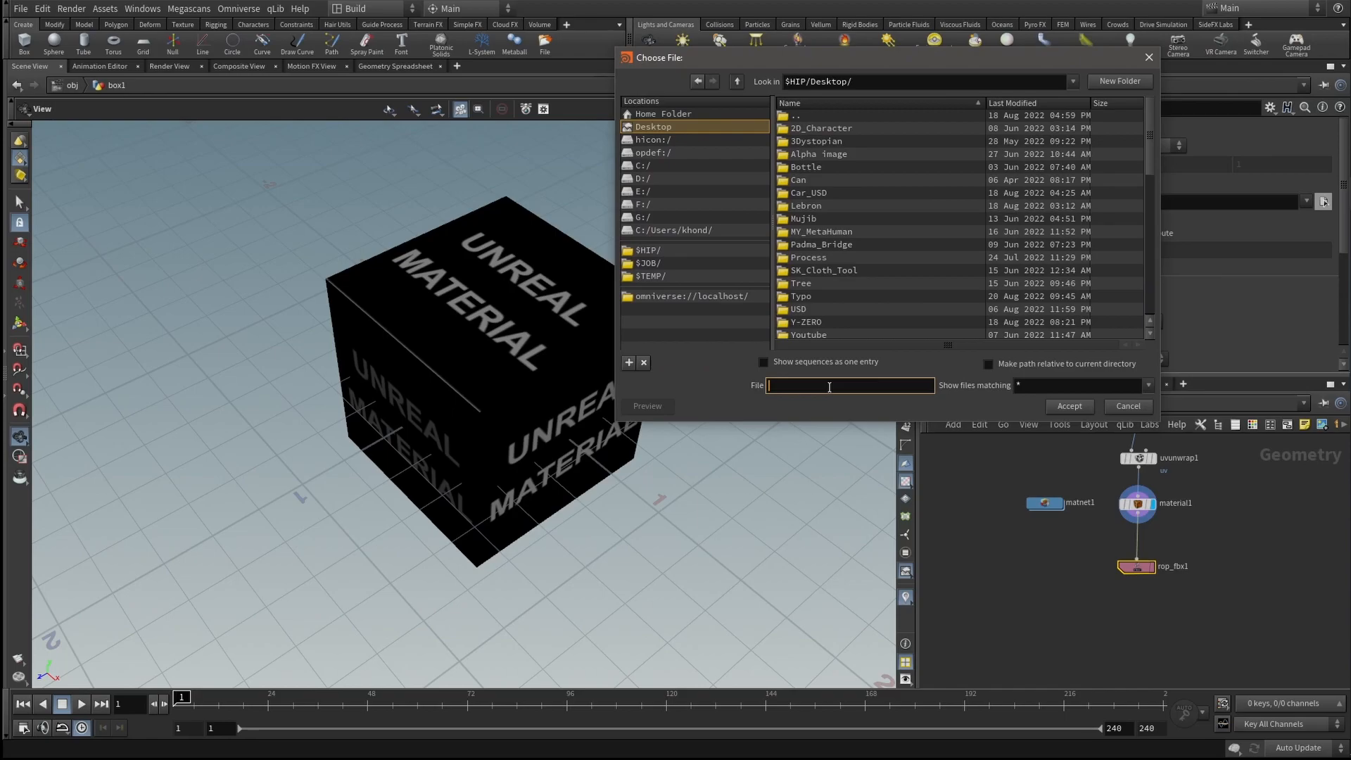
text(Une)
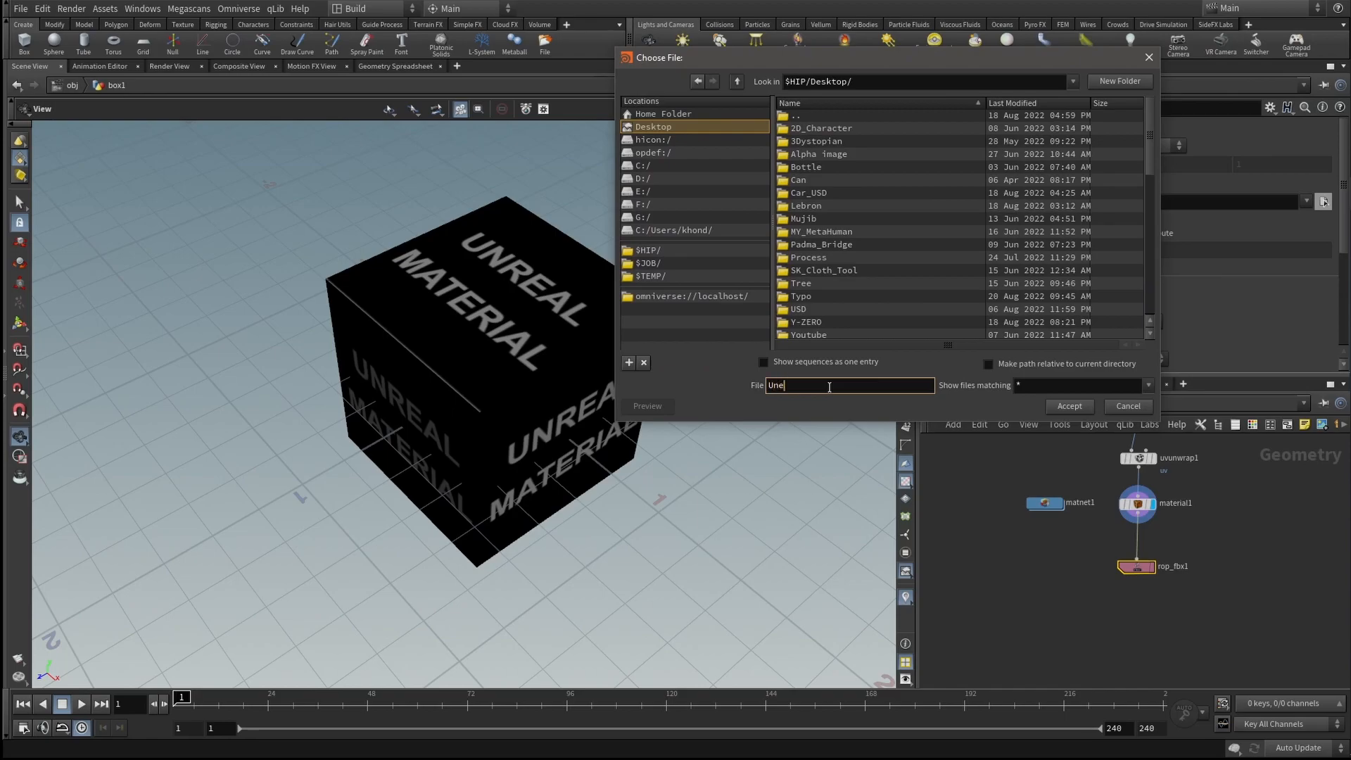
text(al_)
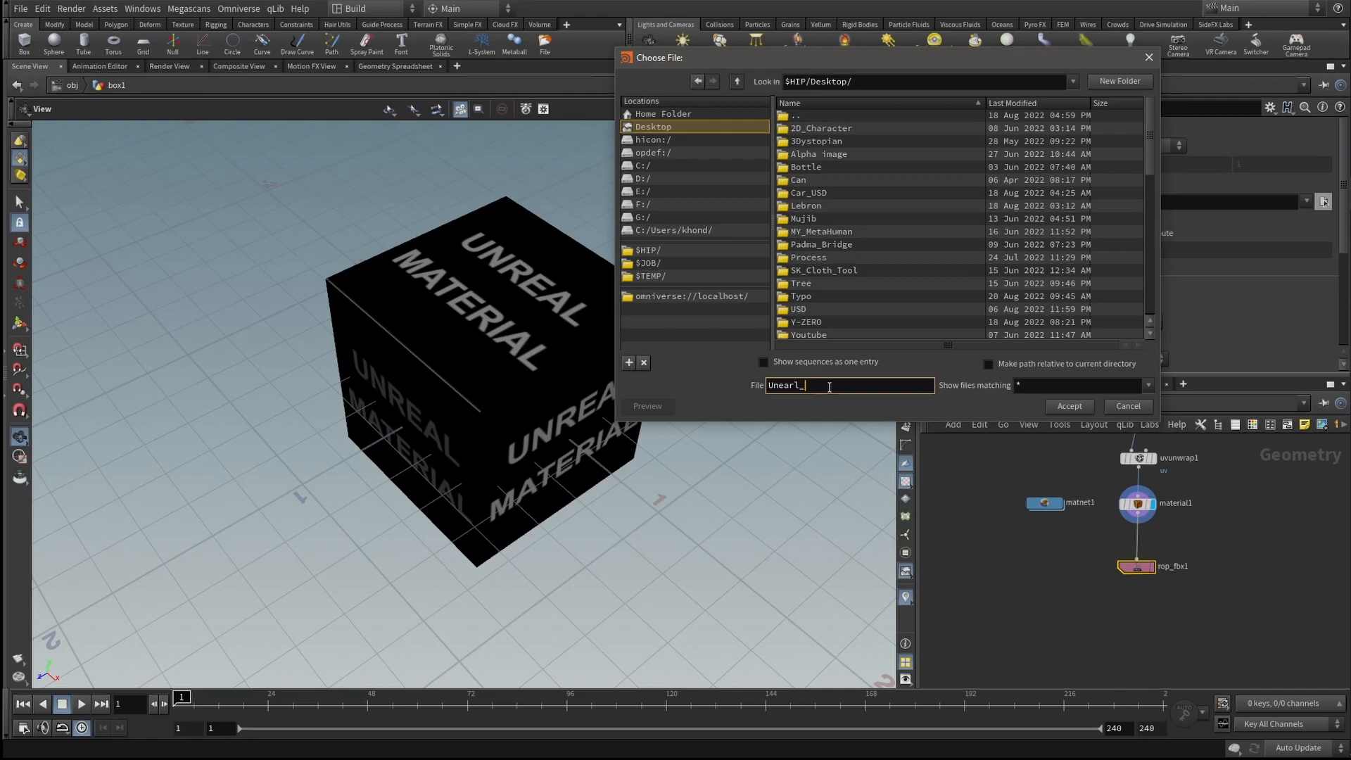
text(Model)
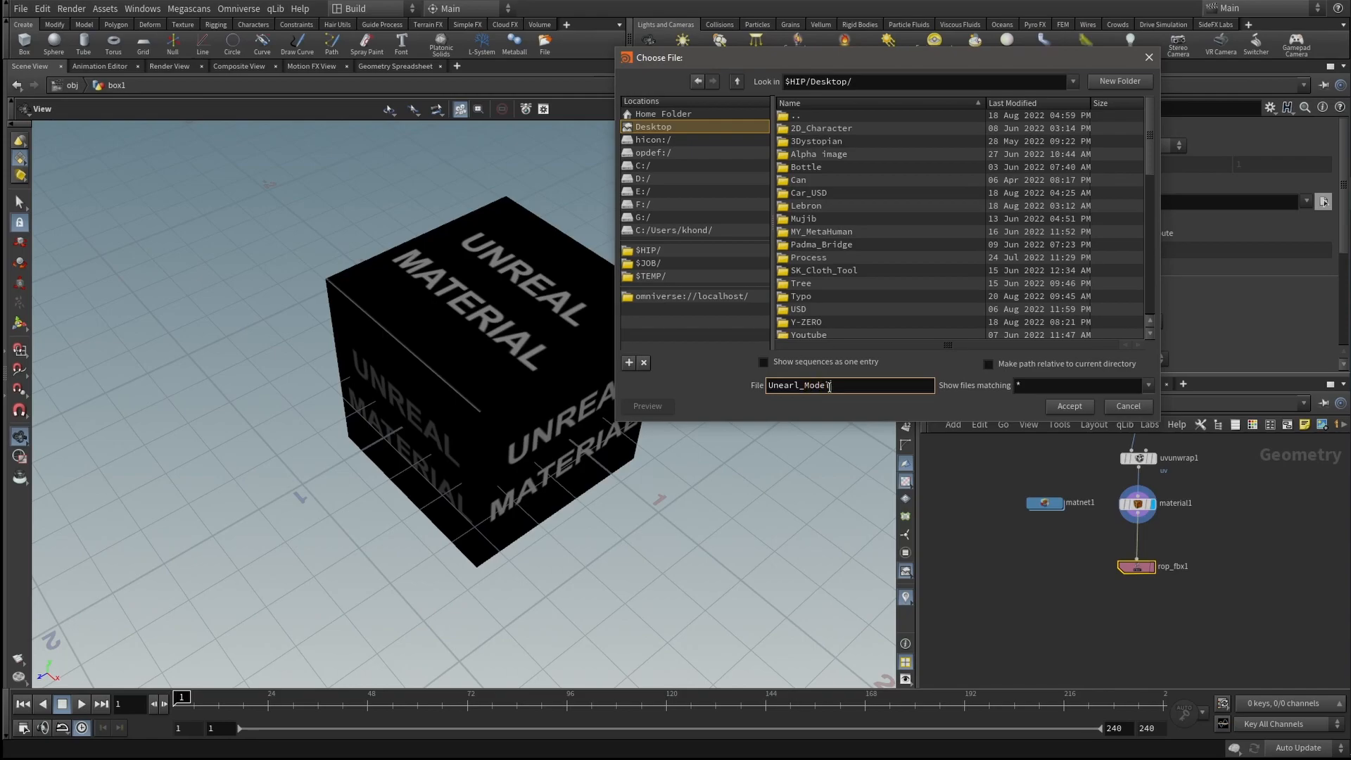
text(.fbx)
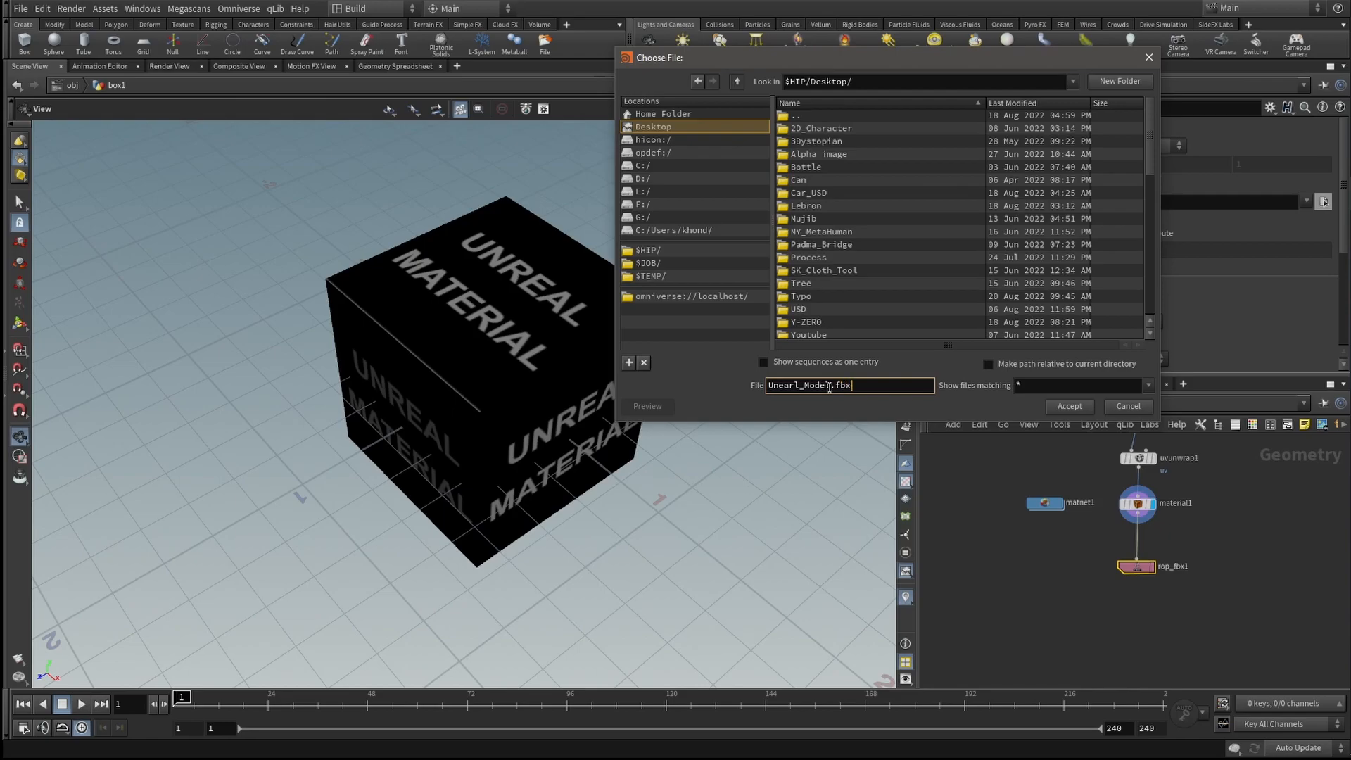
click(1067, 405)
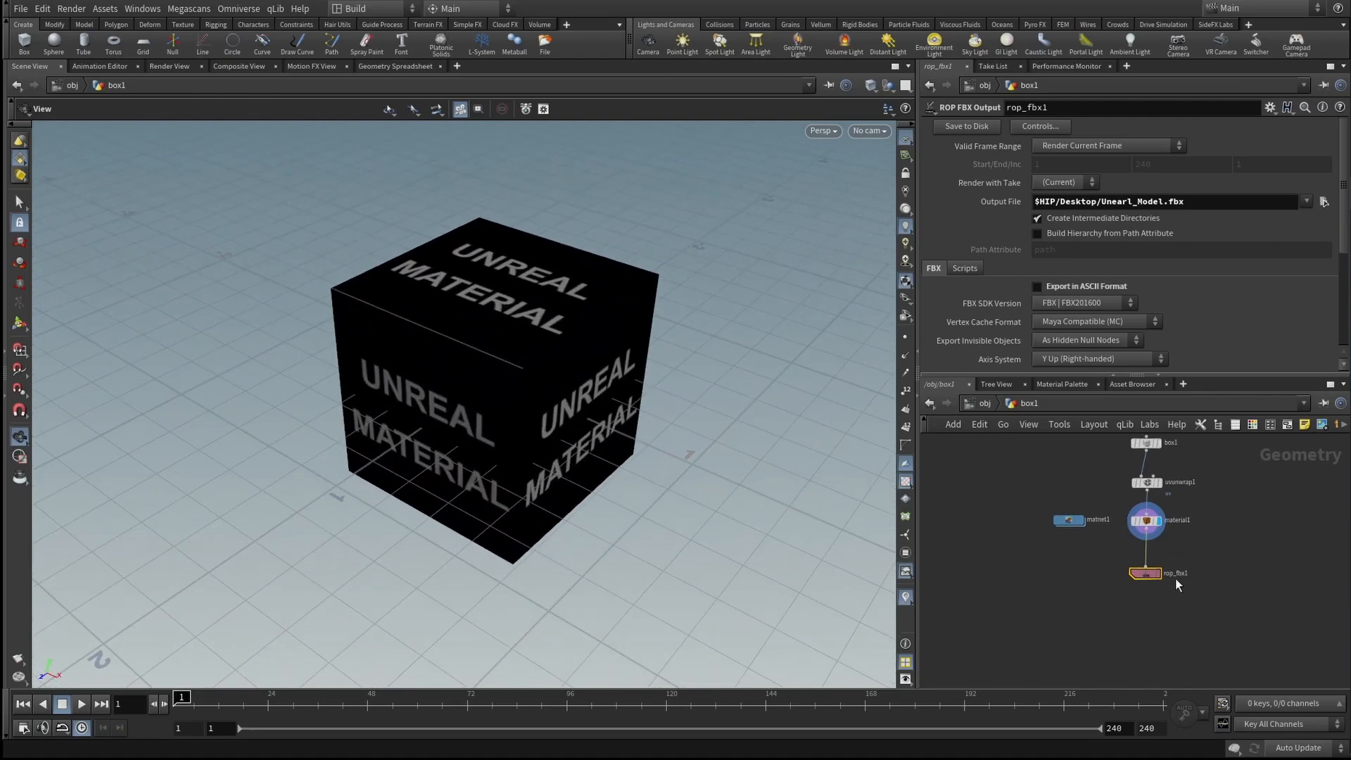
- Insert transform1 after uvunwrap1, undo the stray rotation and set Pivot Translate Y to $YMIN
click(1141, 519)
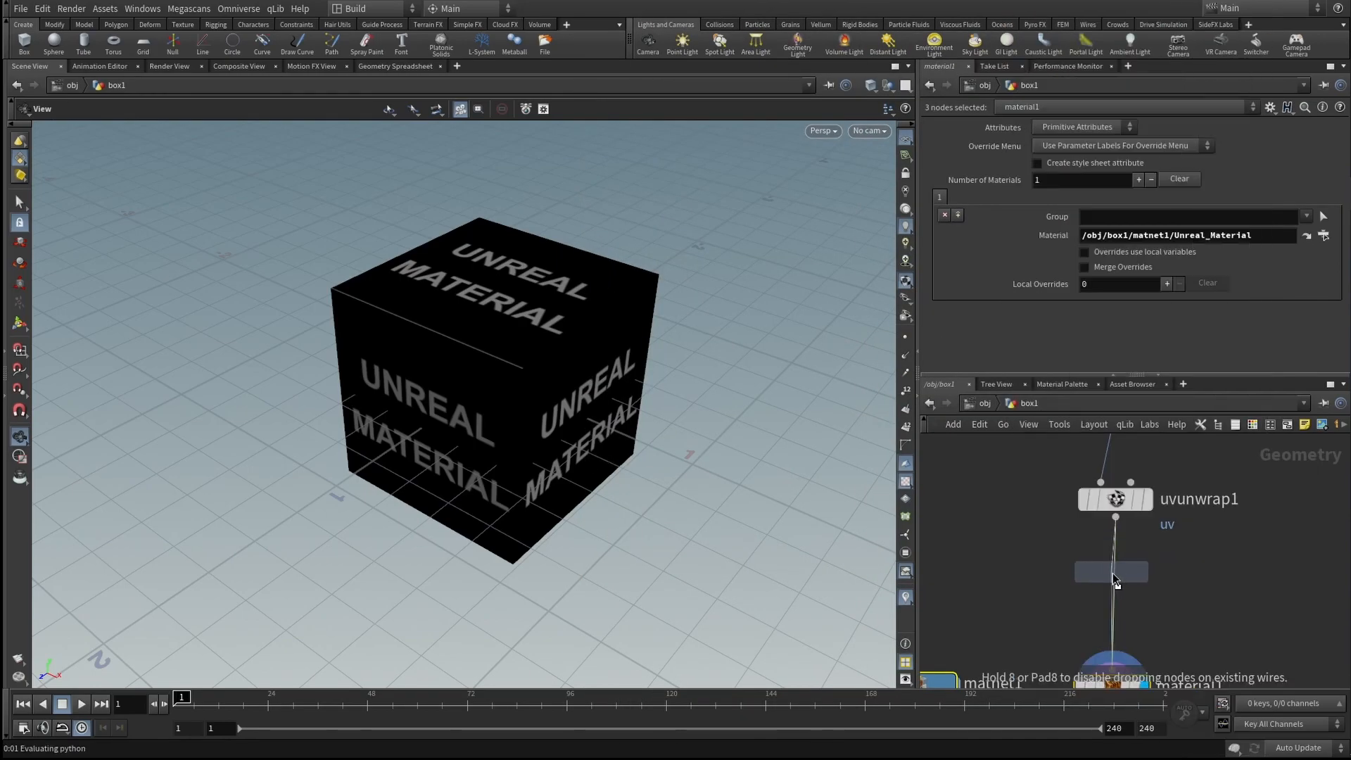
click(1113, 576)
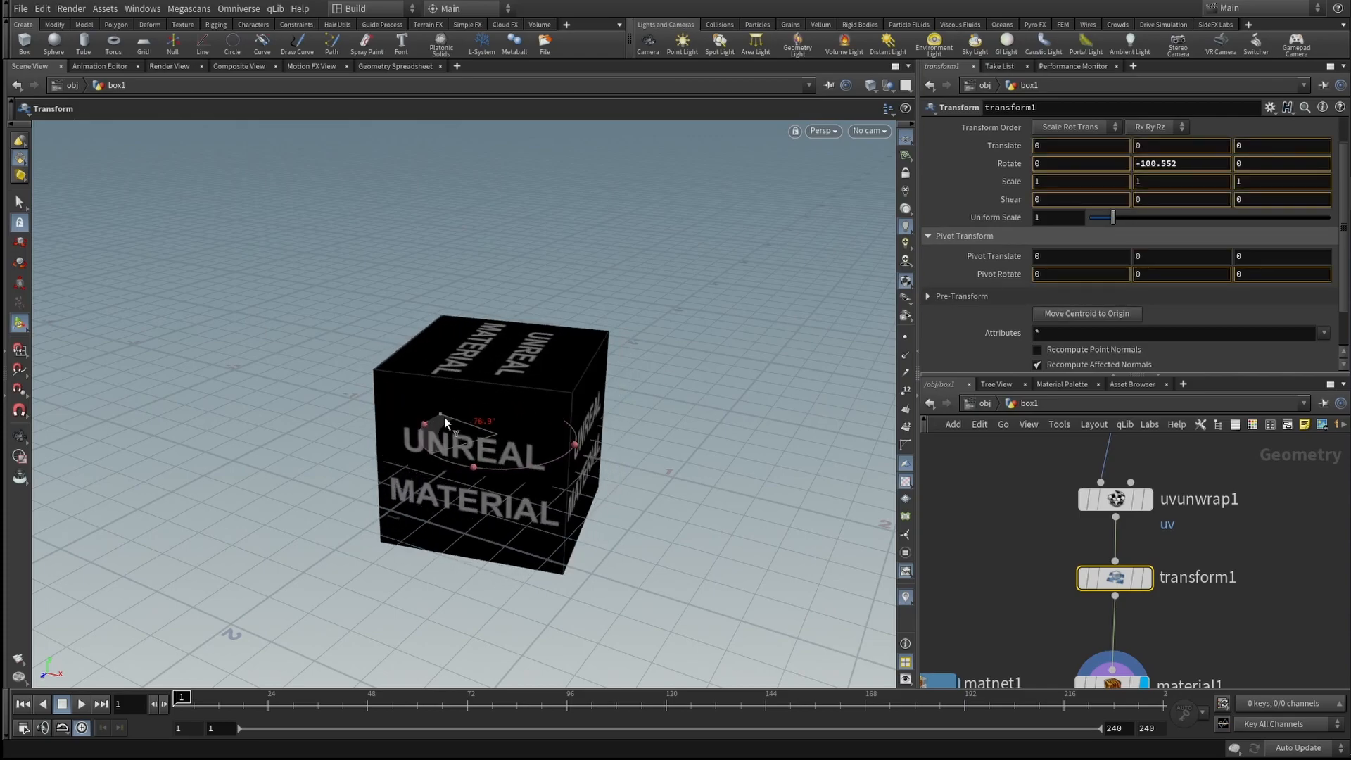
key(ctrl+z)
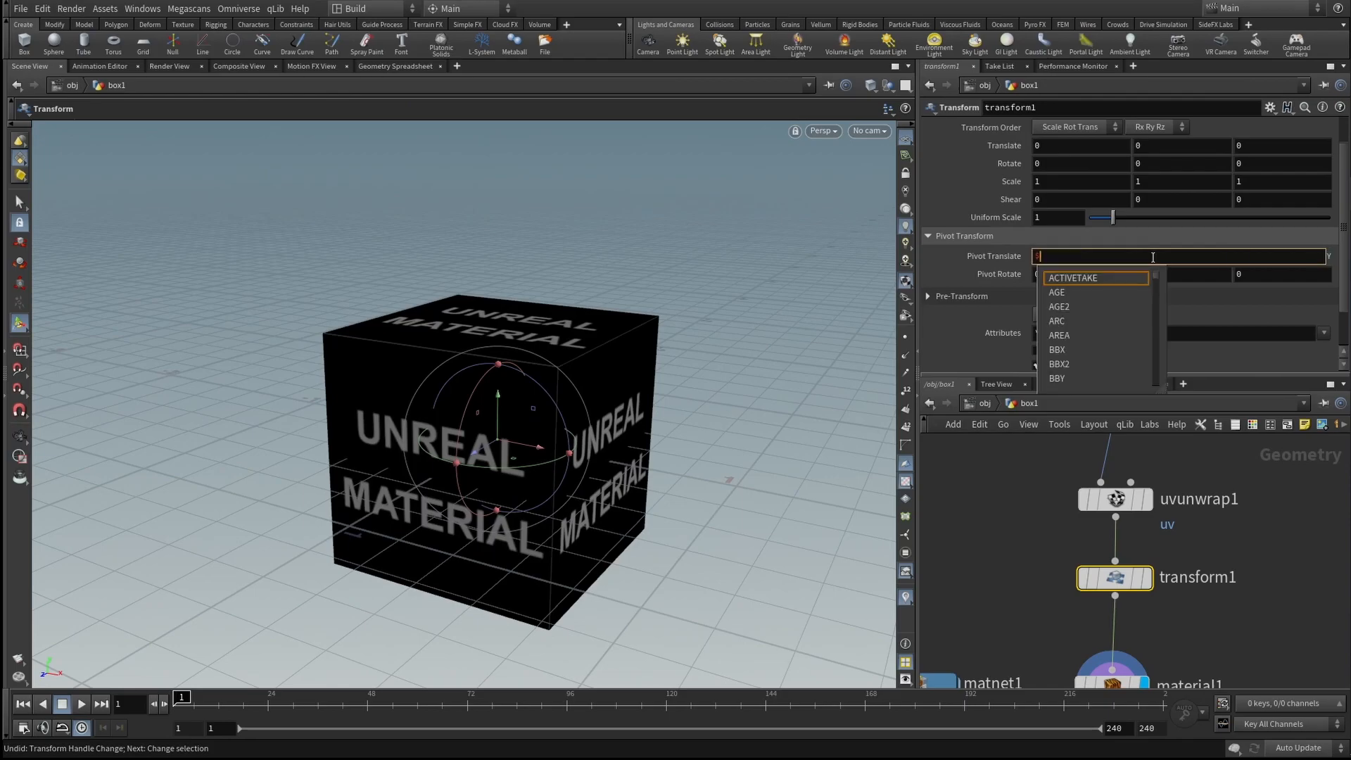
text($Y)
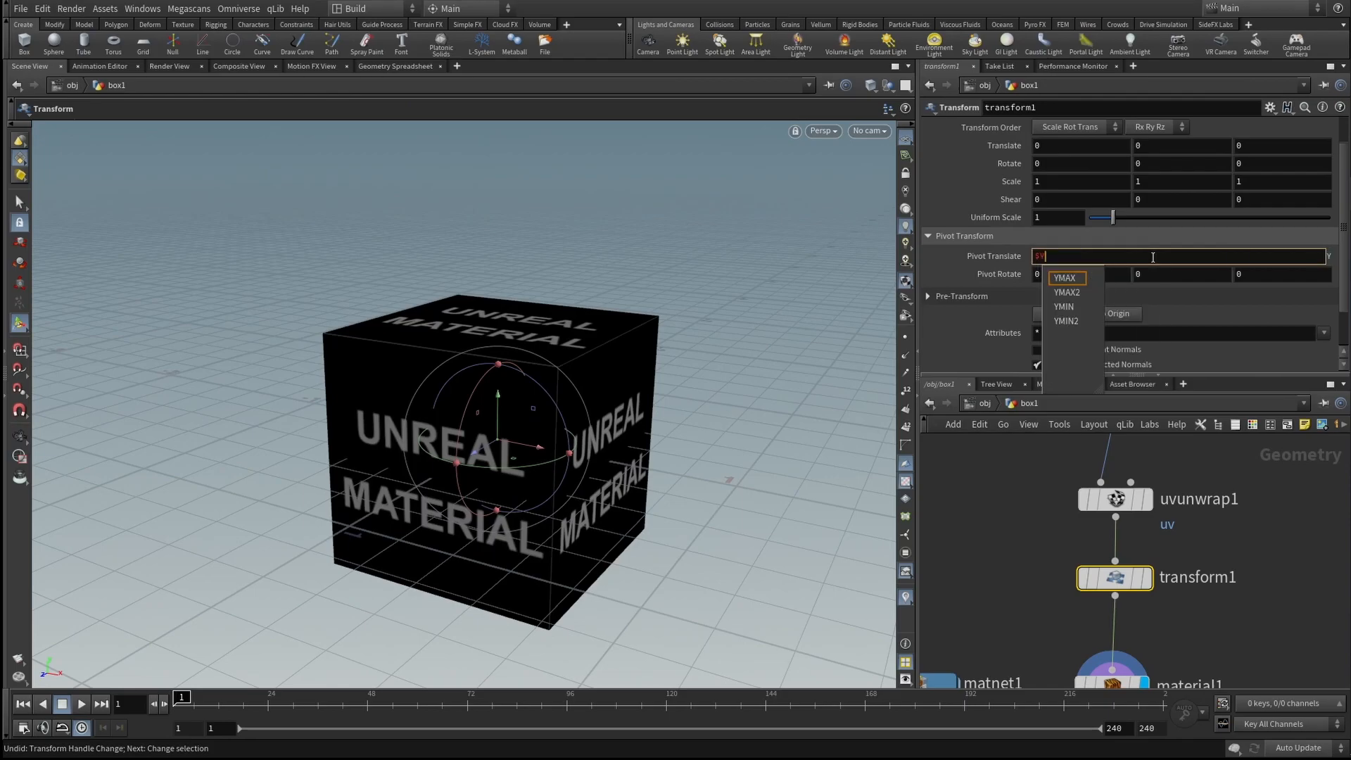
click(1062, 306)
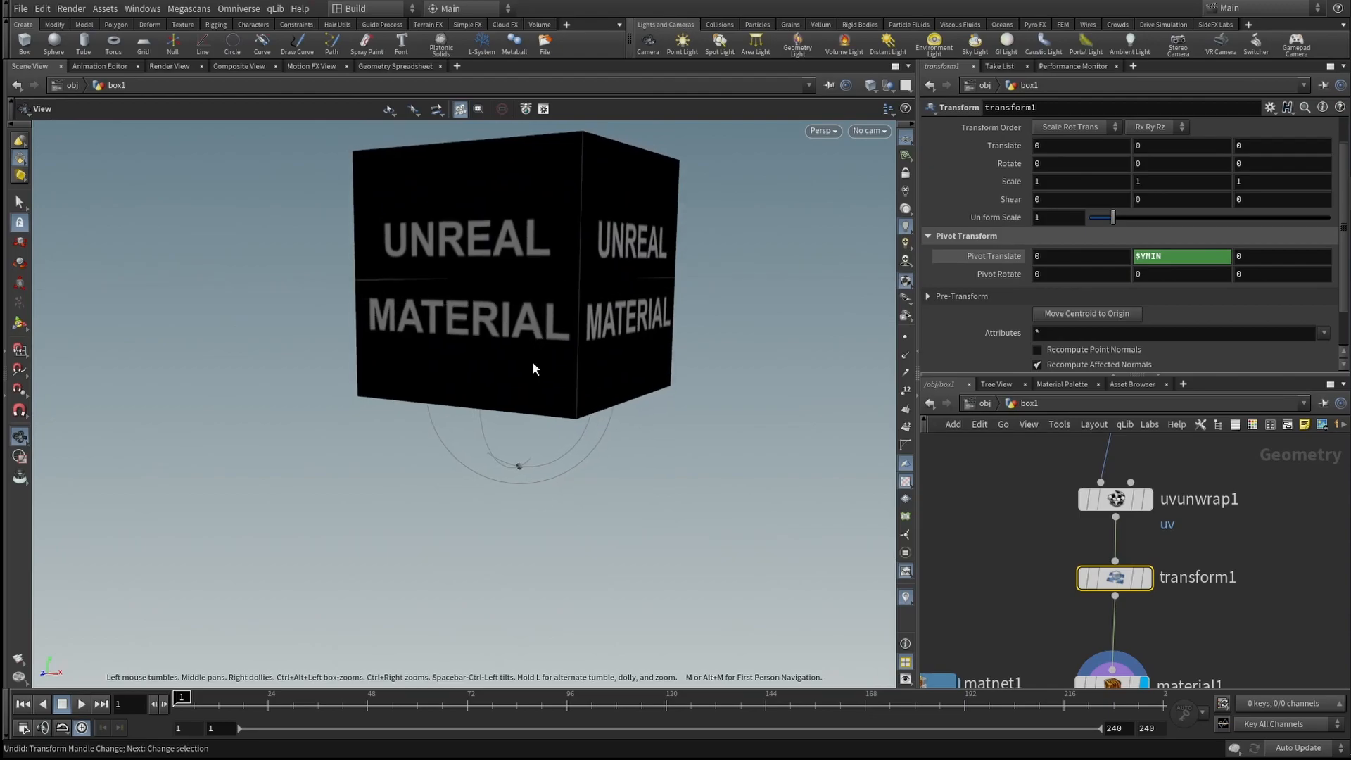
right_click(517, 387)
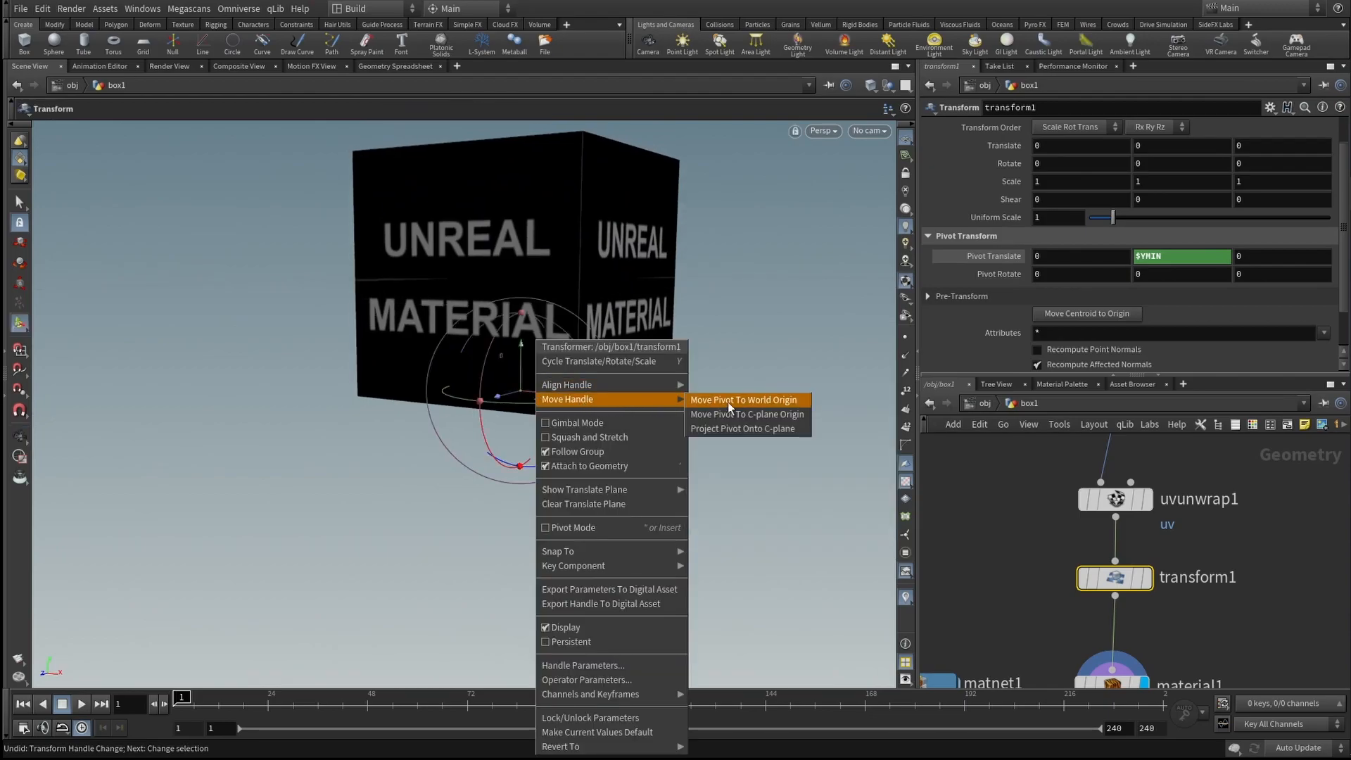
- Move the transform pivot to the world origin so the box rests on the grid
click(743, 399)
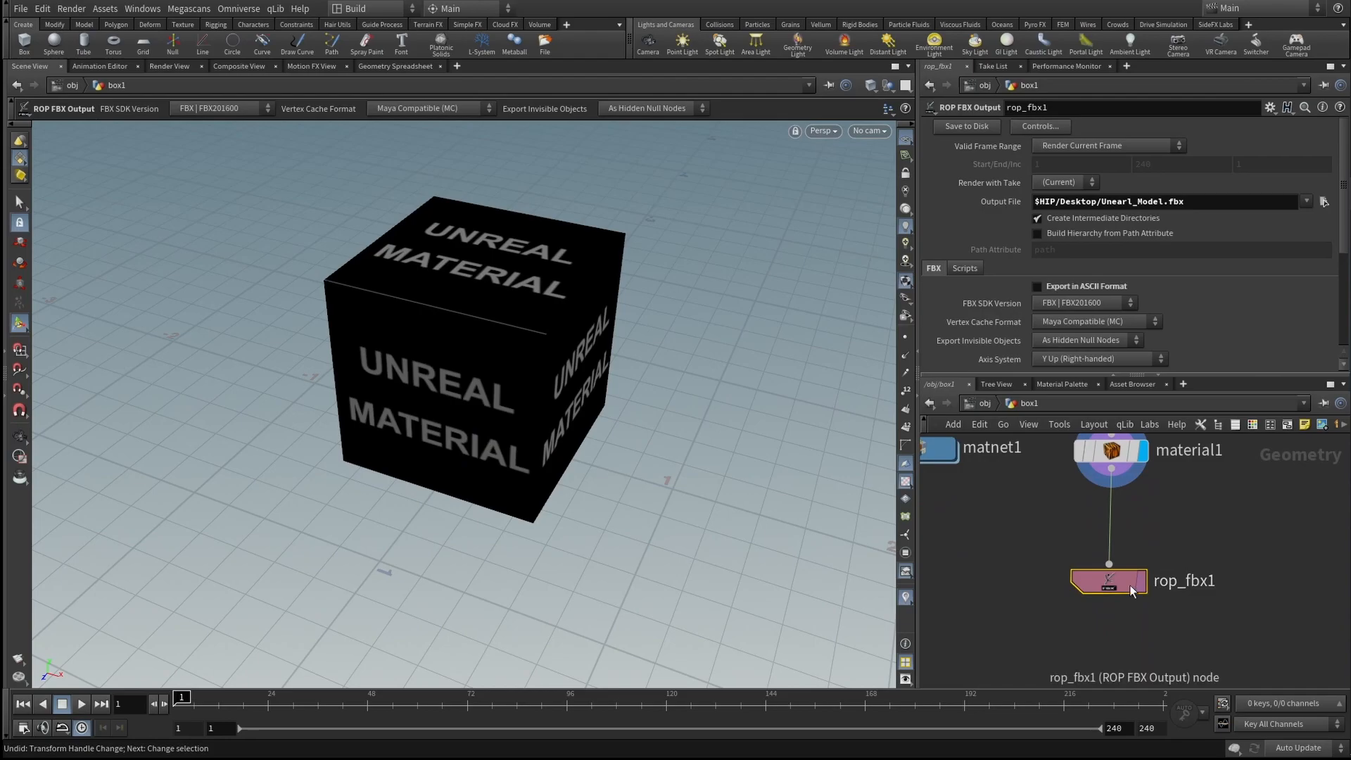
mouse_move(978, 143)
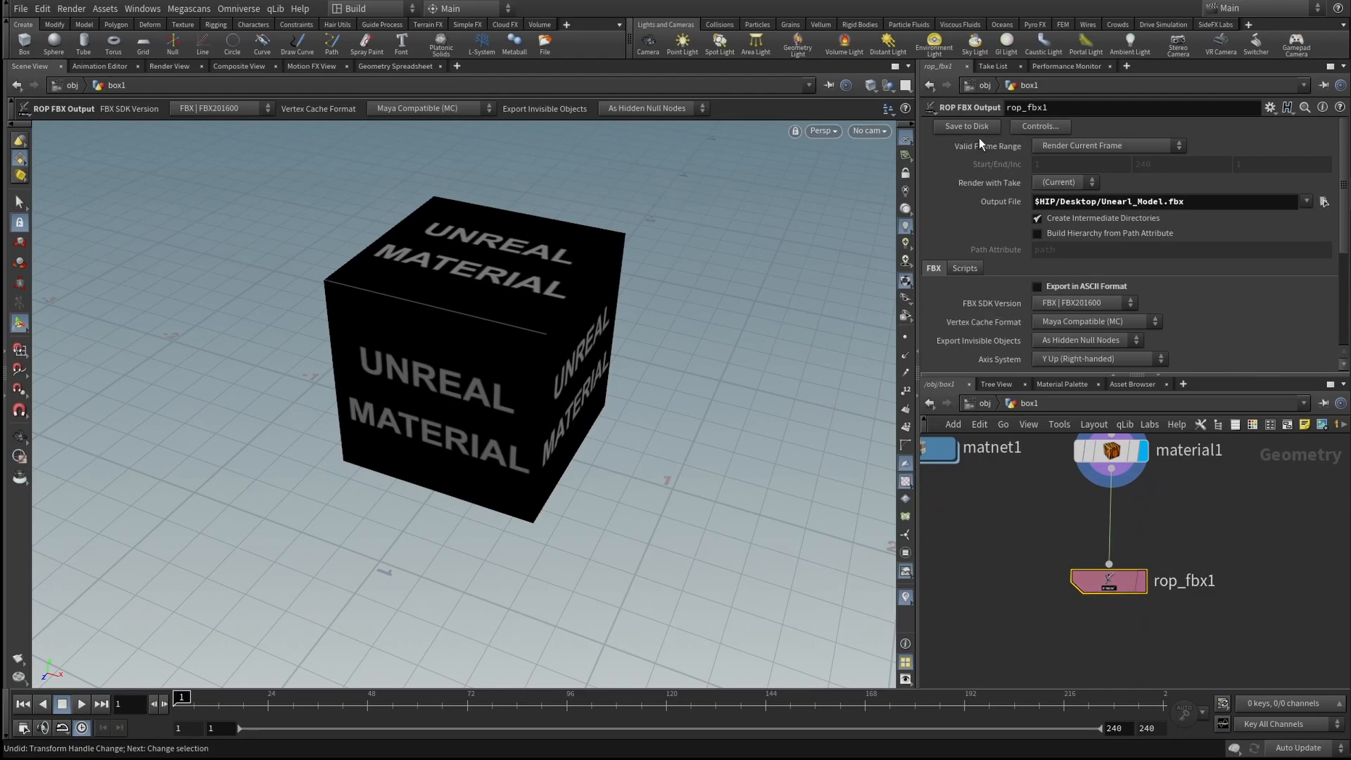
- Review rop_fbx1's options and save Unearl_Model.fbx to disk
scroll(down, 3)
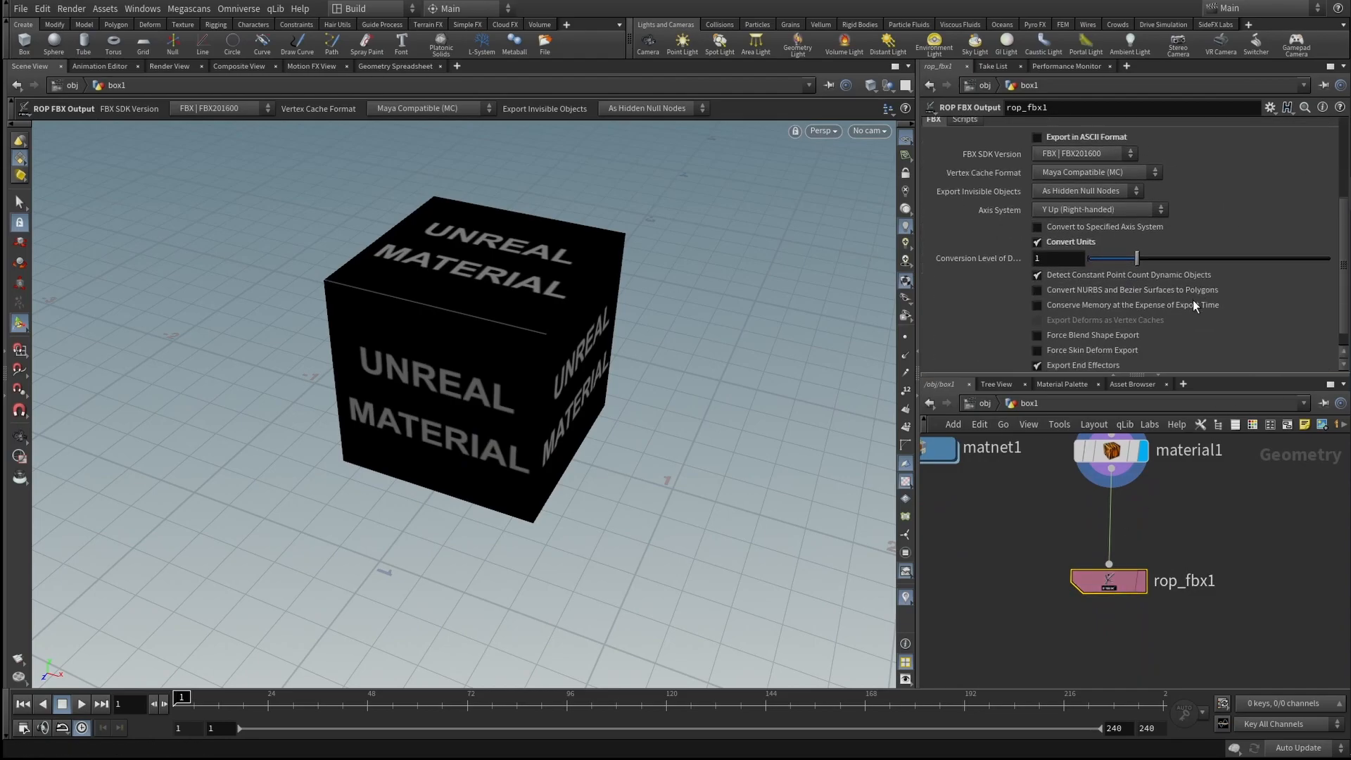
scroll(up, 3)
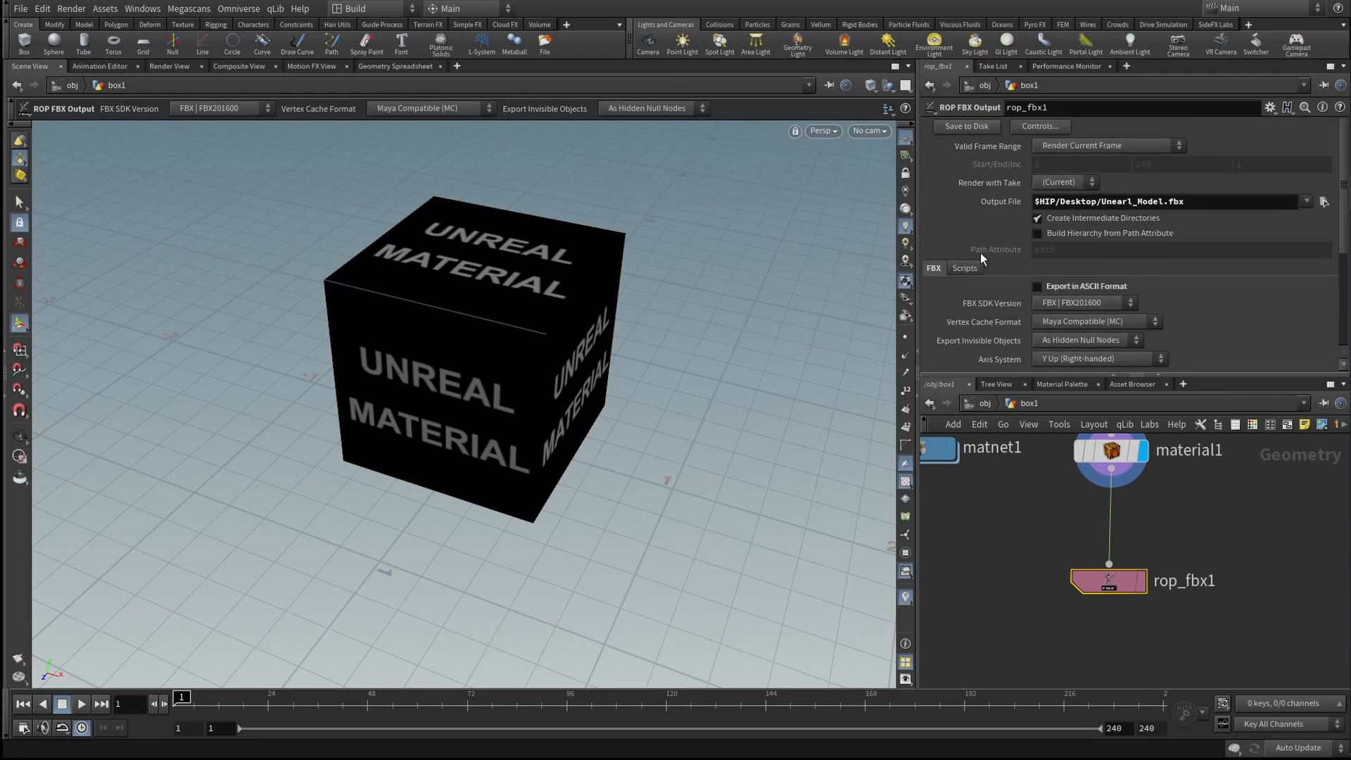
mouse_move(1162, 534)
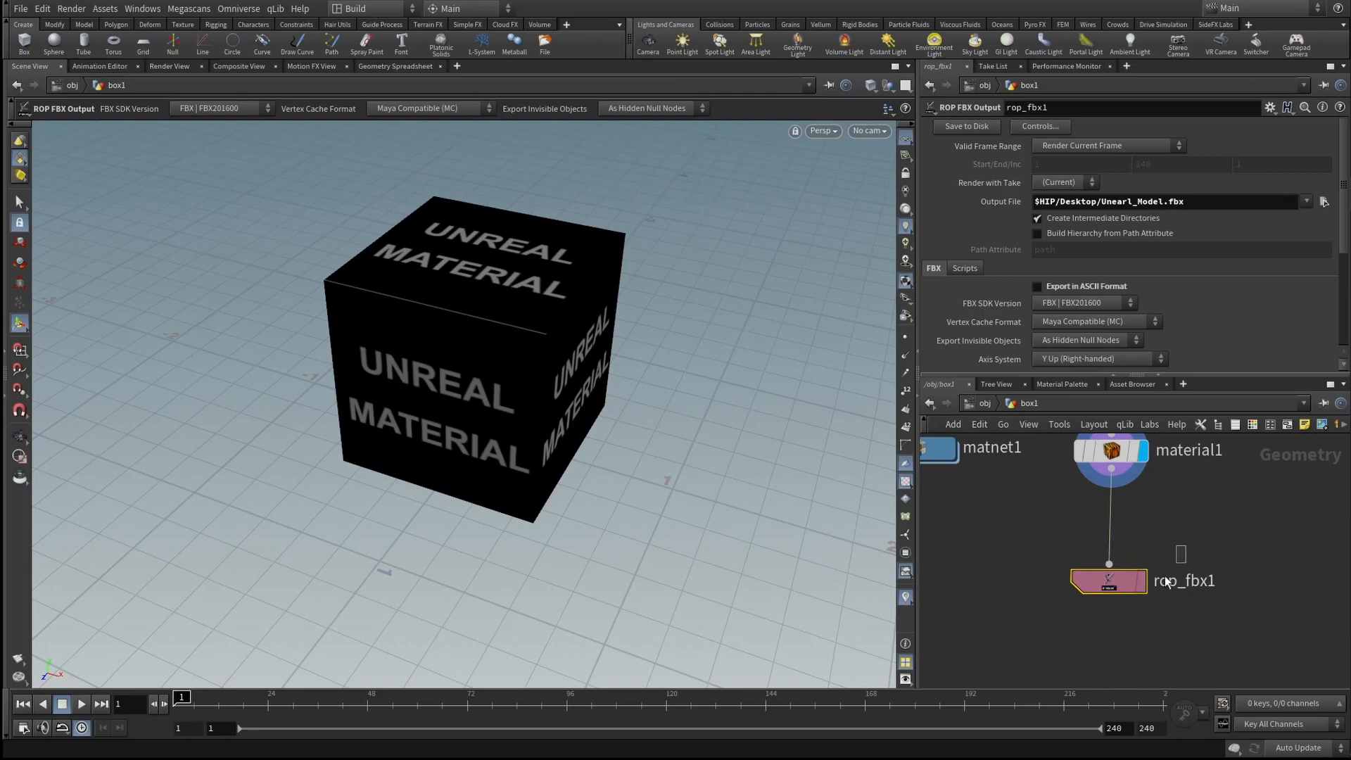
double_click(1110, 448)
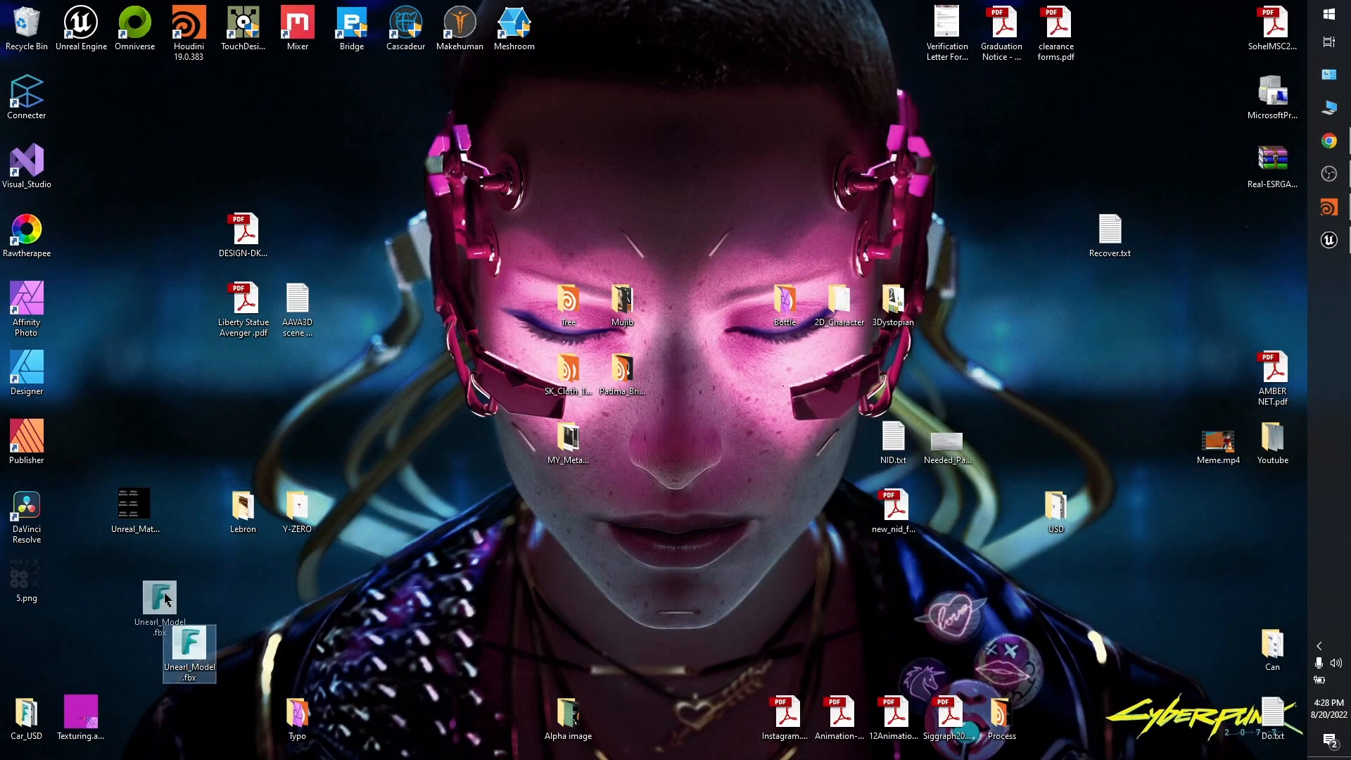
- Preview Unearl_Model.fbx in Autodesk FBX Review to confirm the lettered cube, then close it
double_click(188, 653)
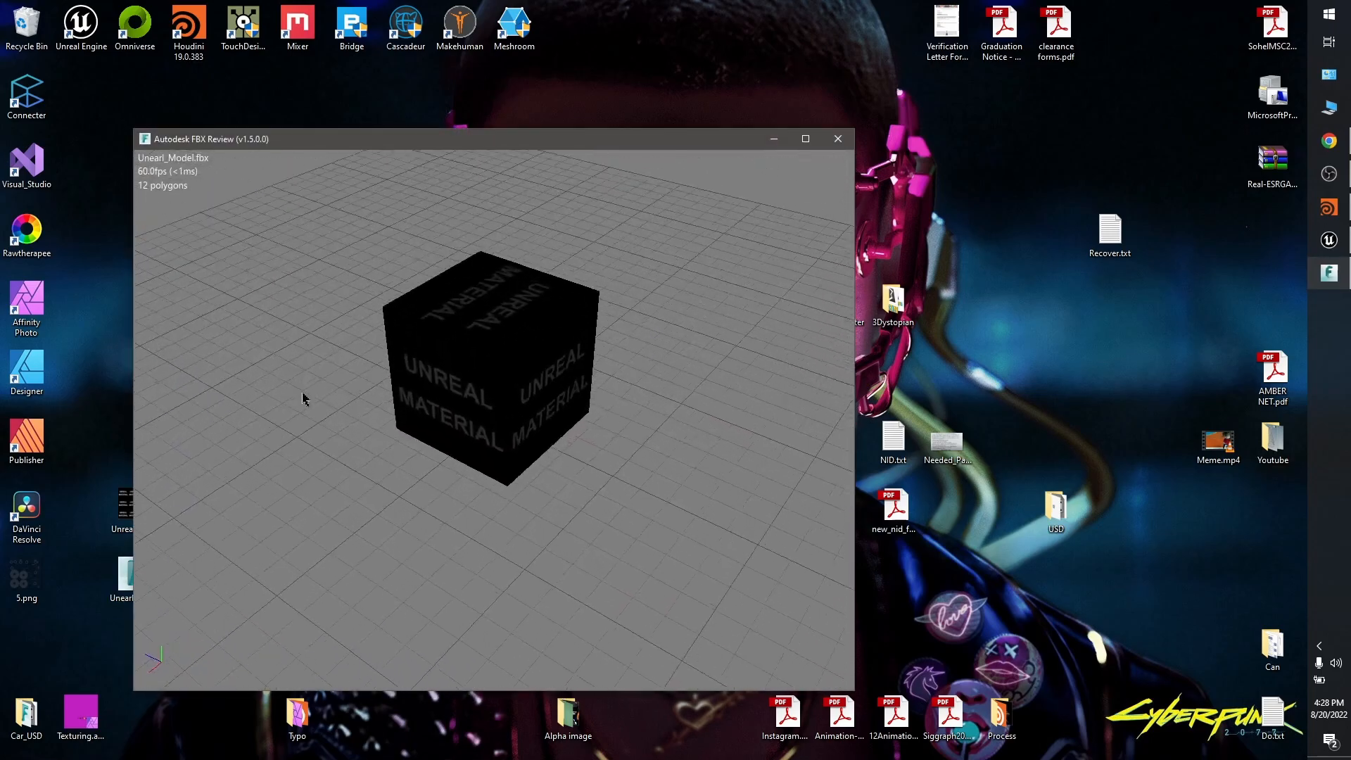
click(836, 139)
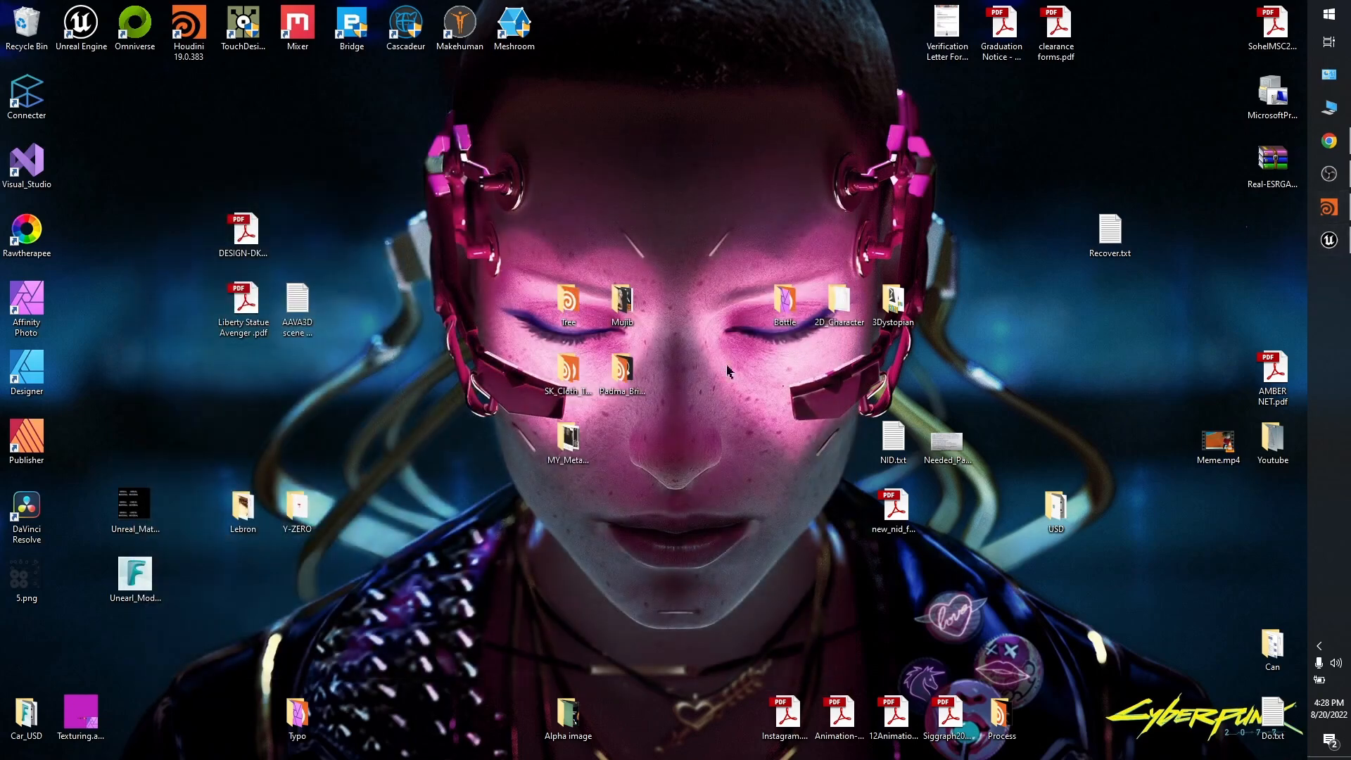
click(134, 572)
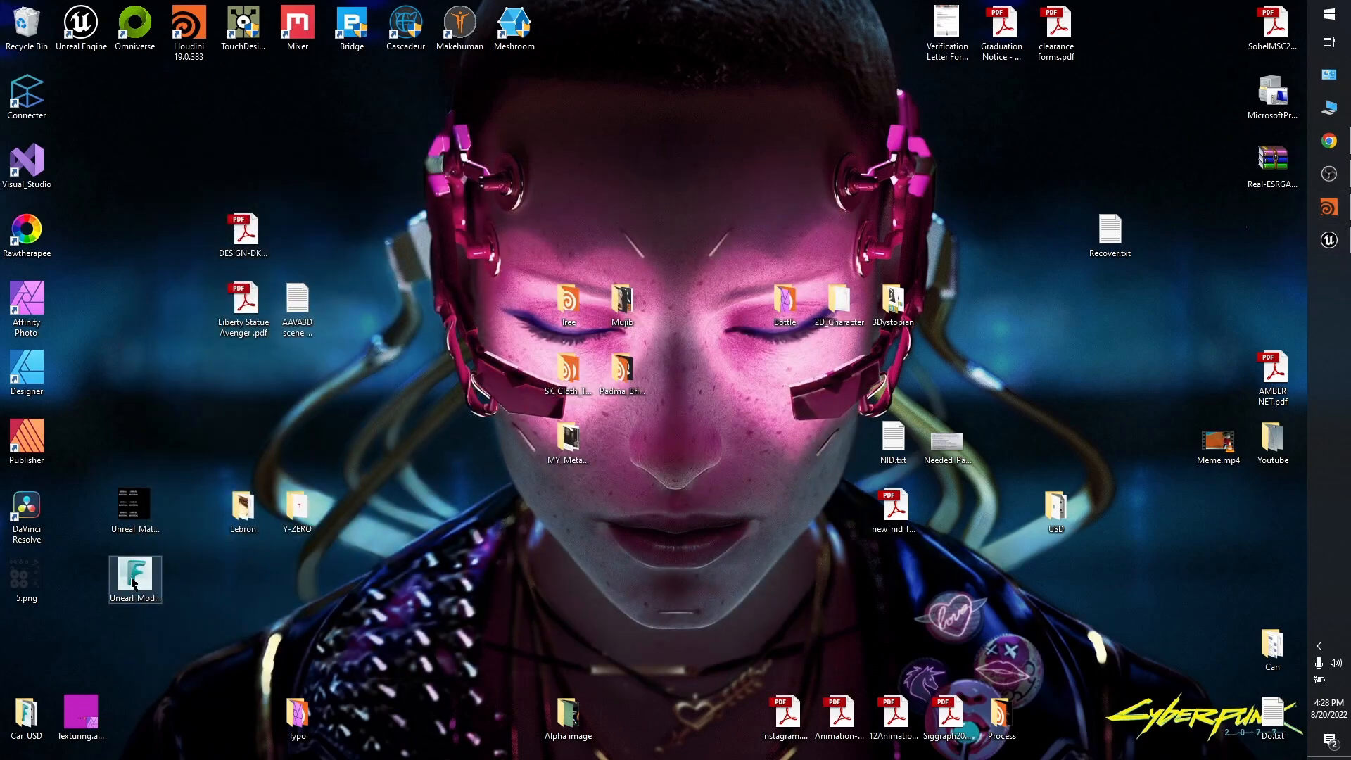
- Import Unearl_Model.fbx into Content/Unreal_Material with Import All, then dismiss the Message Log
double_click(134, 577)
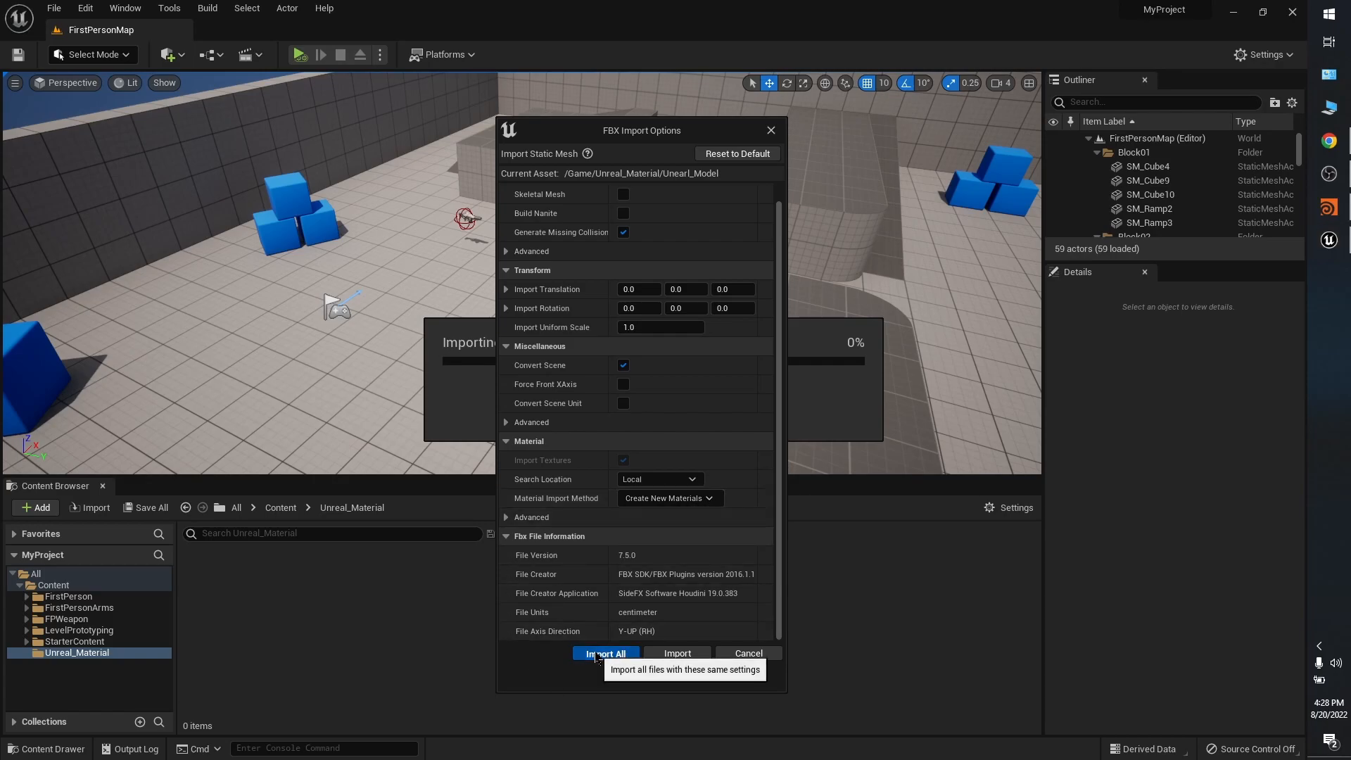
click(605, 653)
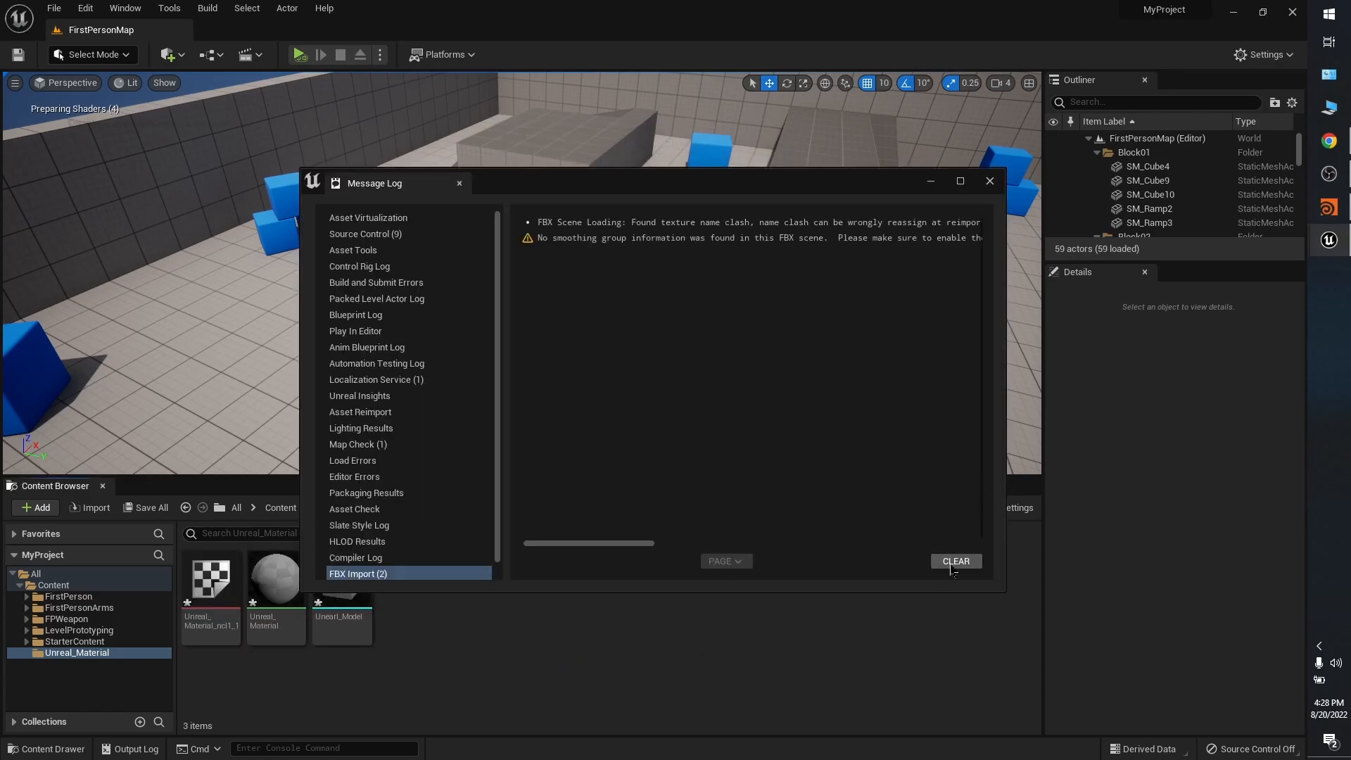
click(989, 181)
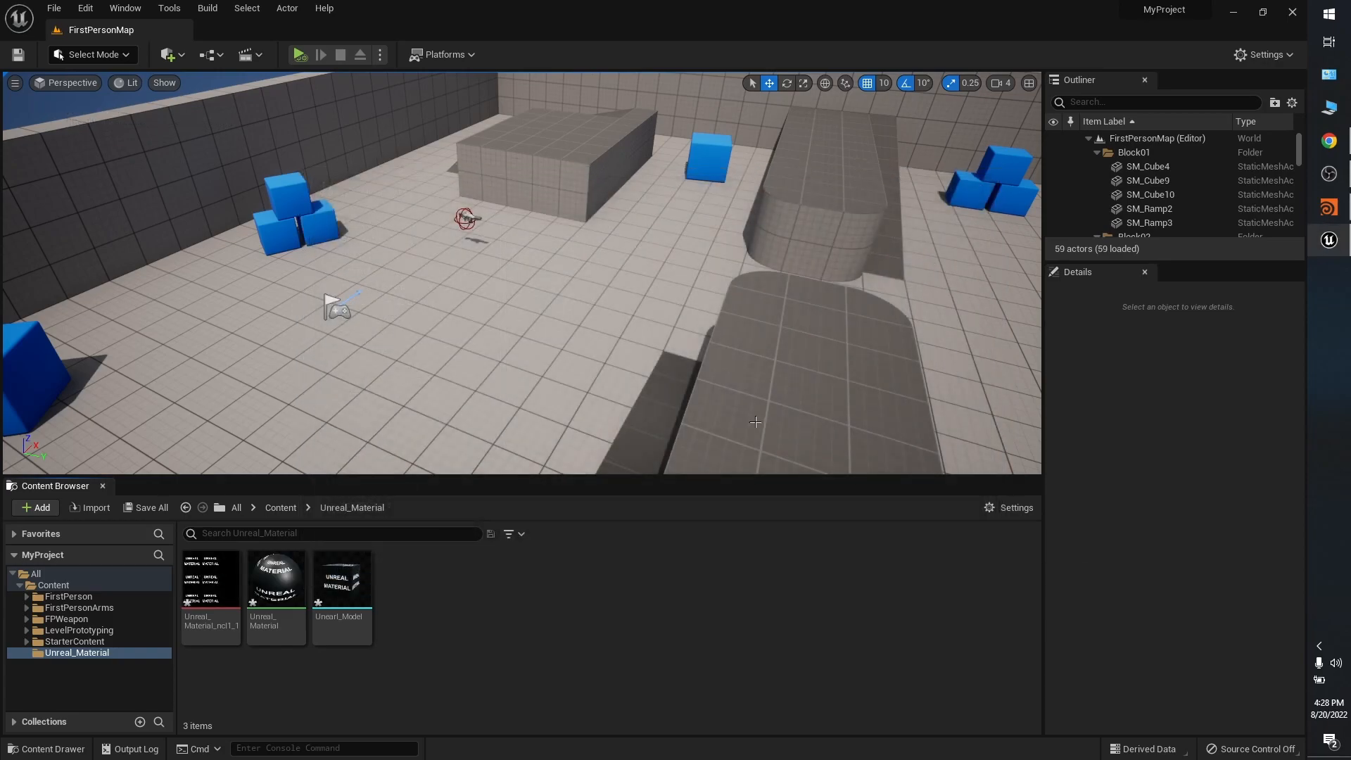
mouse_move(577, 337)
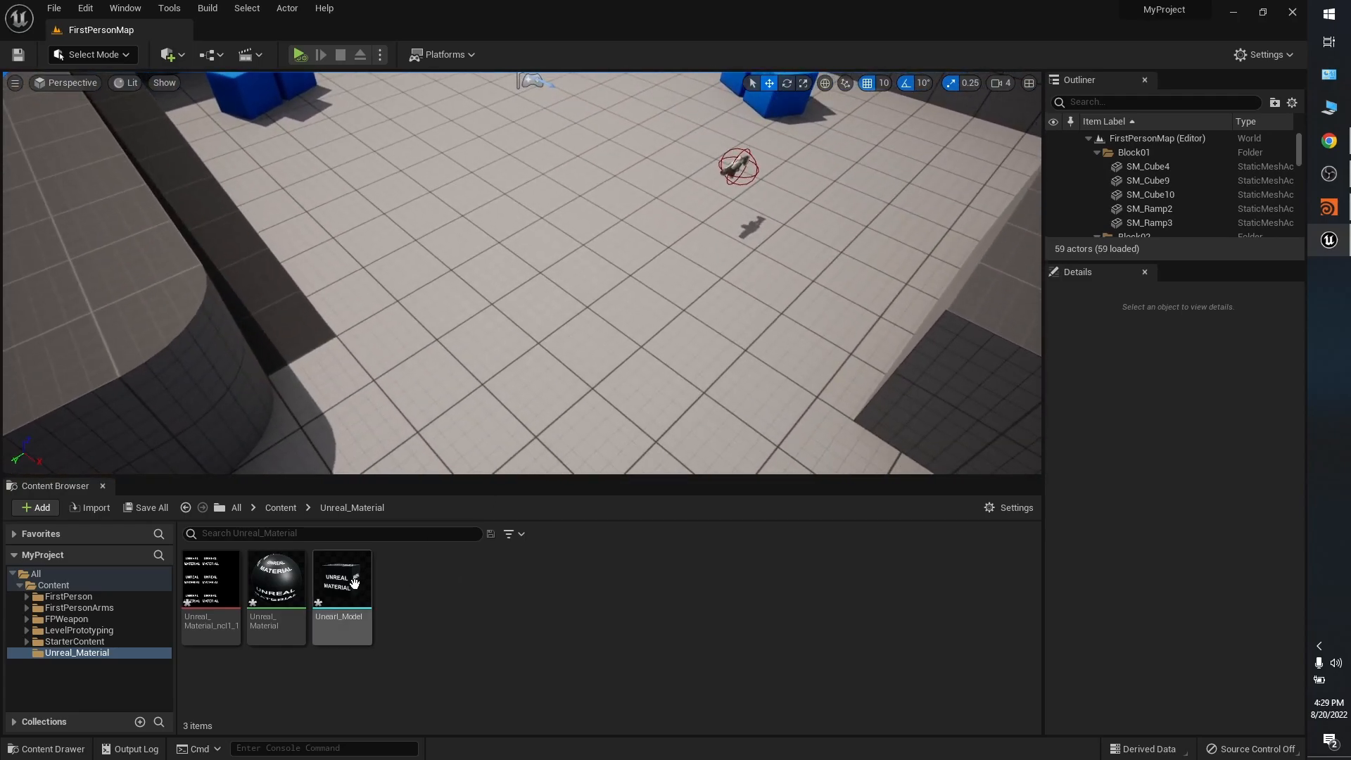
- Select the imported Unearl_Model asset, then bring the Unreal_Material material up in the Material Editor
click(342, 579)
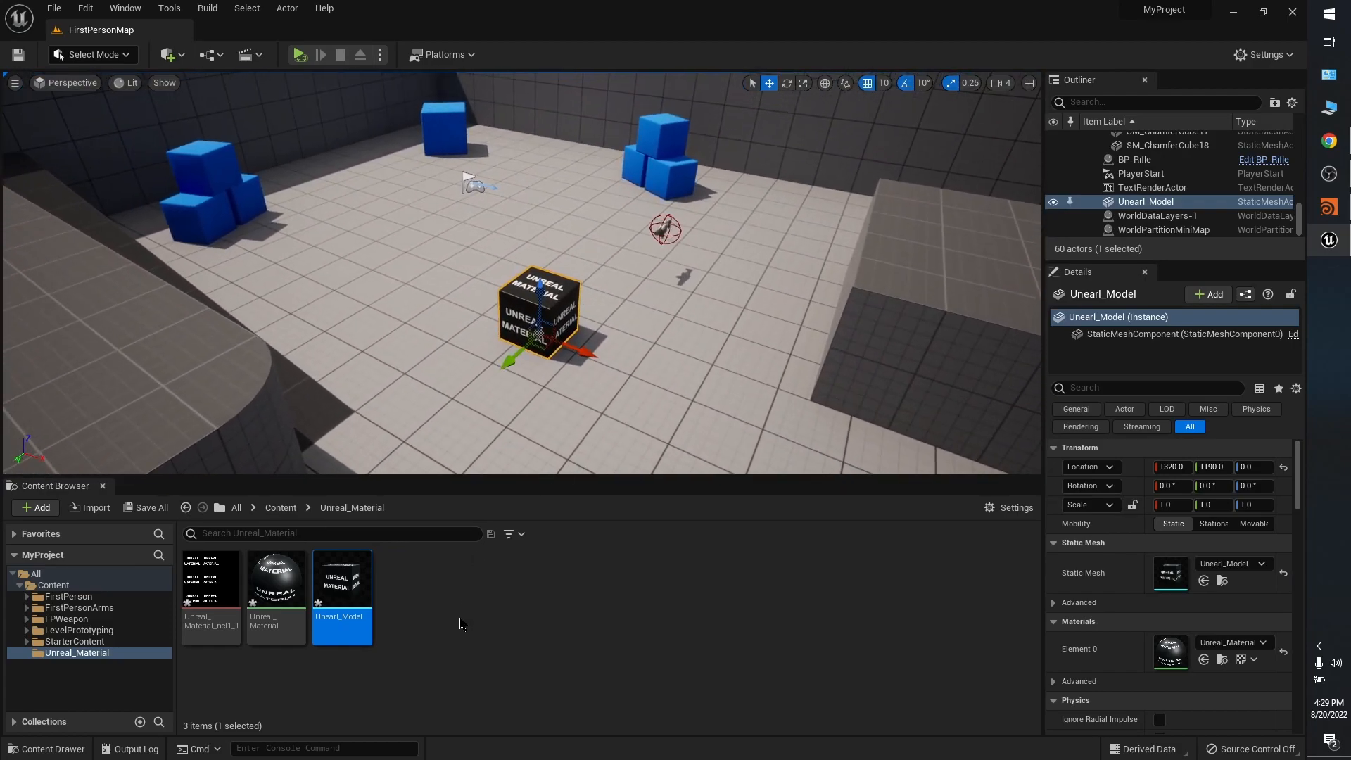
mouse_move(407, 603)
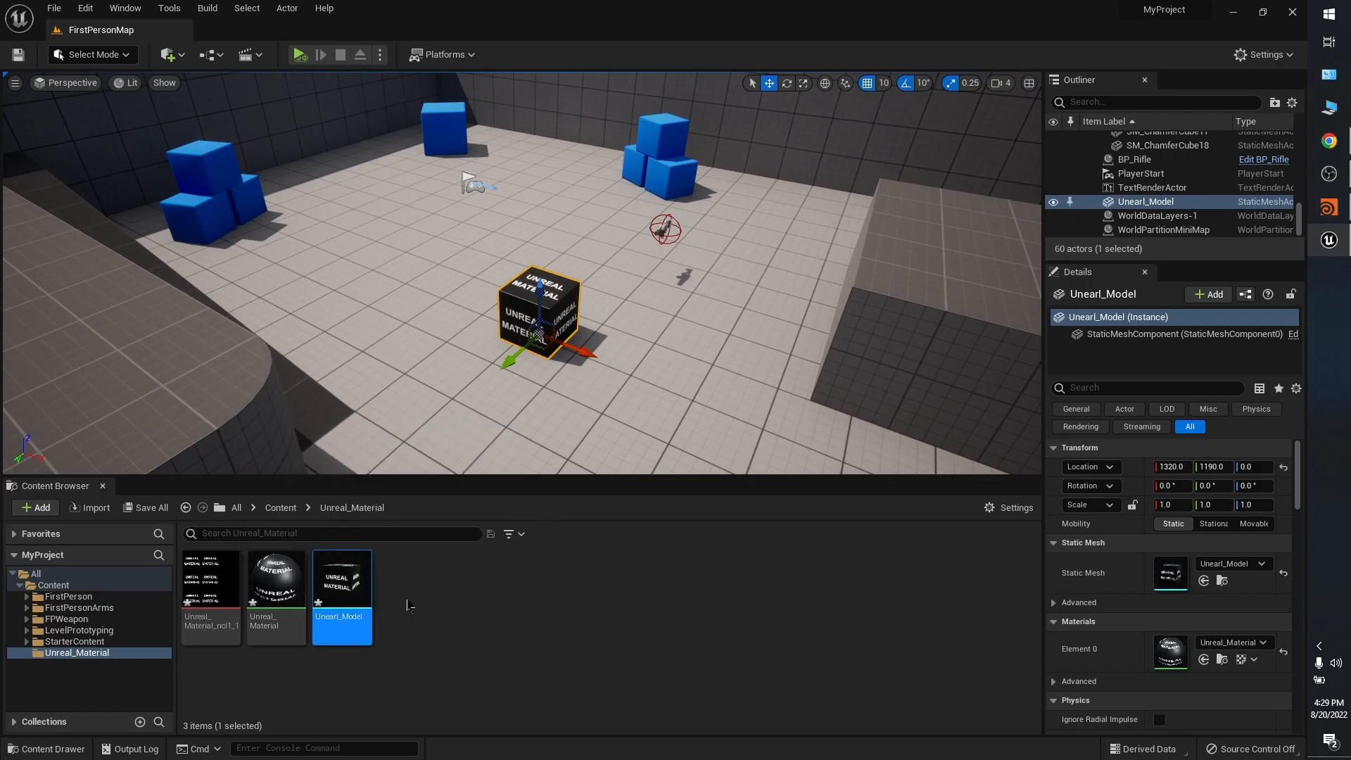
mouse_move(276, 581)
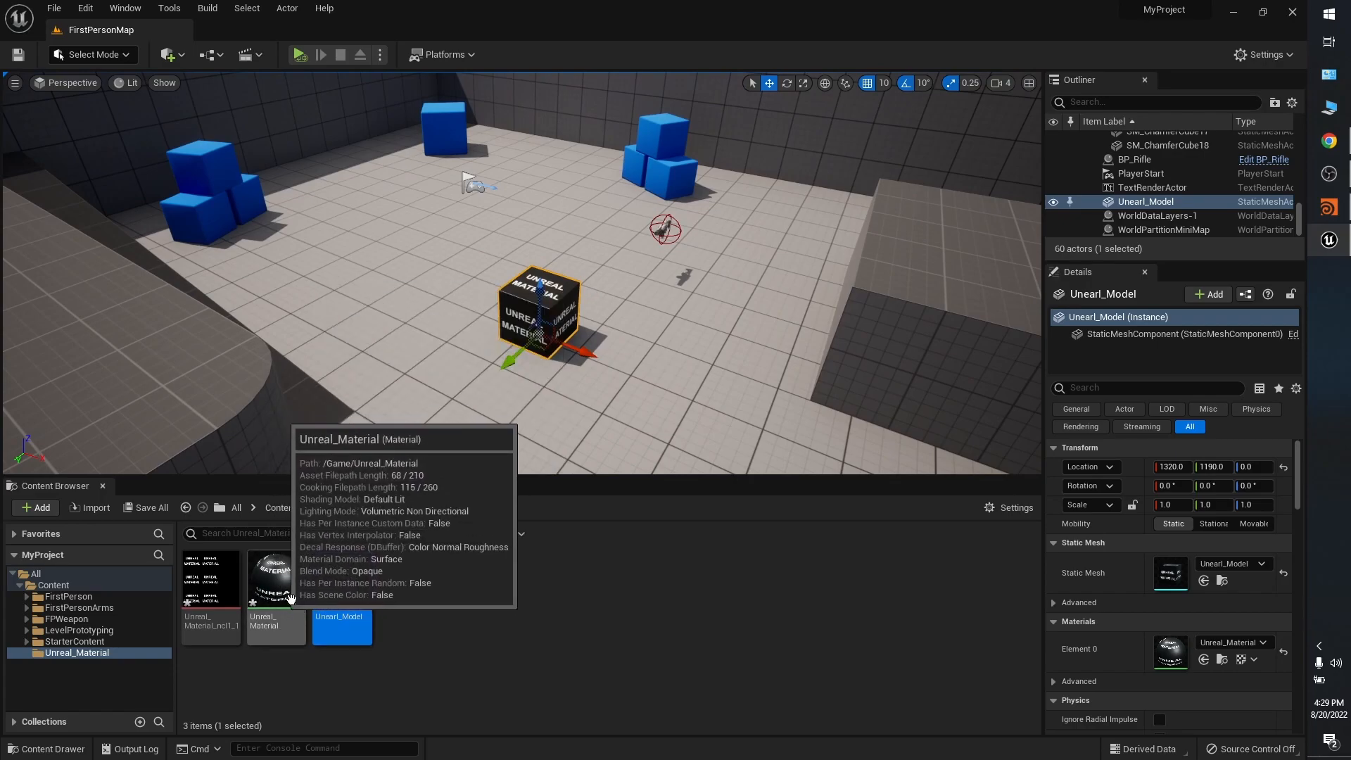
click(276, 577)
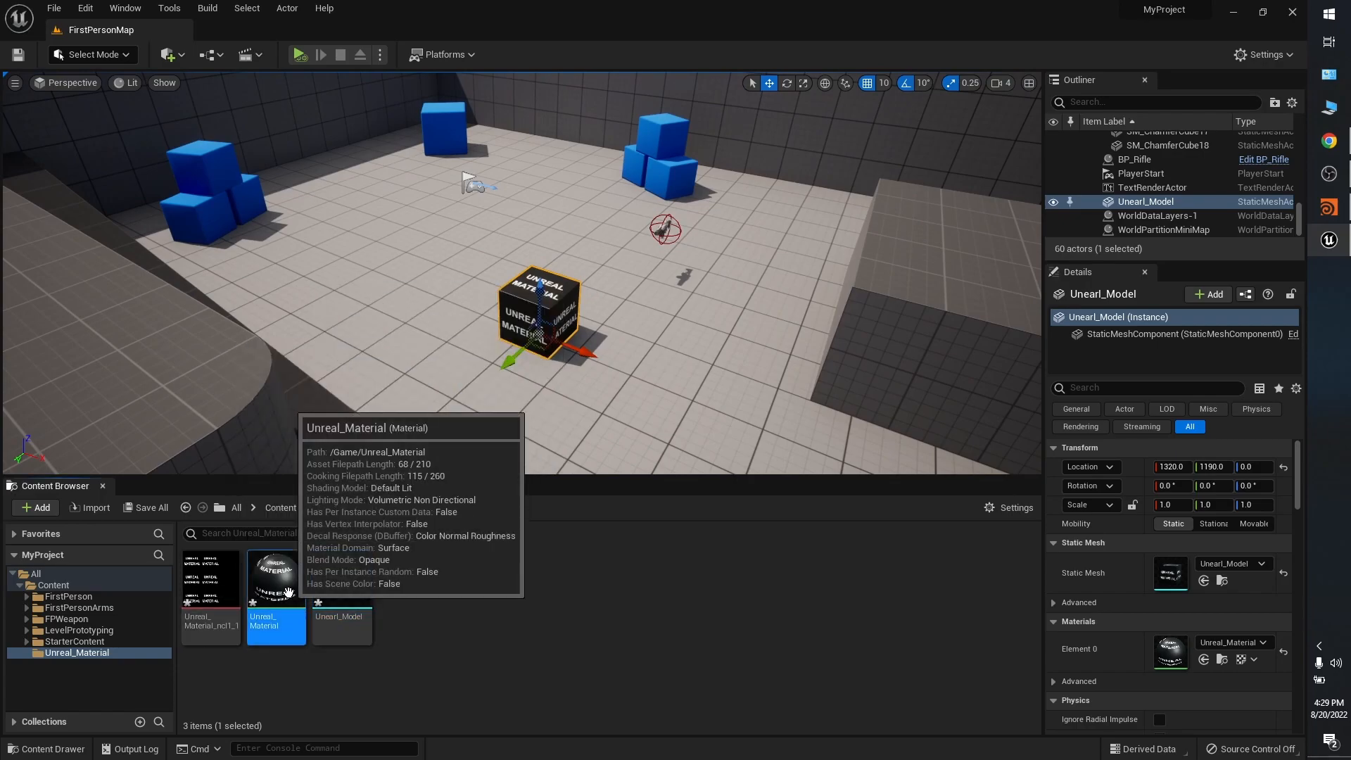
double_click(276, 577)
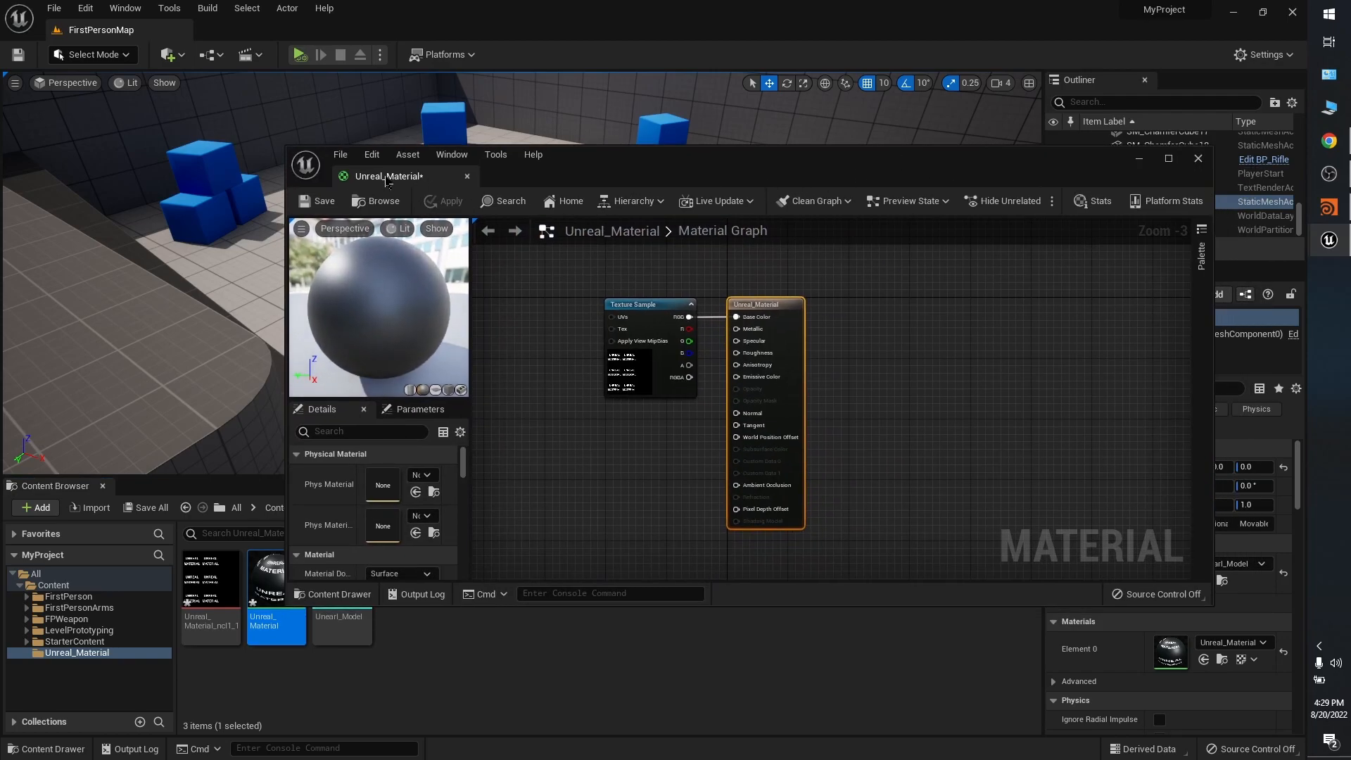
- Delete the imported Unreal_Material texture asset from the Content Drawer and return to the maximized Material Editor
click(1167, 159)
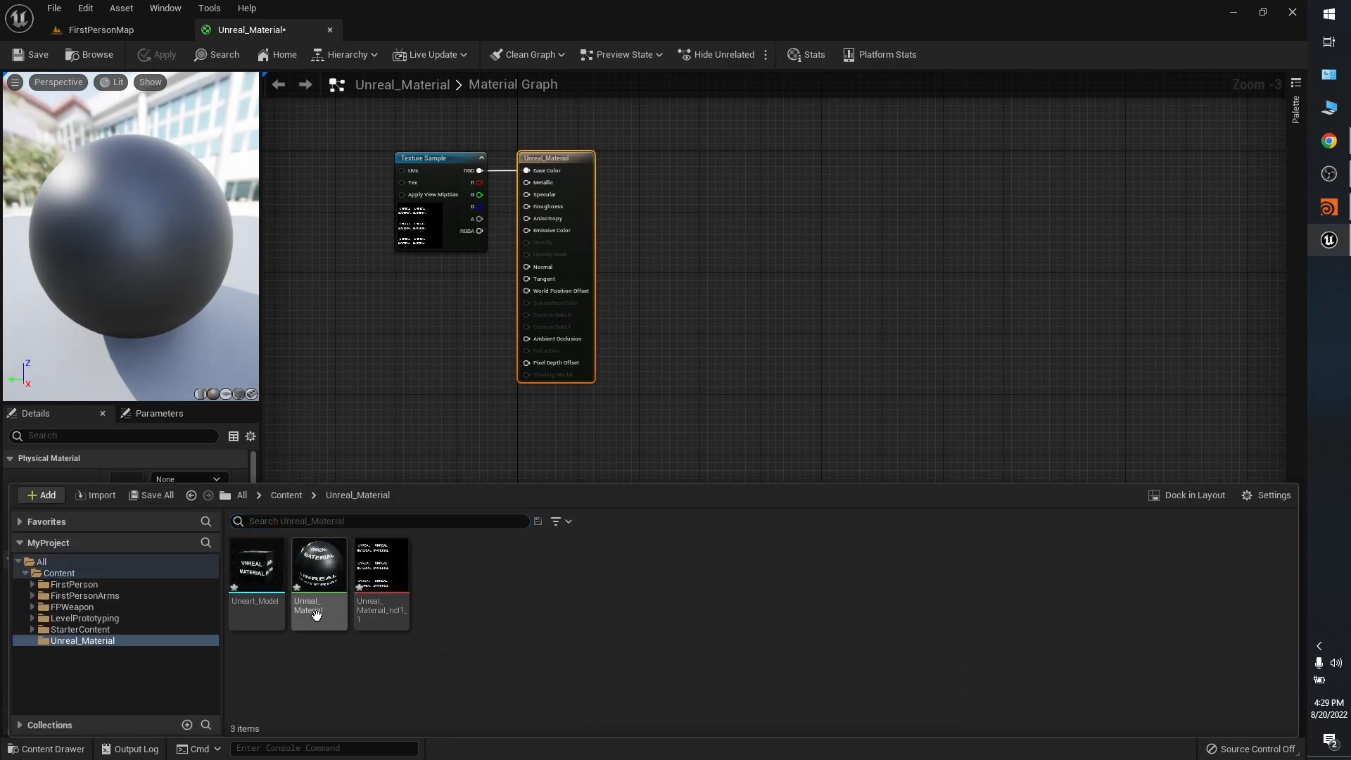
click(381, 568)
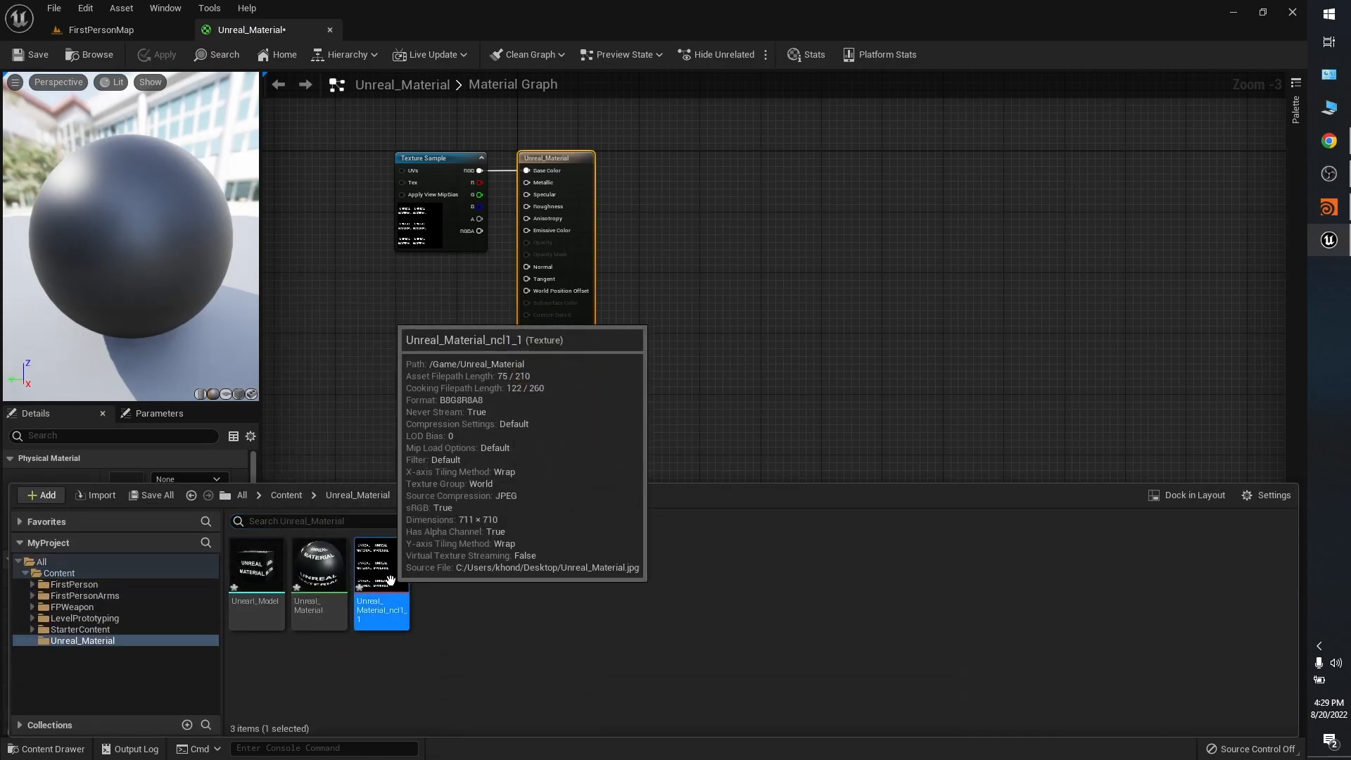
mouse_move(575, 655)
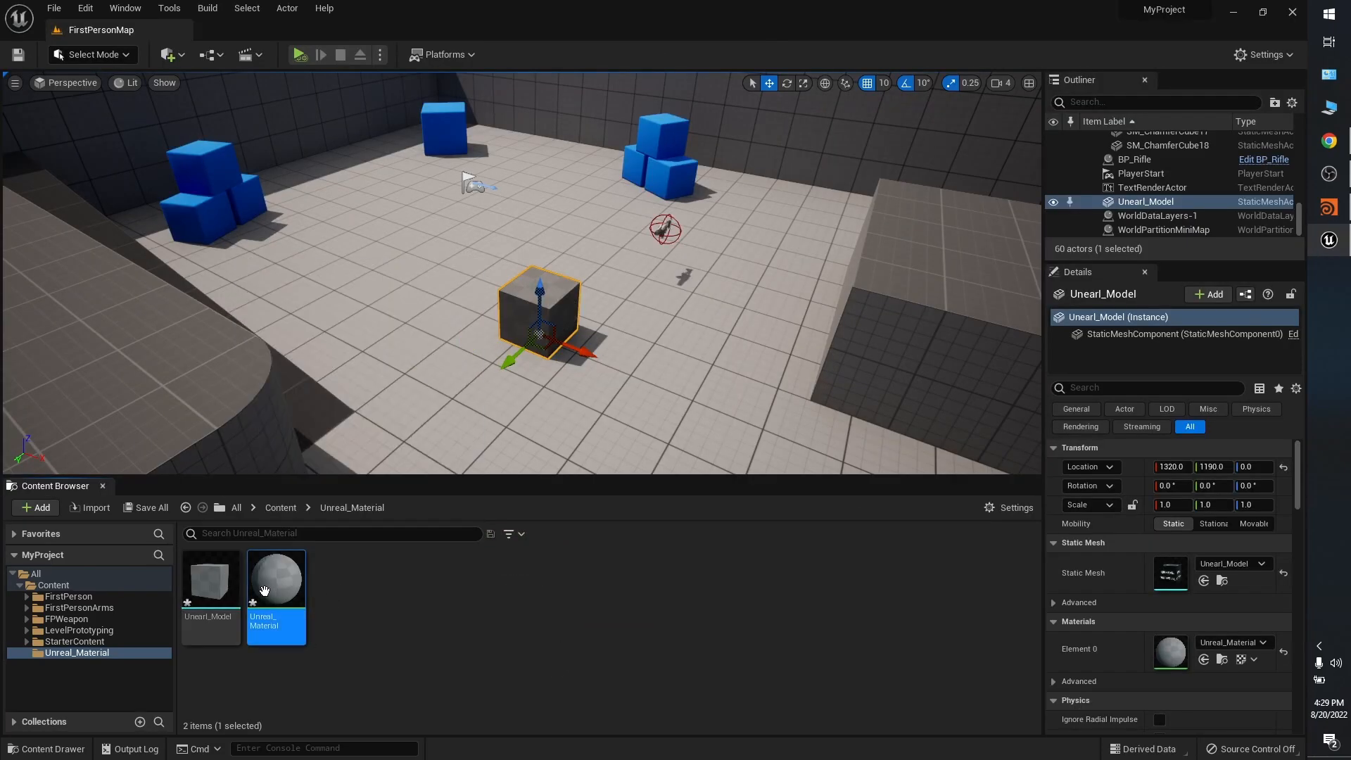
double_click(276, 576)
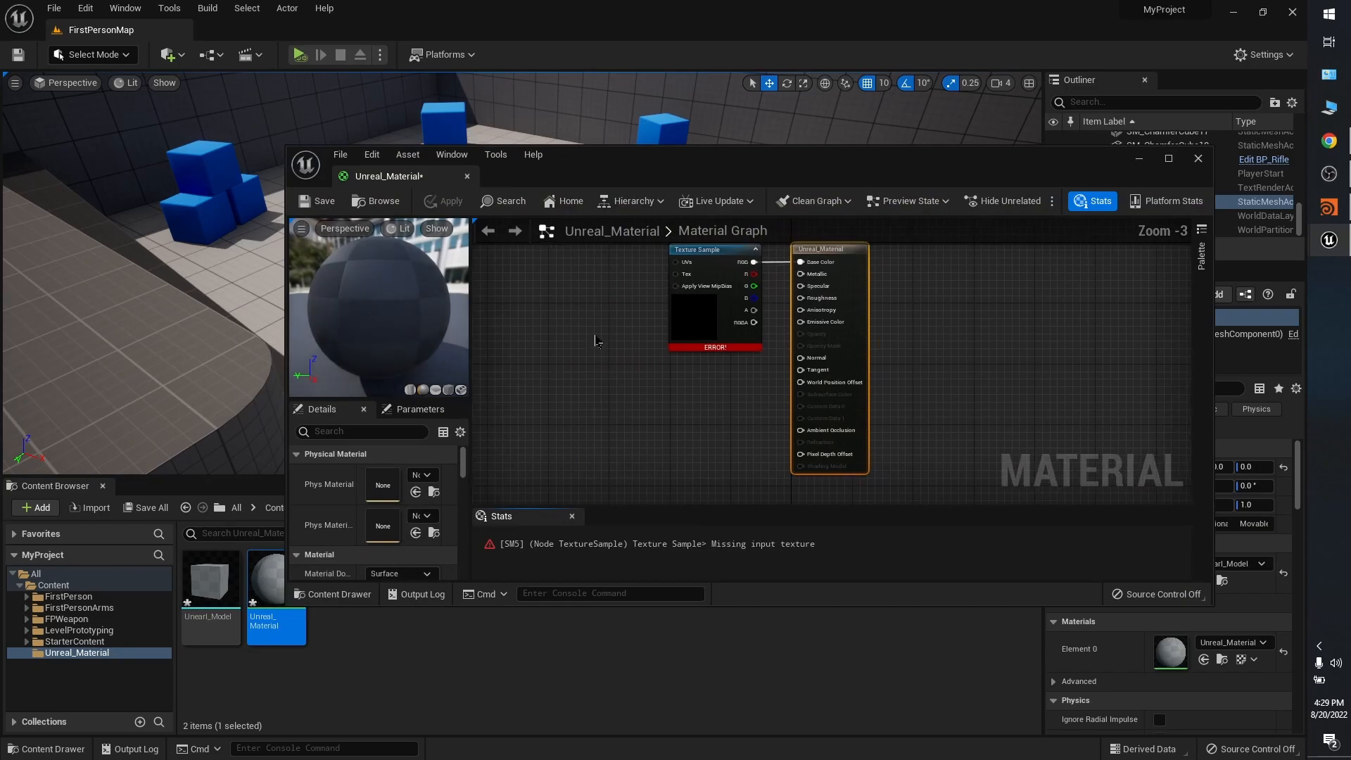
click(1167, 159)
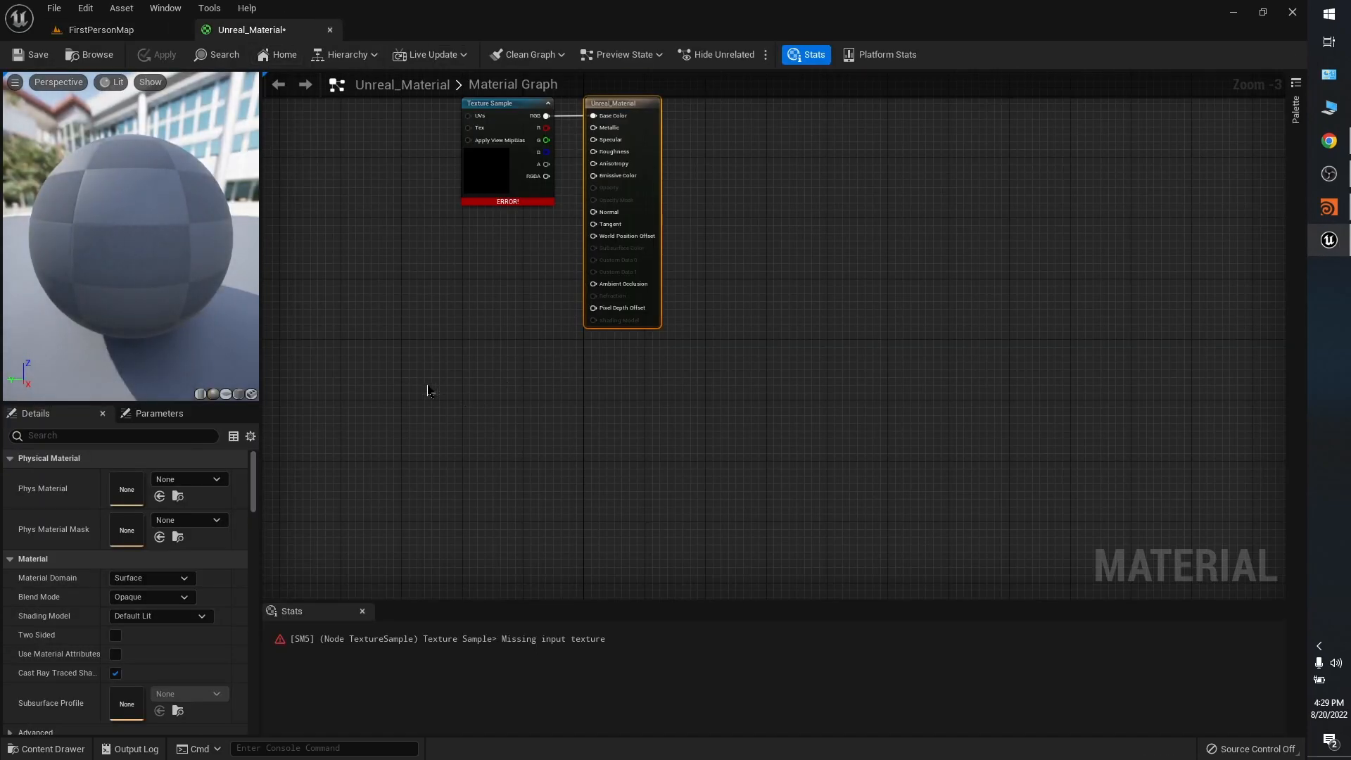
- Remove the broken Texture Sample node from the Unreal_Material graph and go back to the level
click(48, 748)
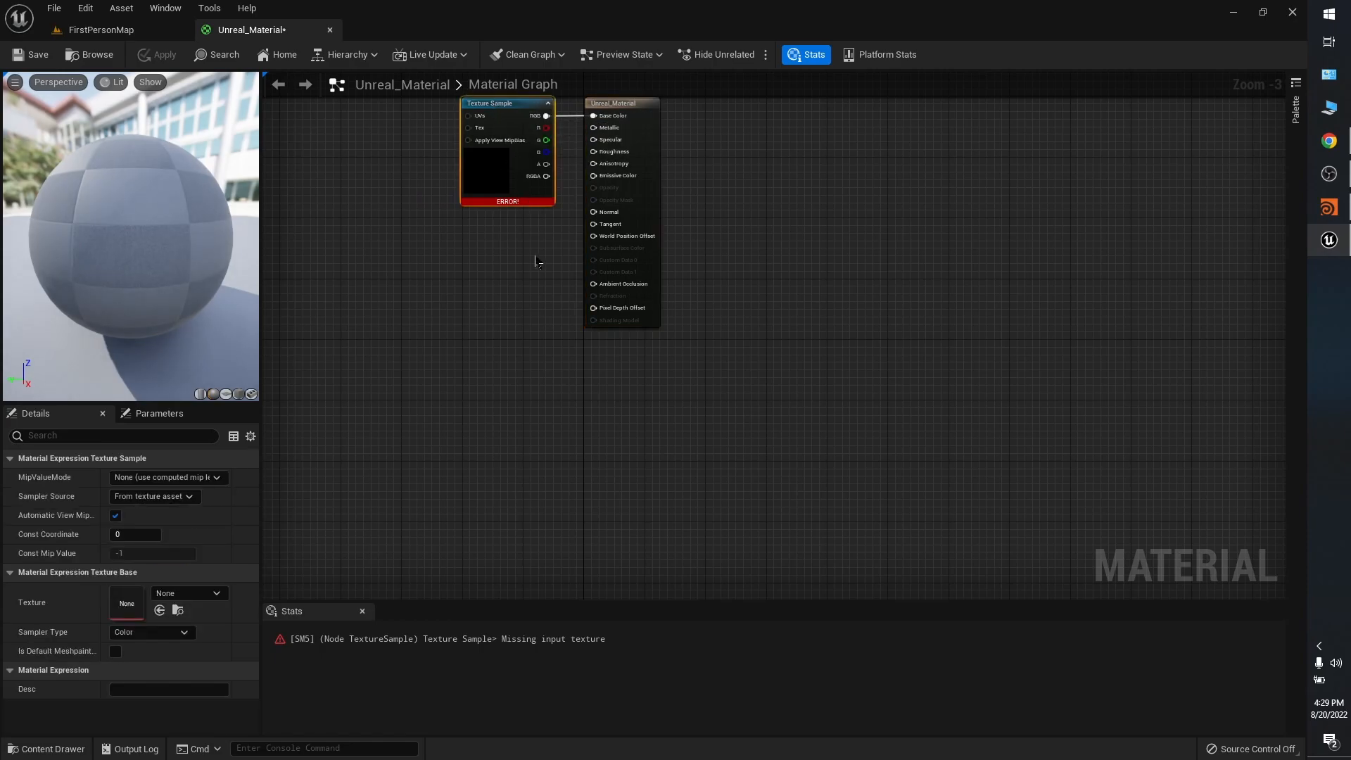
click(48, 748)
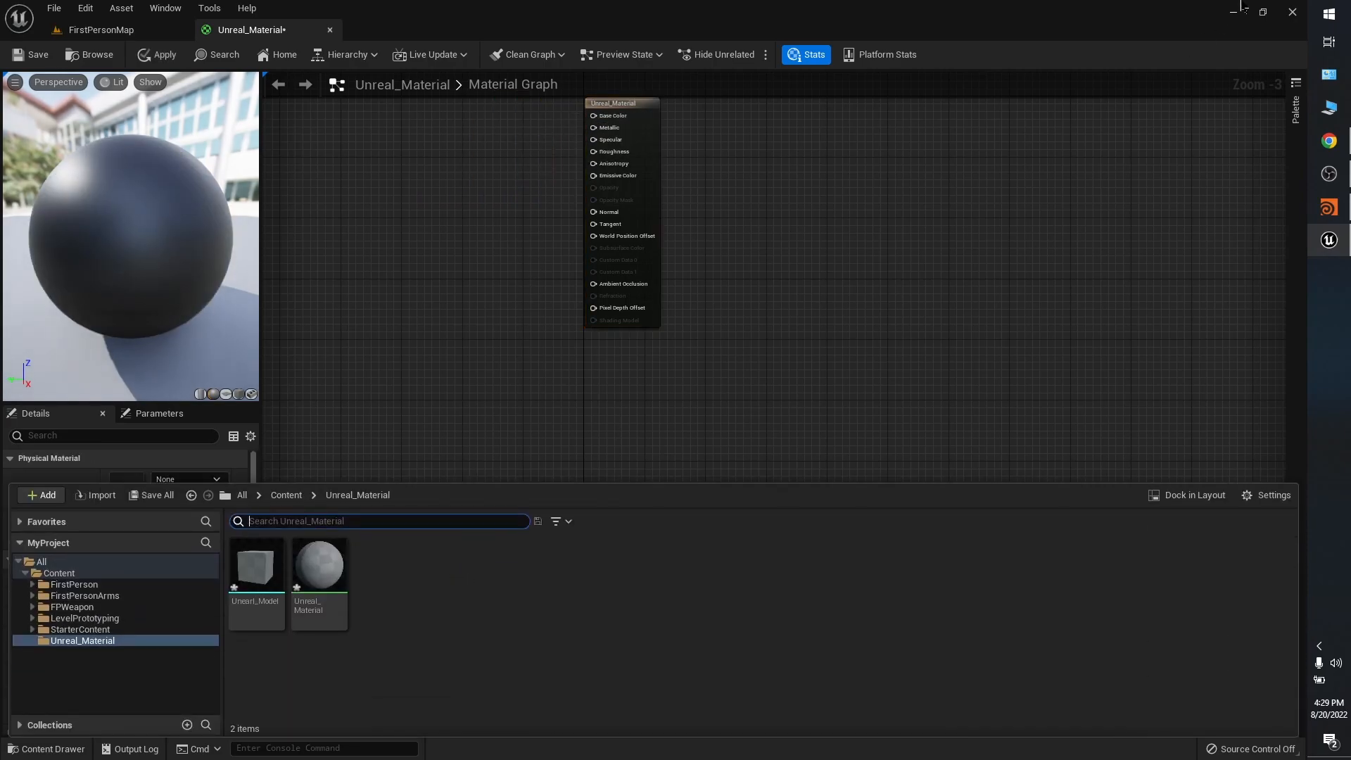
click(100, 30)
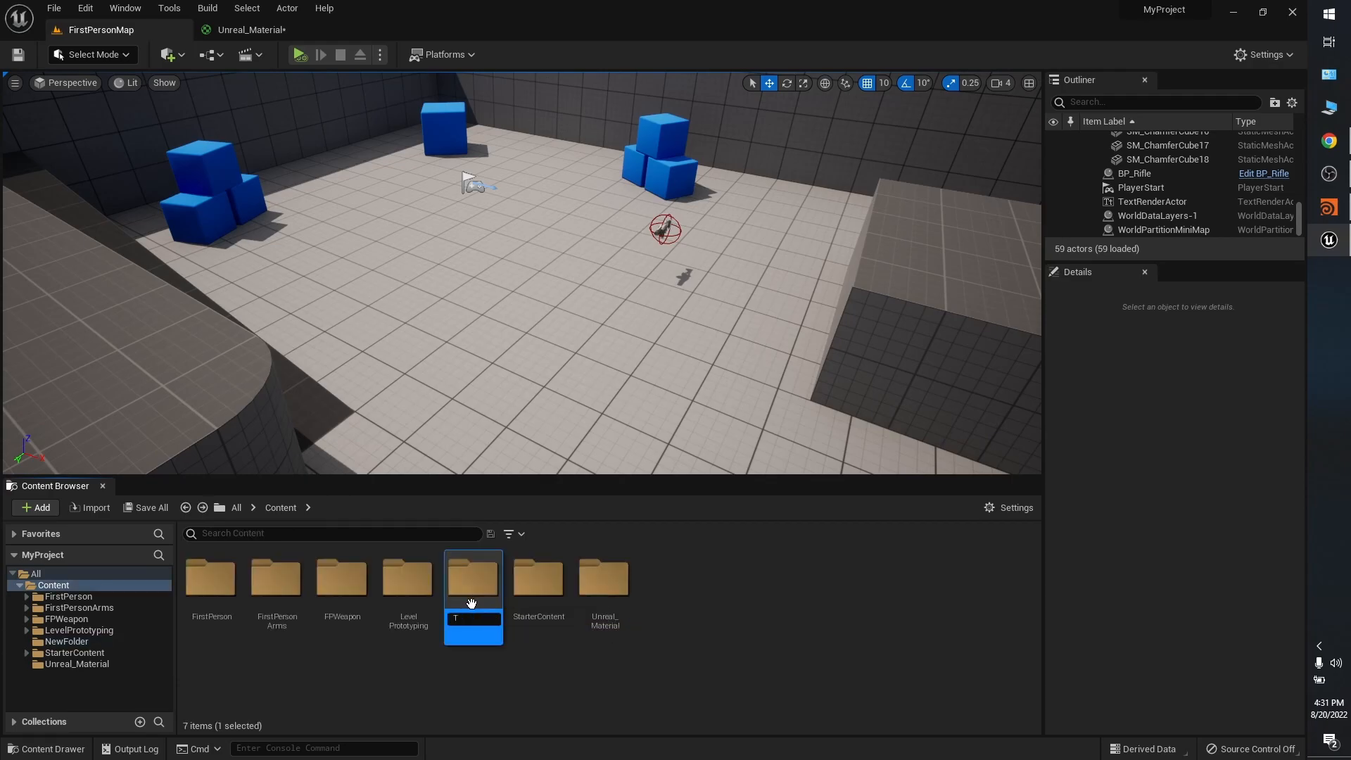
- Create a Texture folder holding the texture, wire it to Base Color in Unreal_Material, and save the material
text(exture)
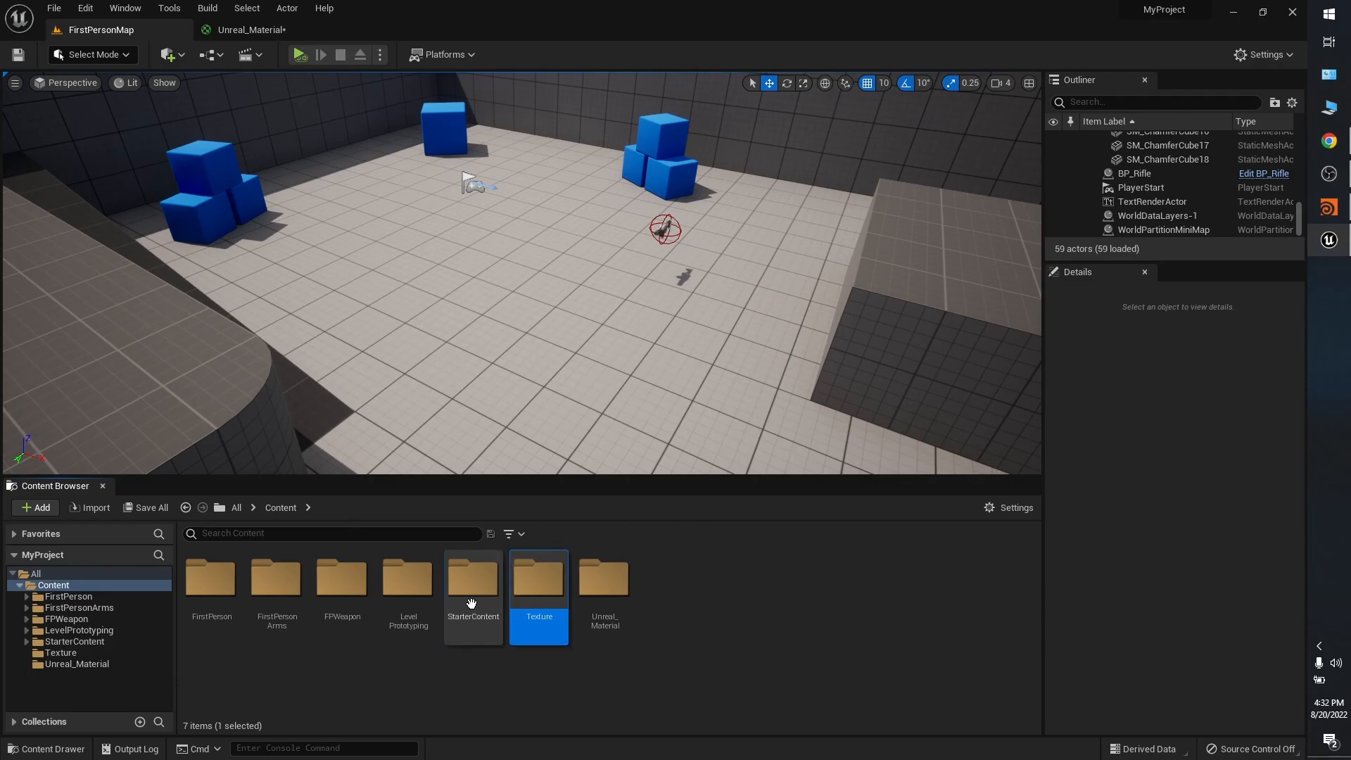
double_click(537, 575)
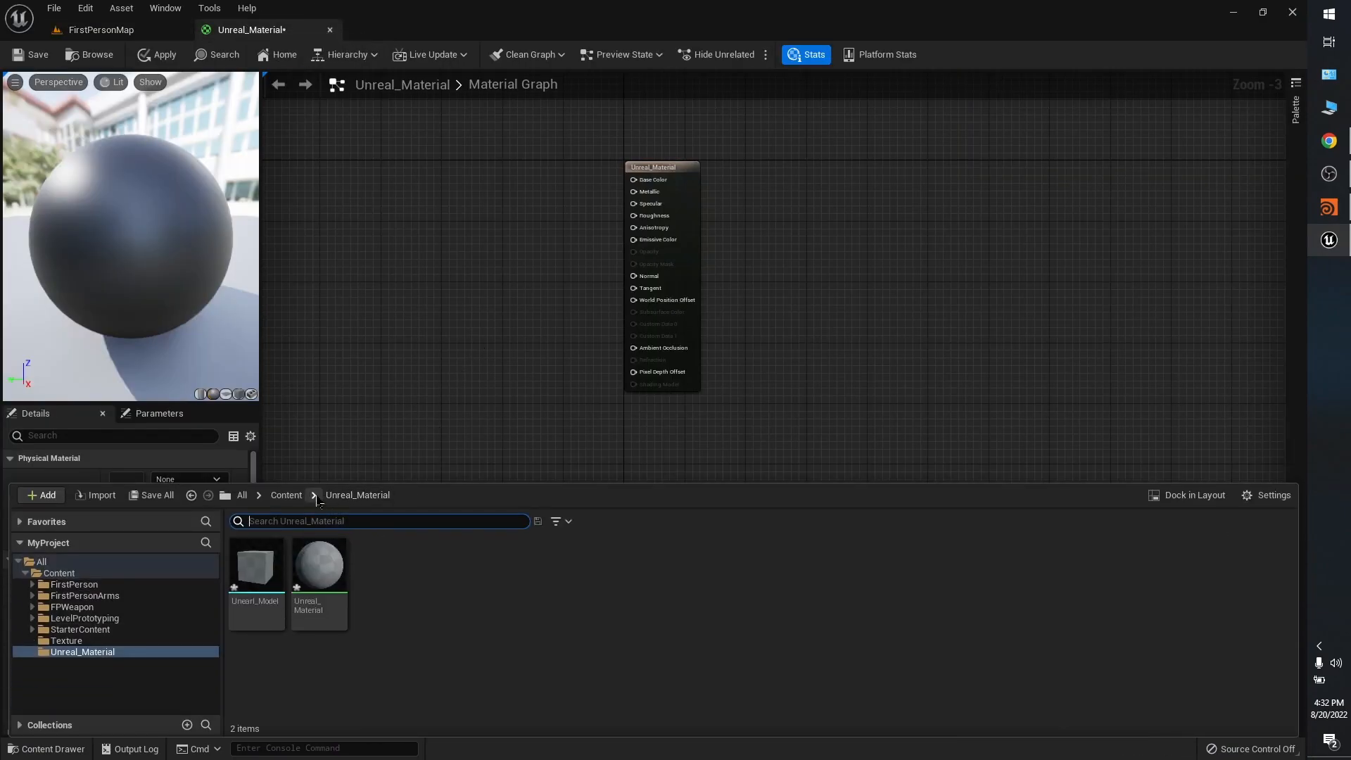
click(65, 640)
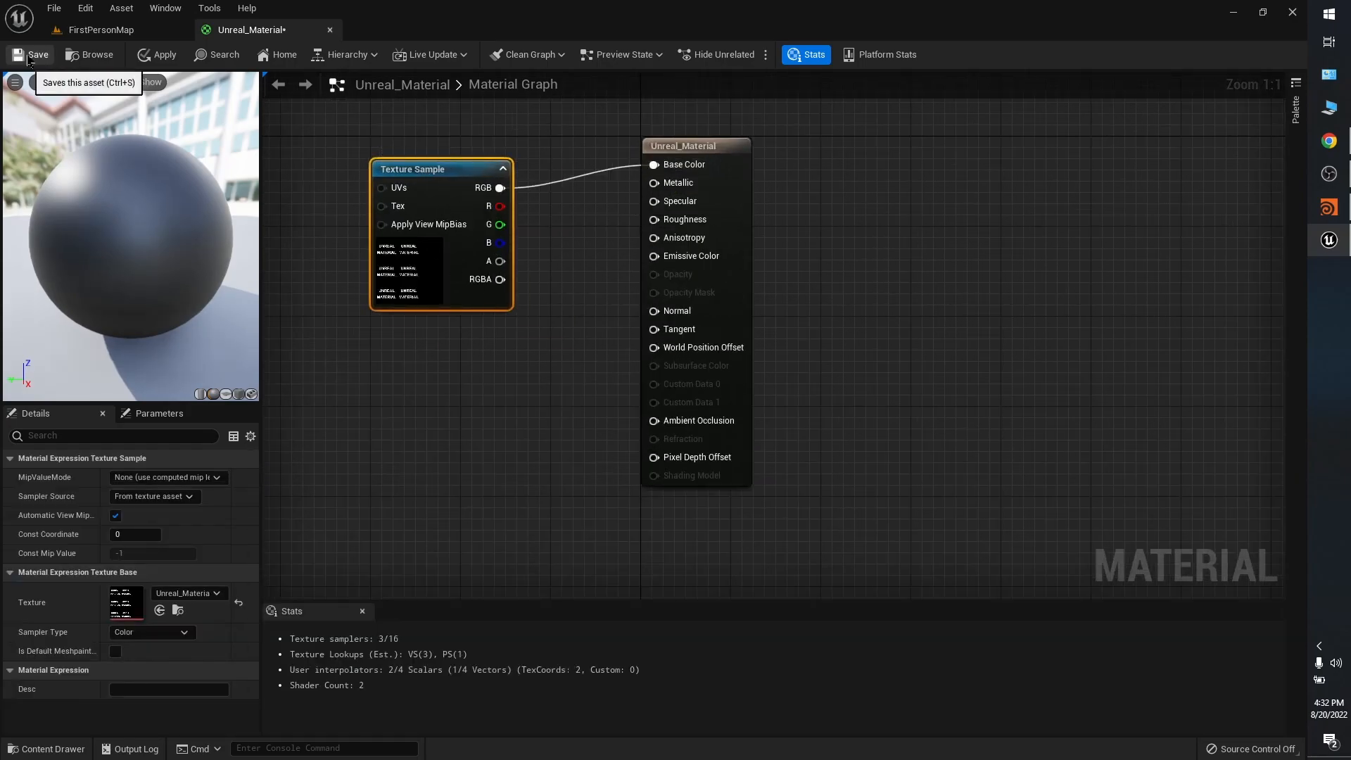
click(30, 54)
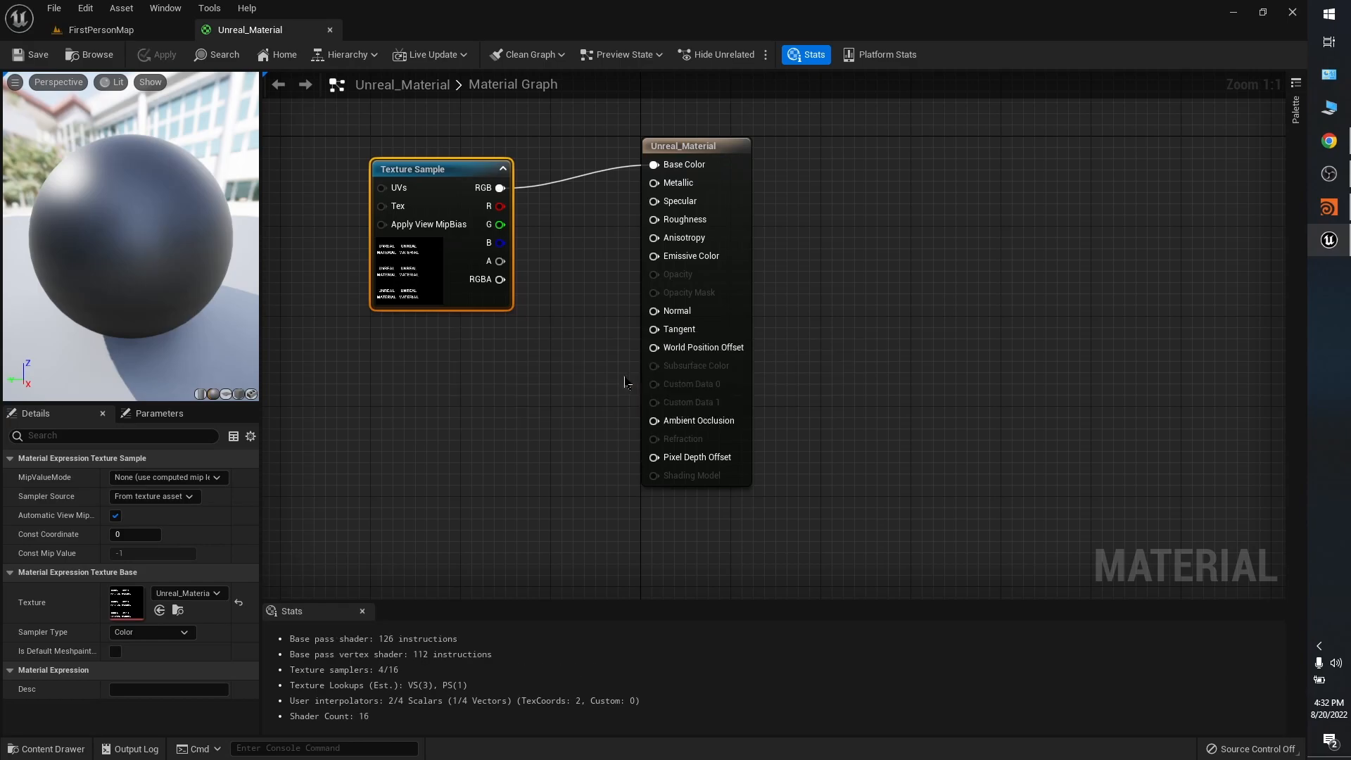
click(100, 29)
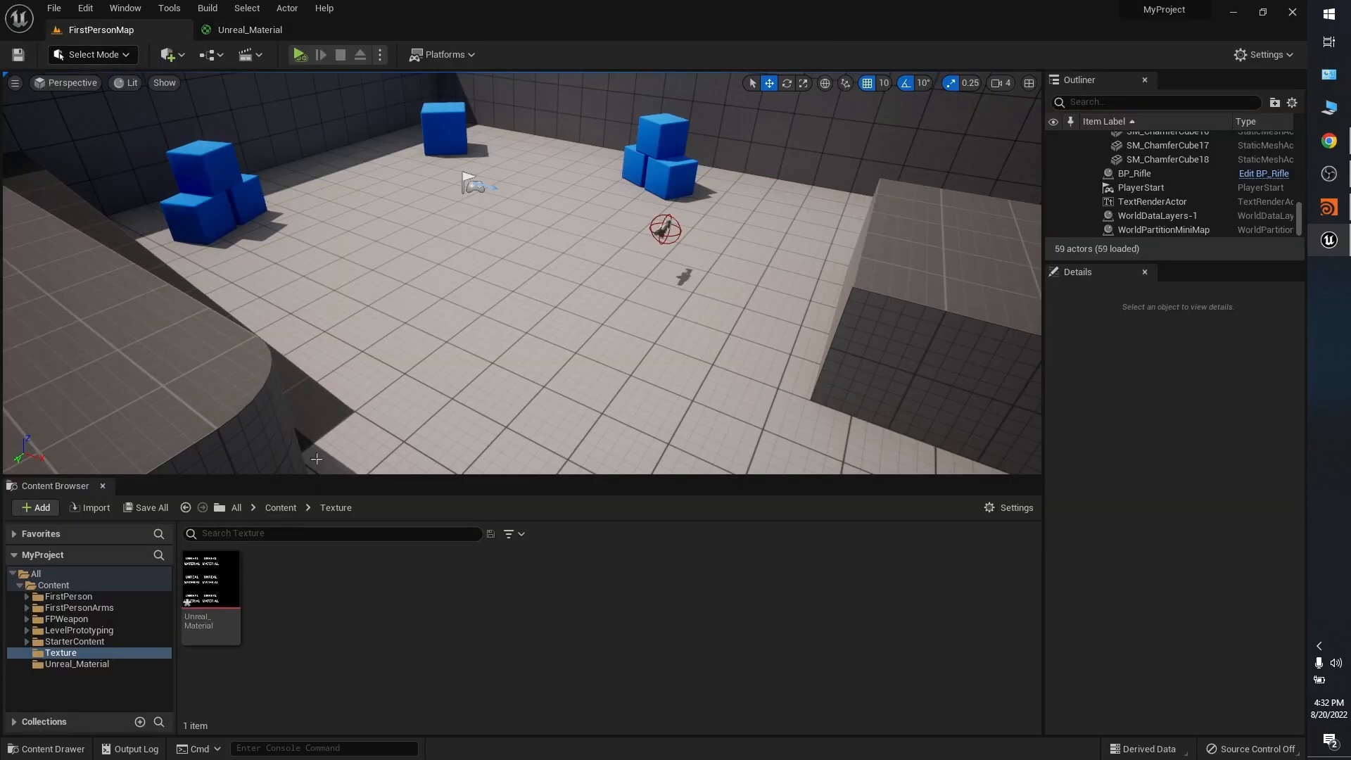
- Drag Unearl_Model from the Unreal_Material folder into the level viewport
click(280, 507)
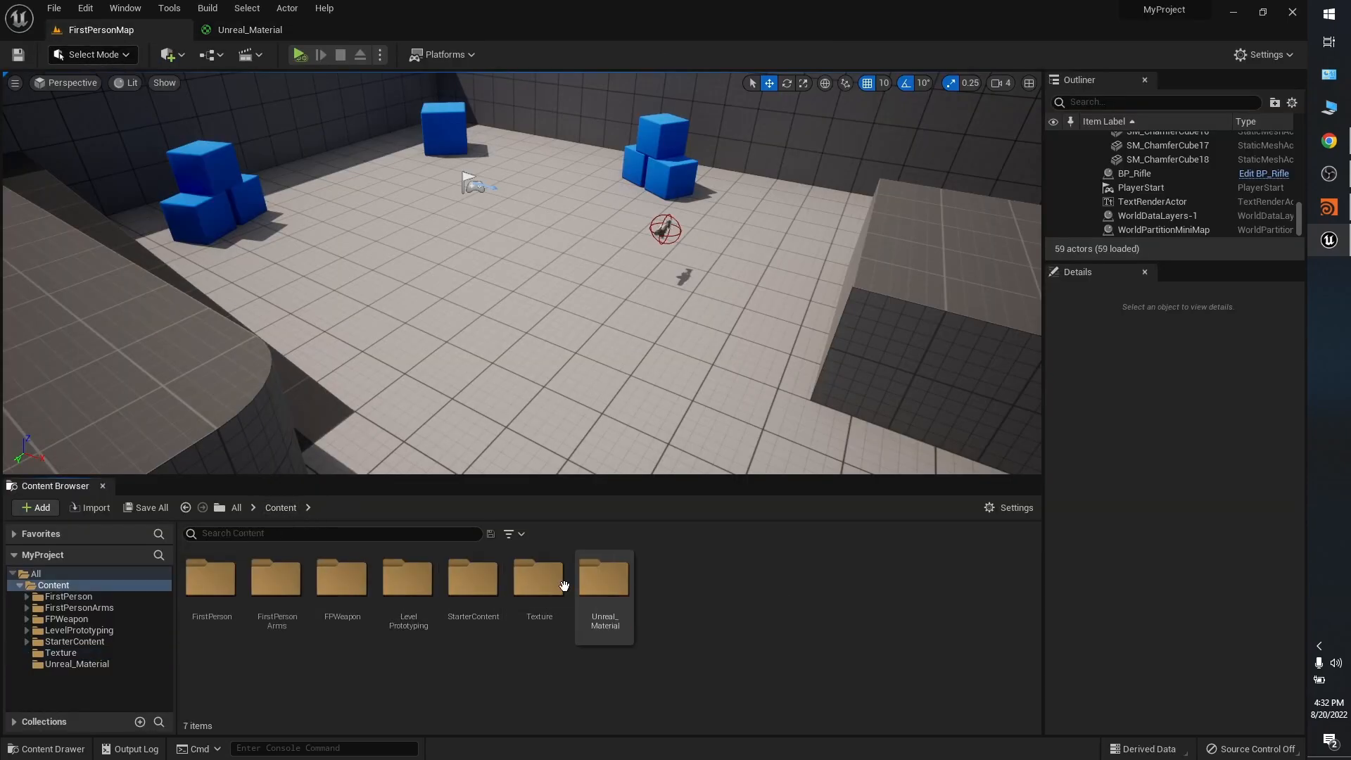
double_click(603, 577)
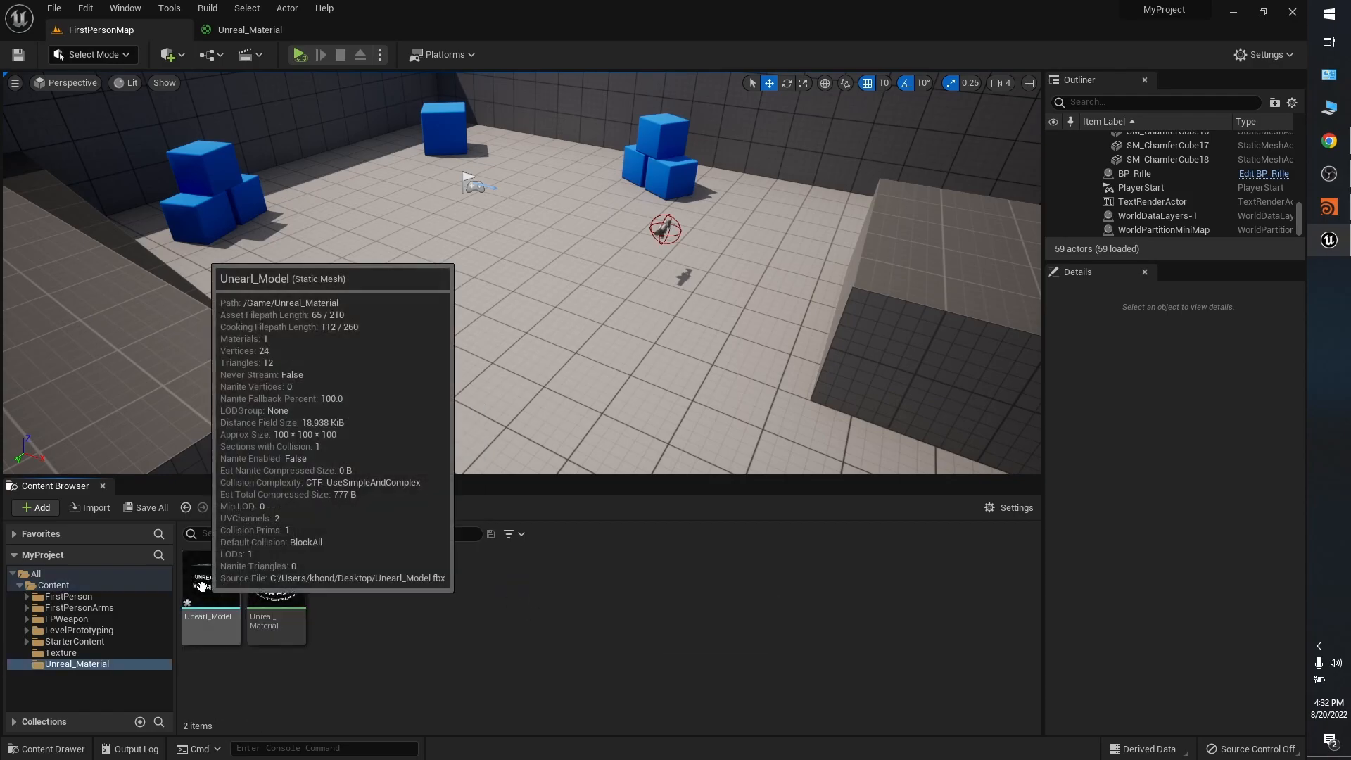
drag(210, 577, 323, 310)
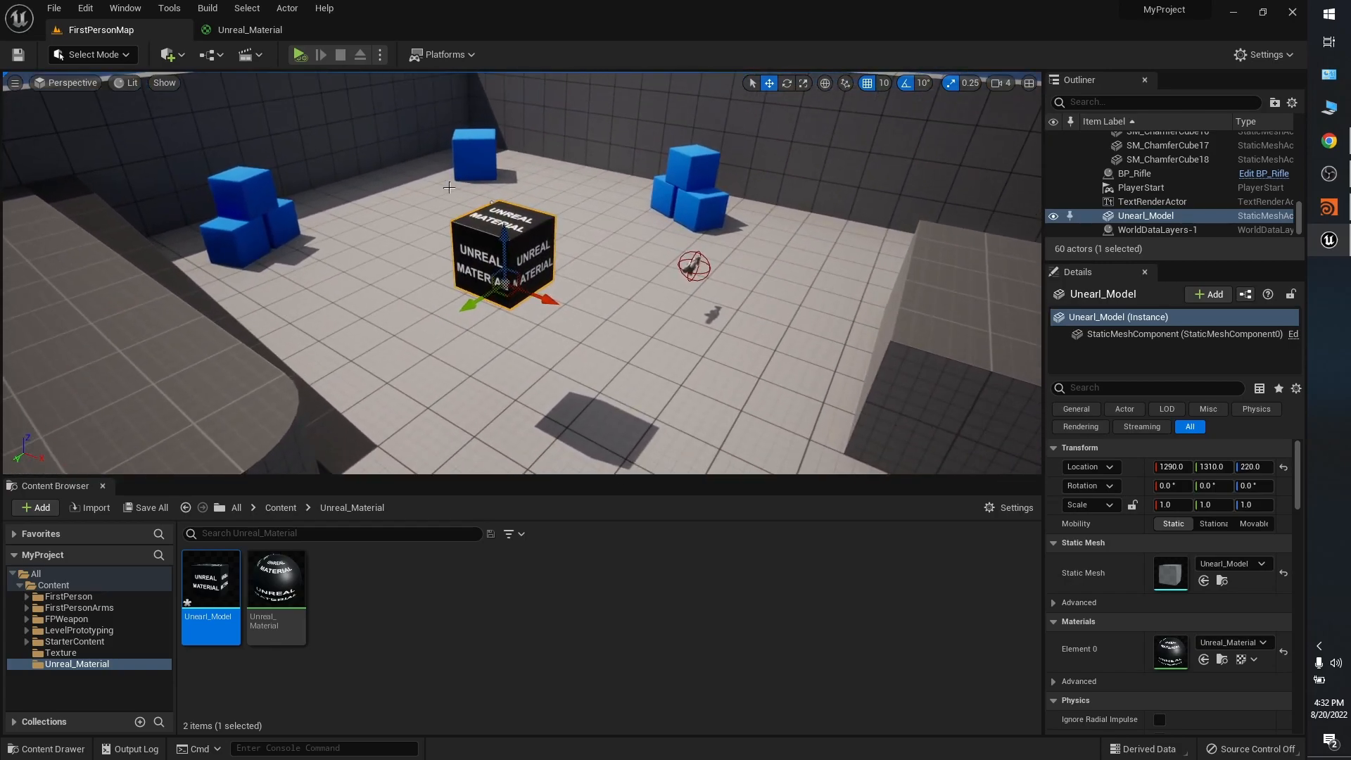
- Enable Simulate Physics on the placed box in the Details panel
scroll(down, 3)
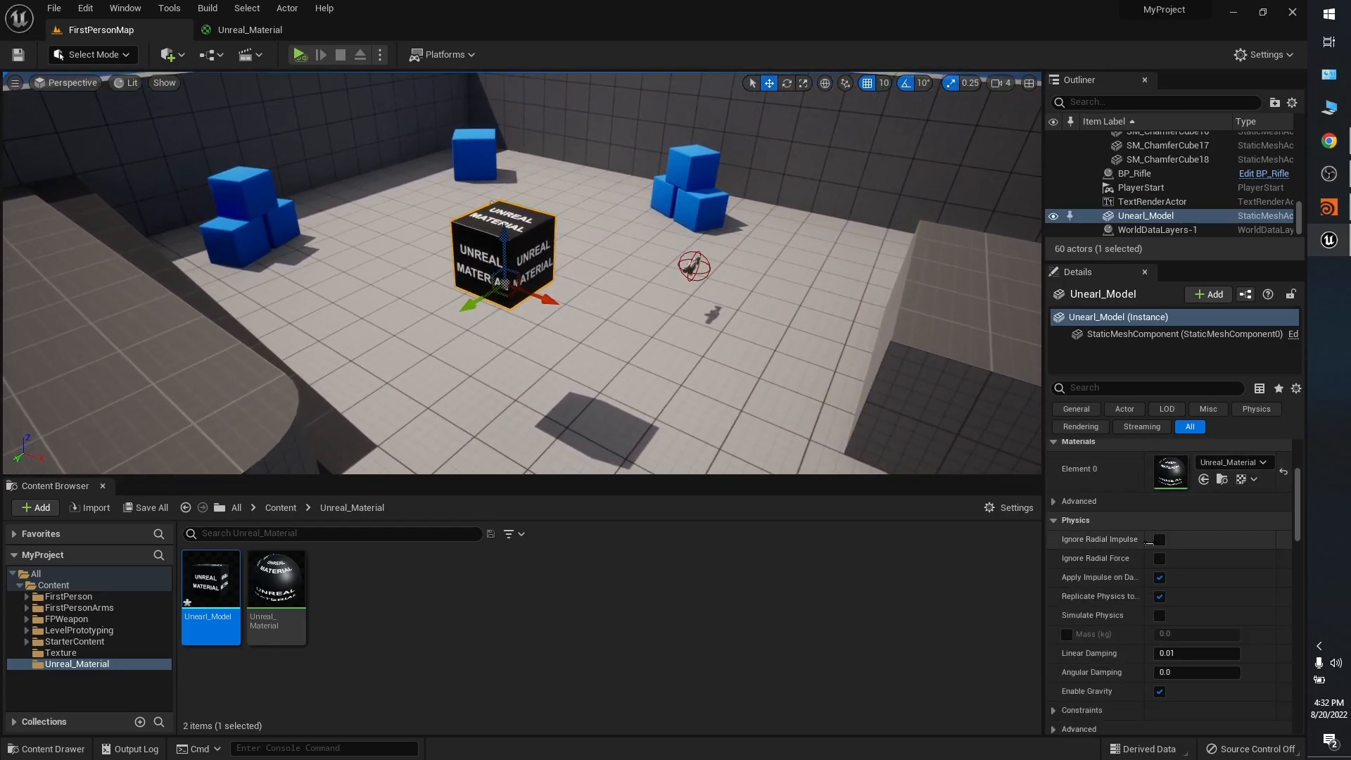
scroll(down, 3)
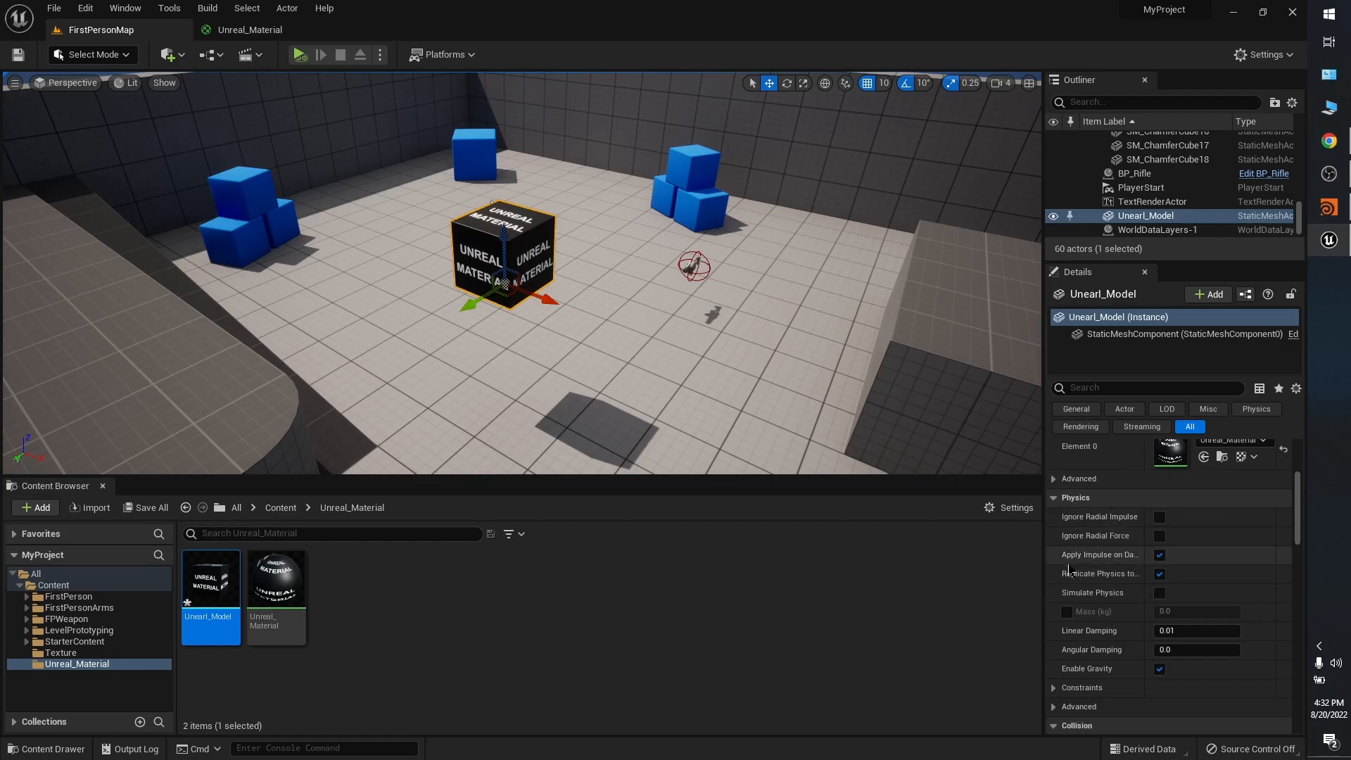
mouse_move(1159, 592)
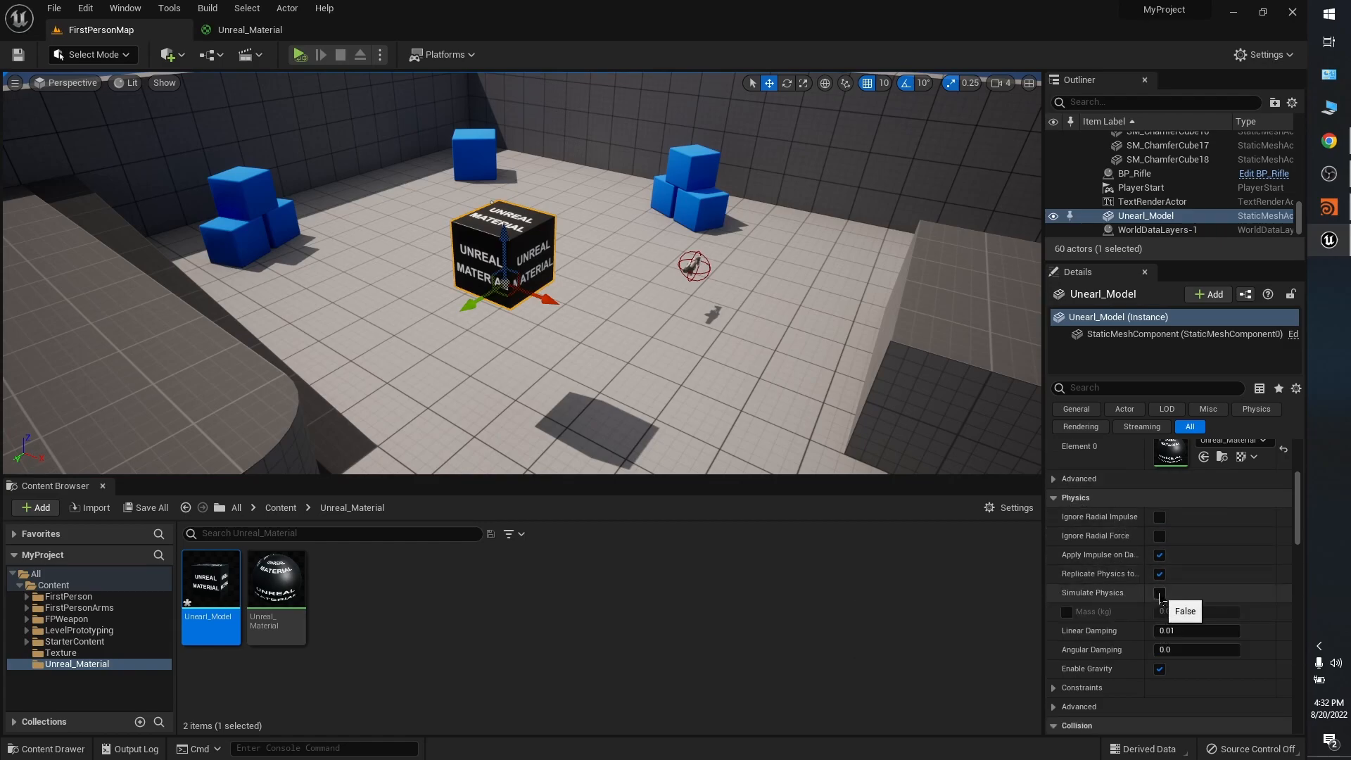
click(1159, 592)
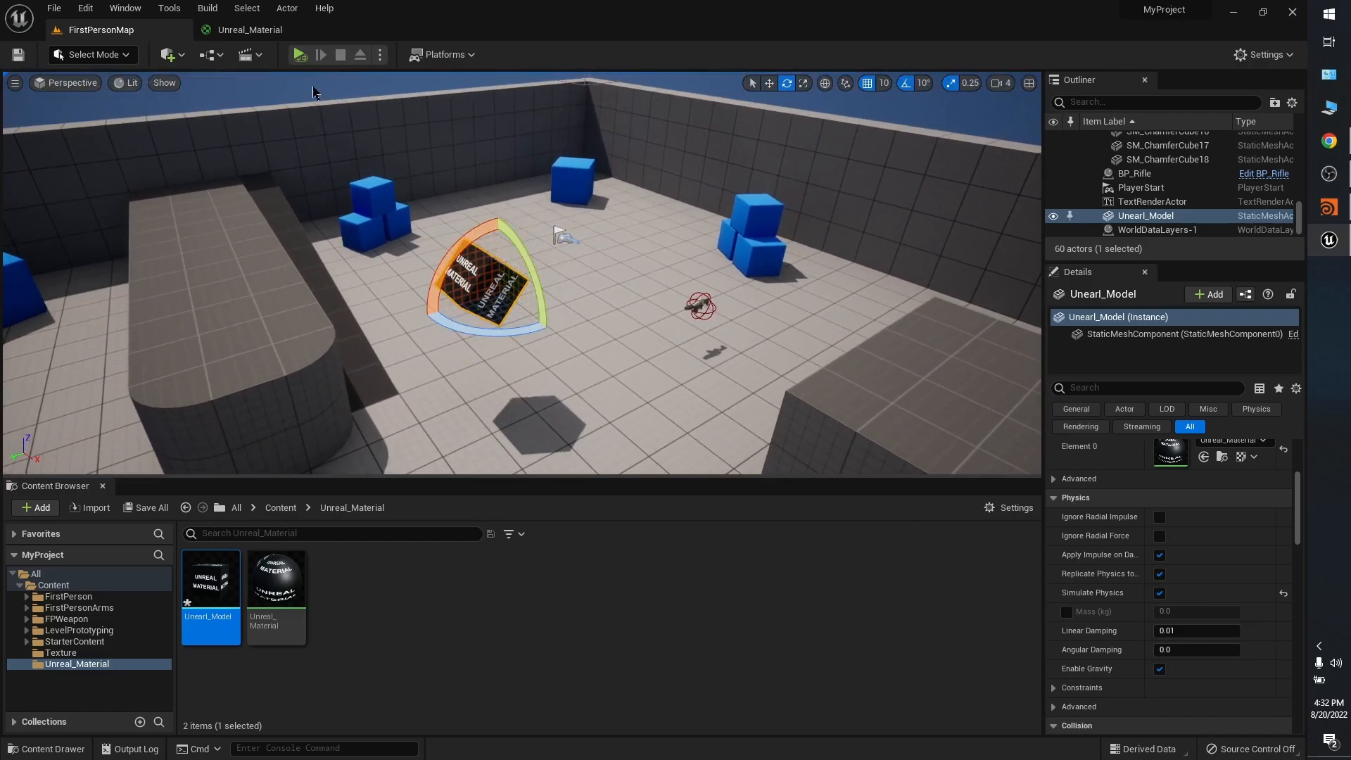
- Start Play In Editor so the tilted box drops onto the floor under physics
click(297, 54)
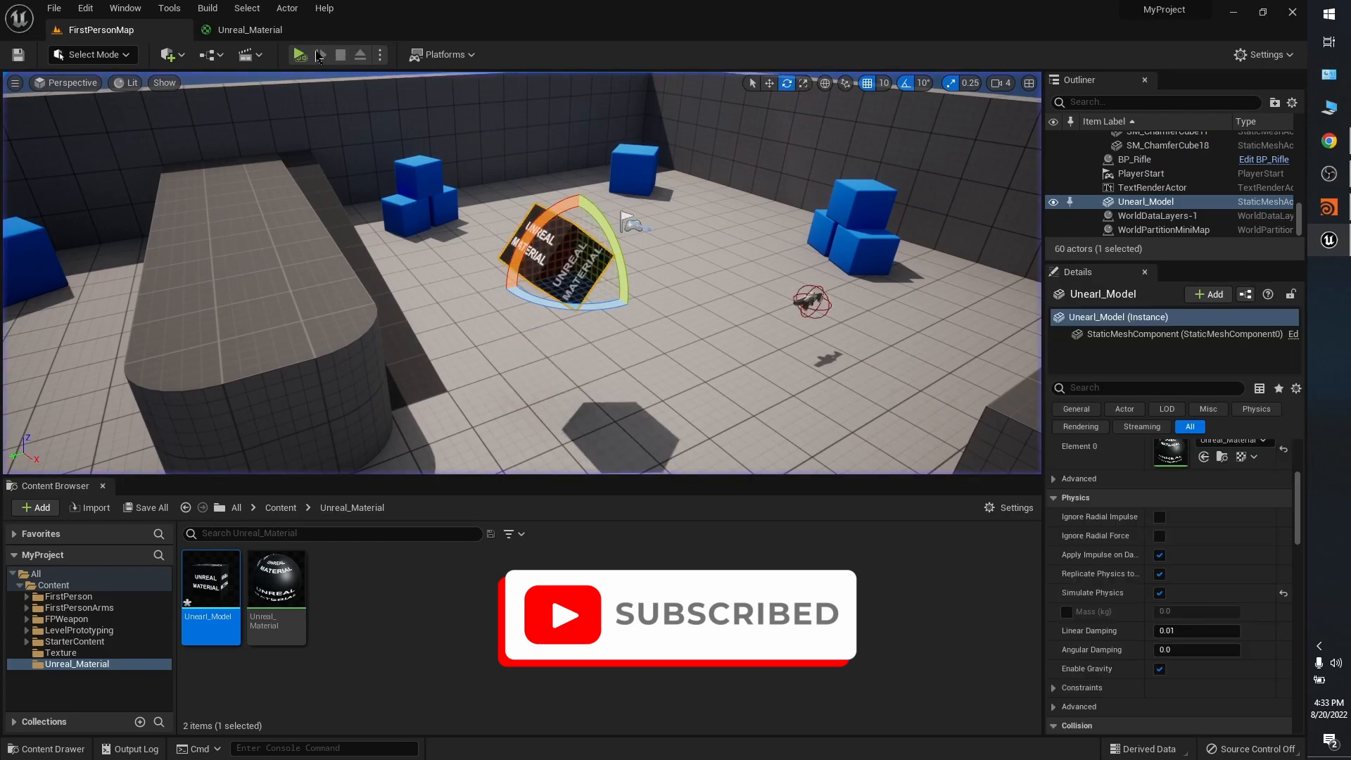
click(299, 54)
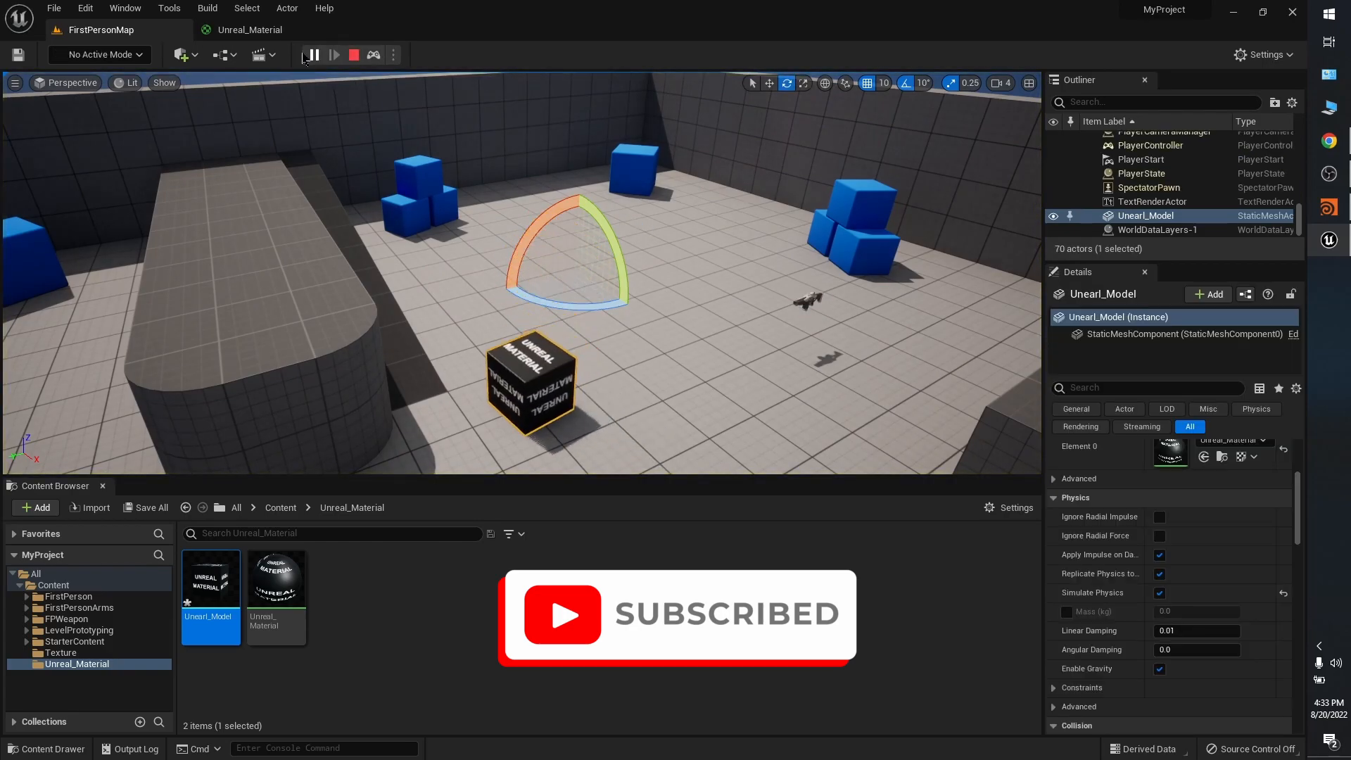